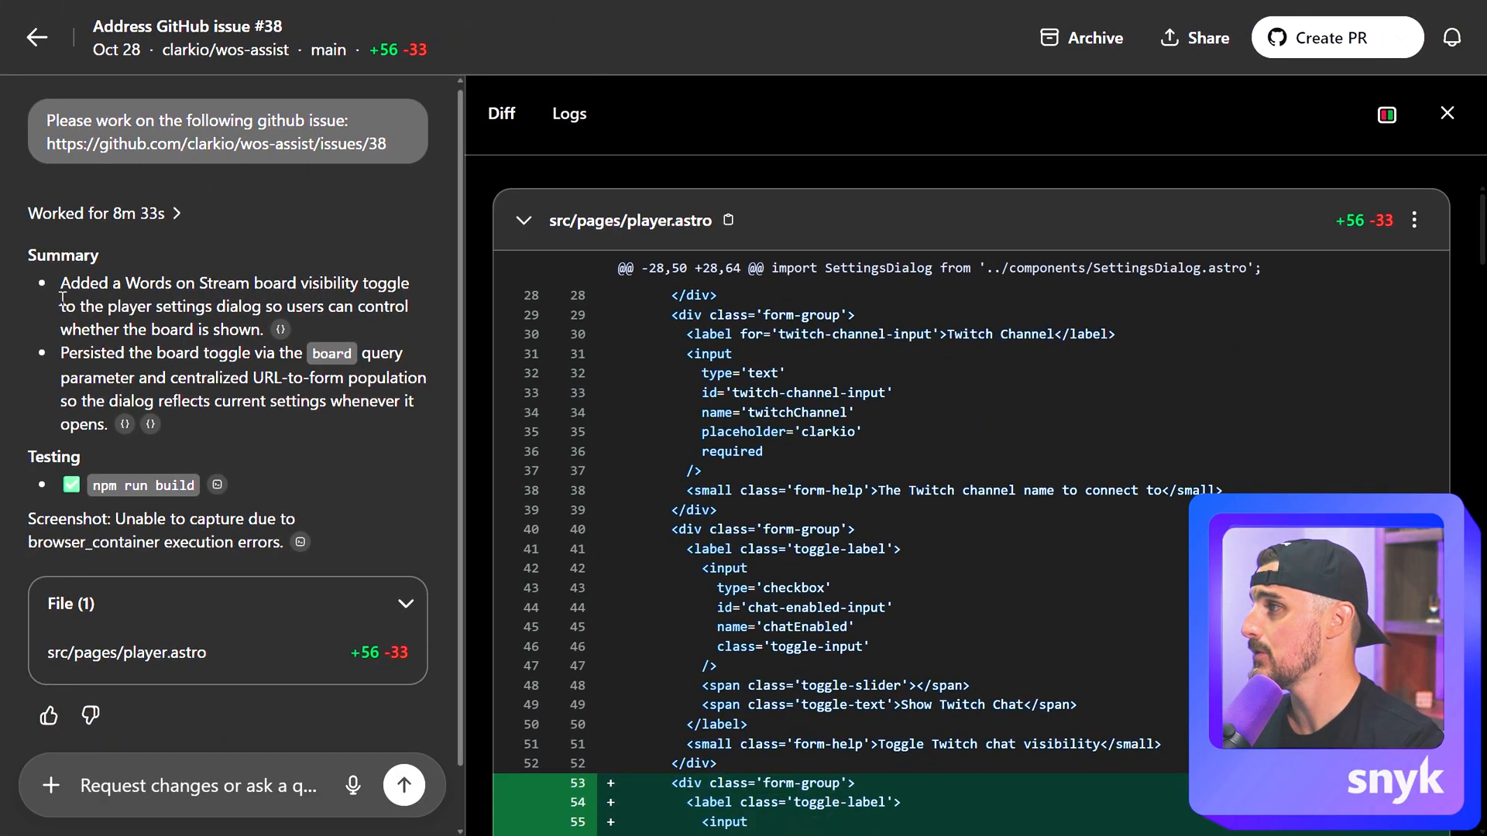
Read Codex's task summary, highlighting the board-toggle persistence and URL-to-form population points.
drag(81, 282, 398, 282)
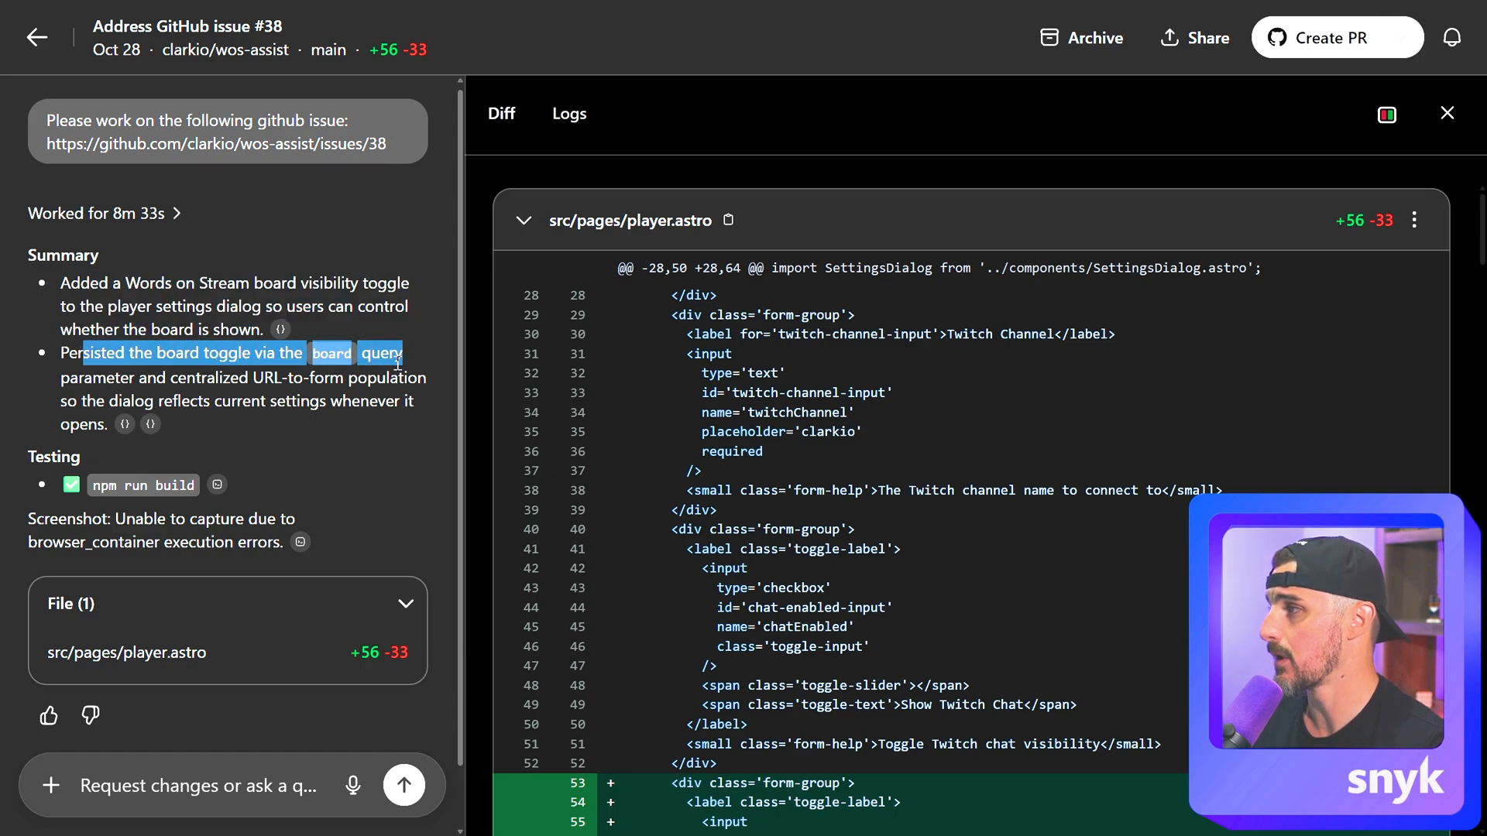
drag(403, 353, 425, 377)
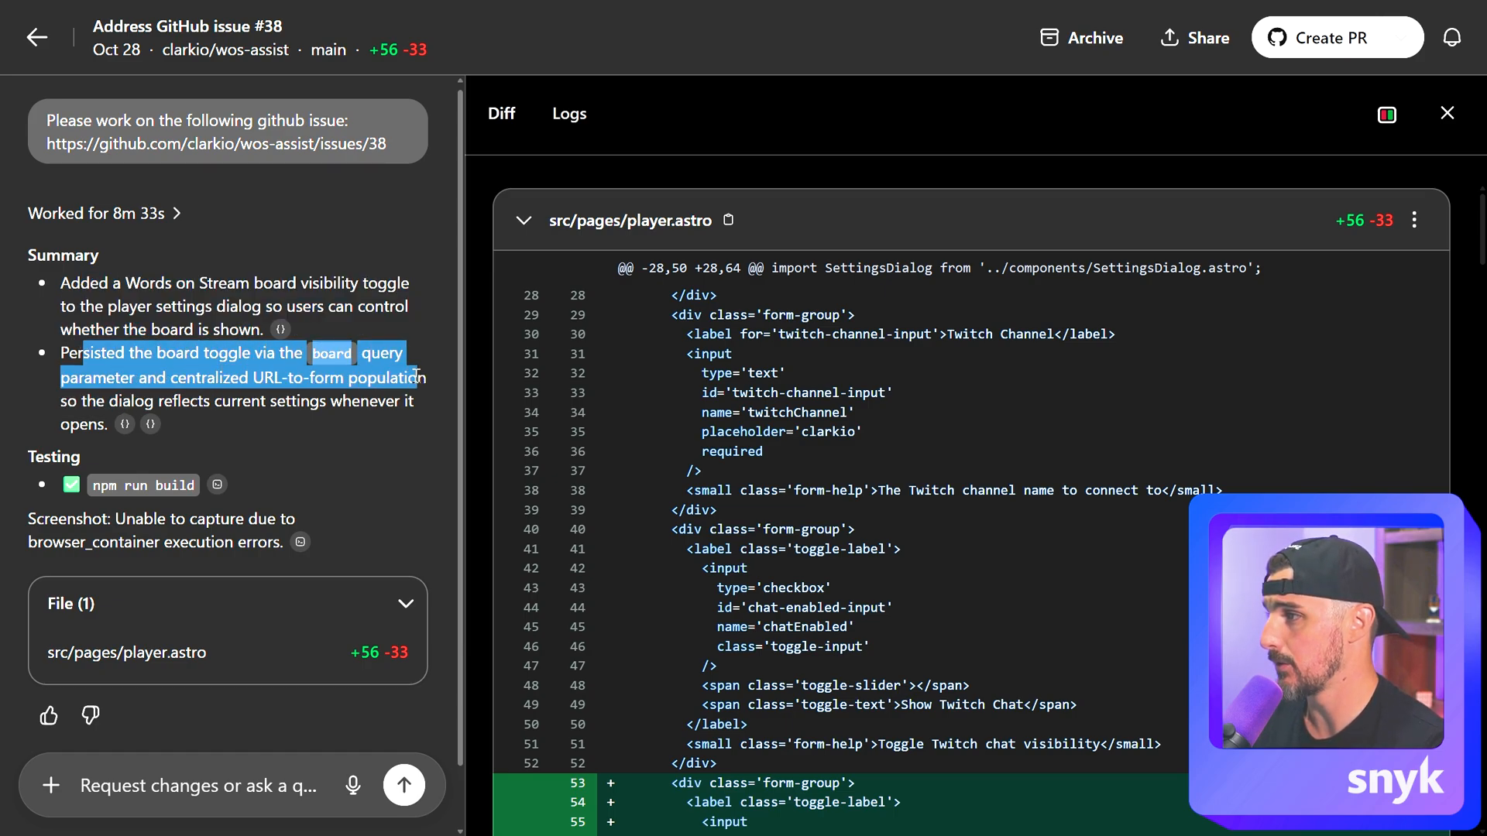
drag(424, 376, 285, 400)
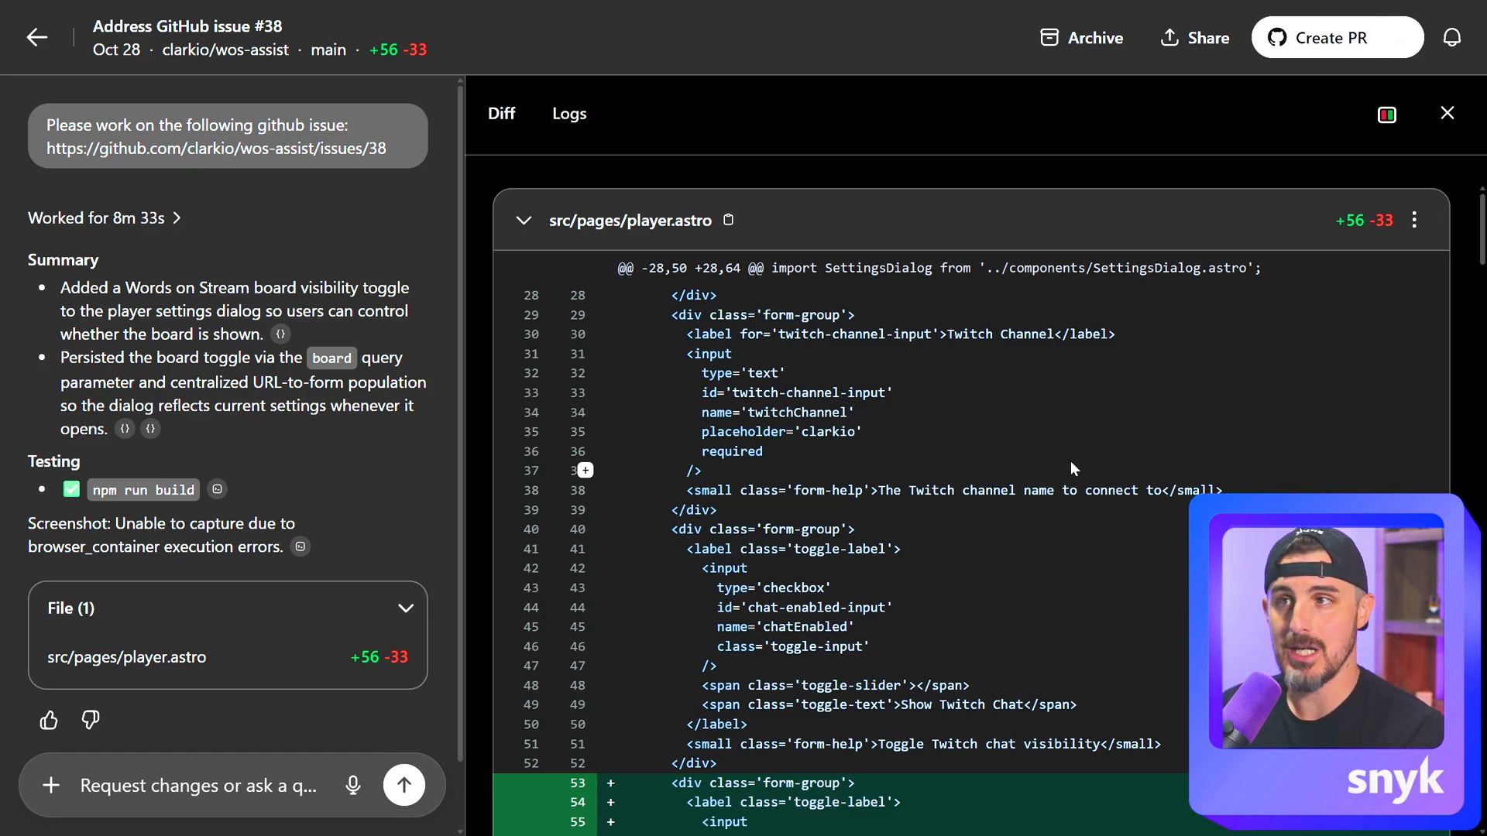
mouse_move(1110, 673)
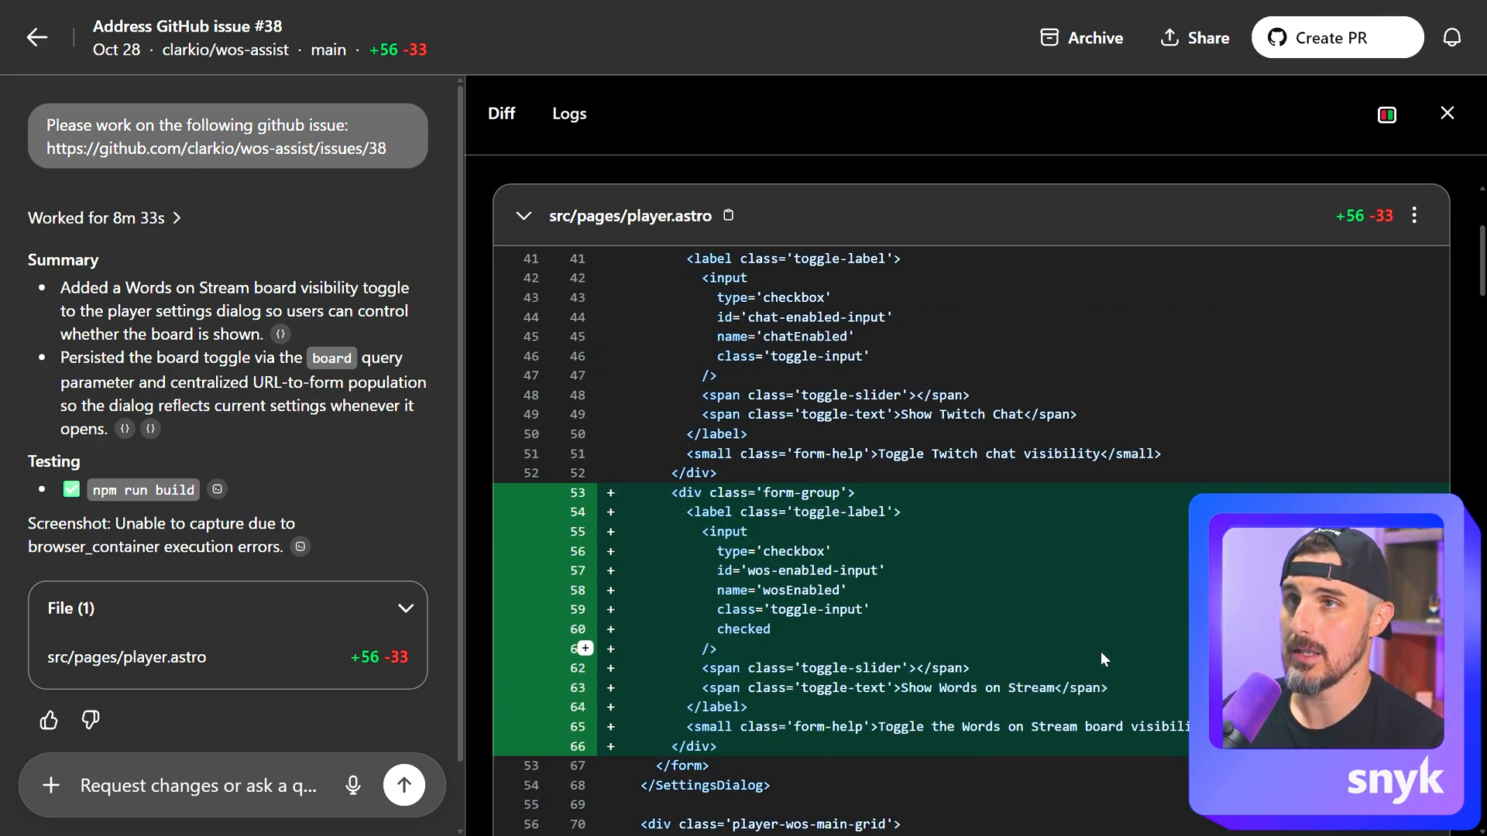
scroll(down, 3)
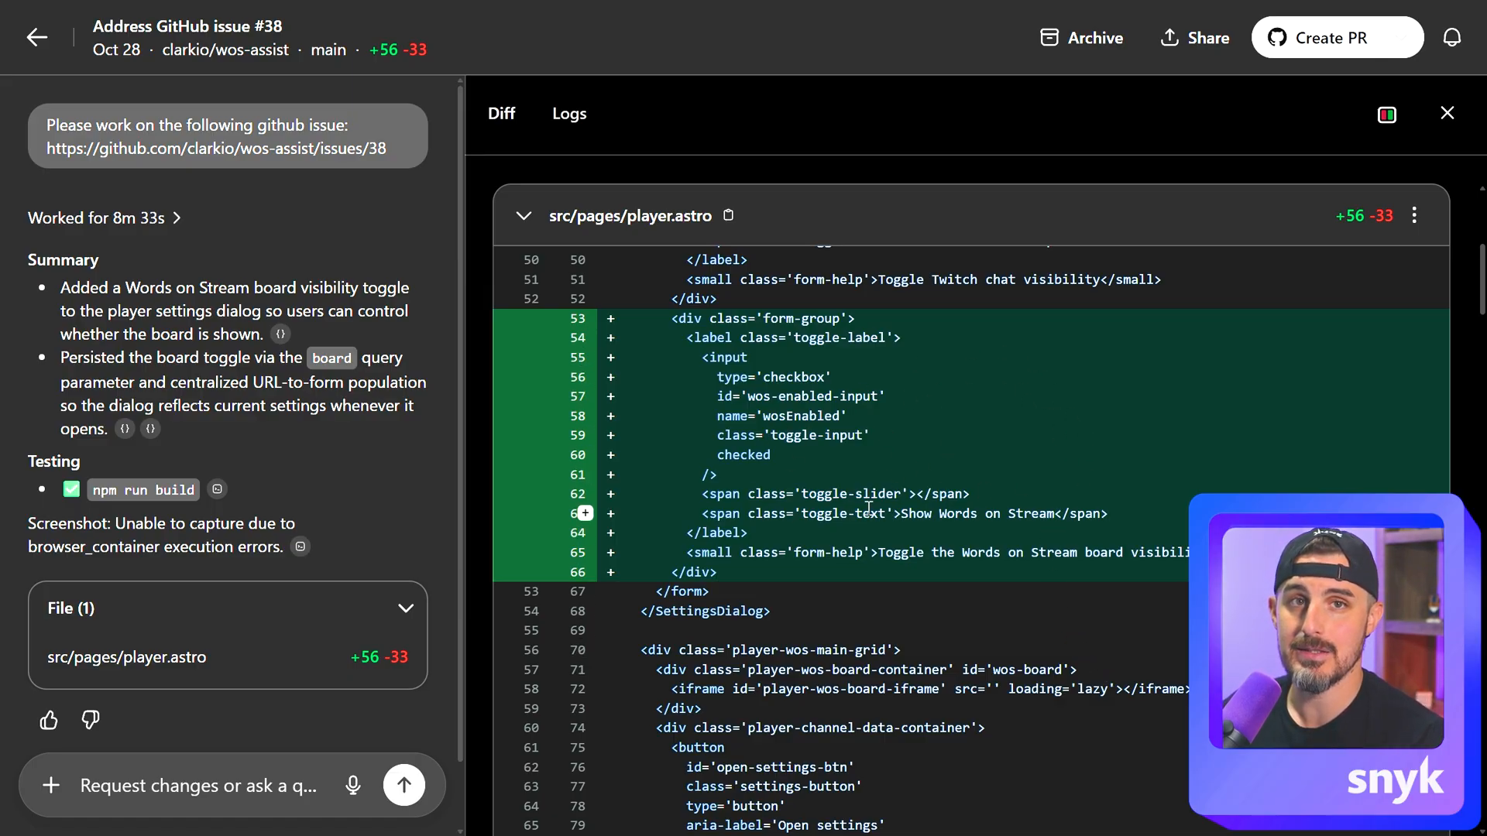
scroll(down, 3)
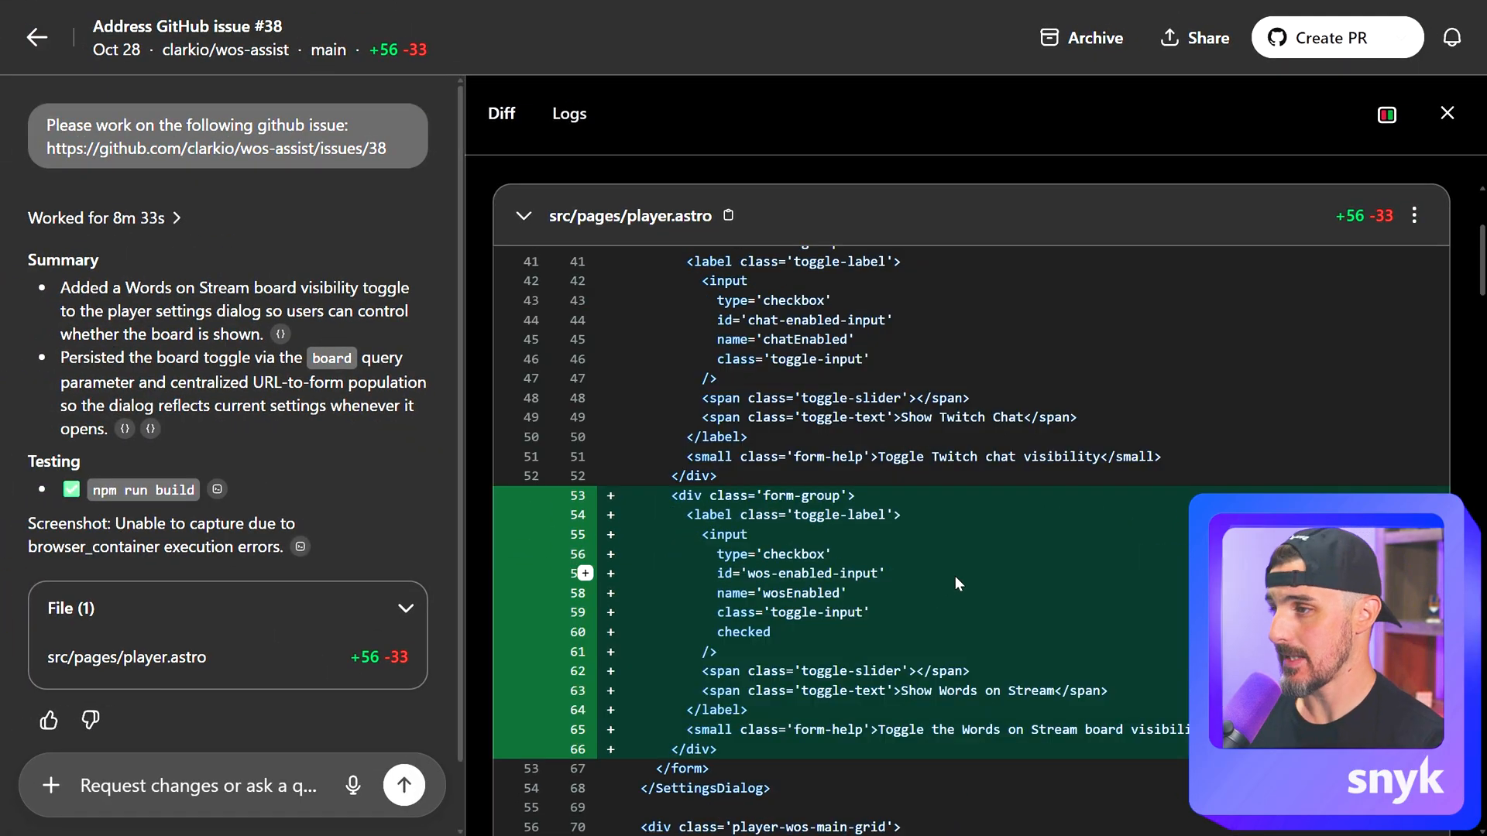
scroll(down, 3)
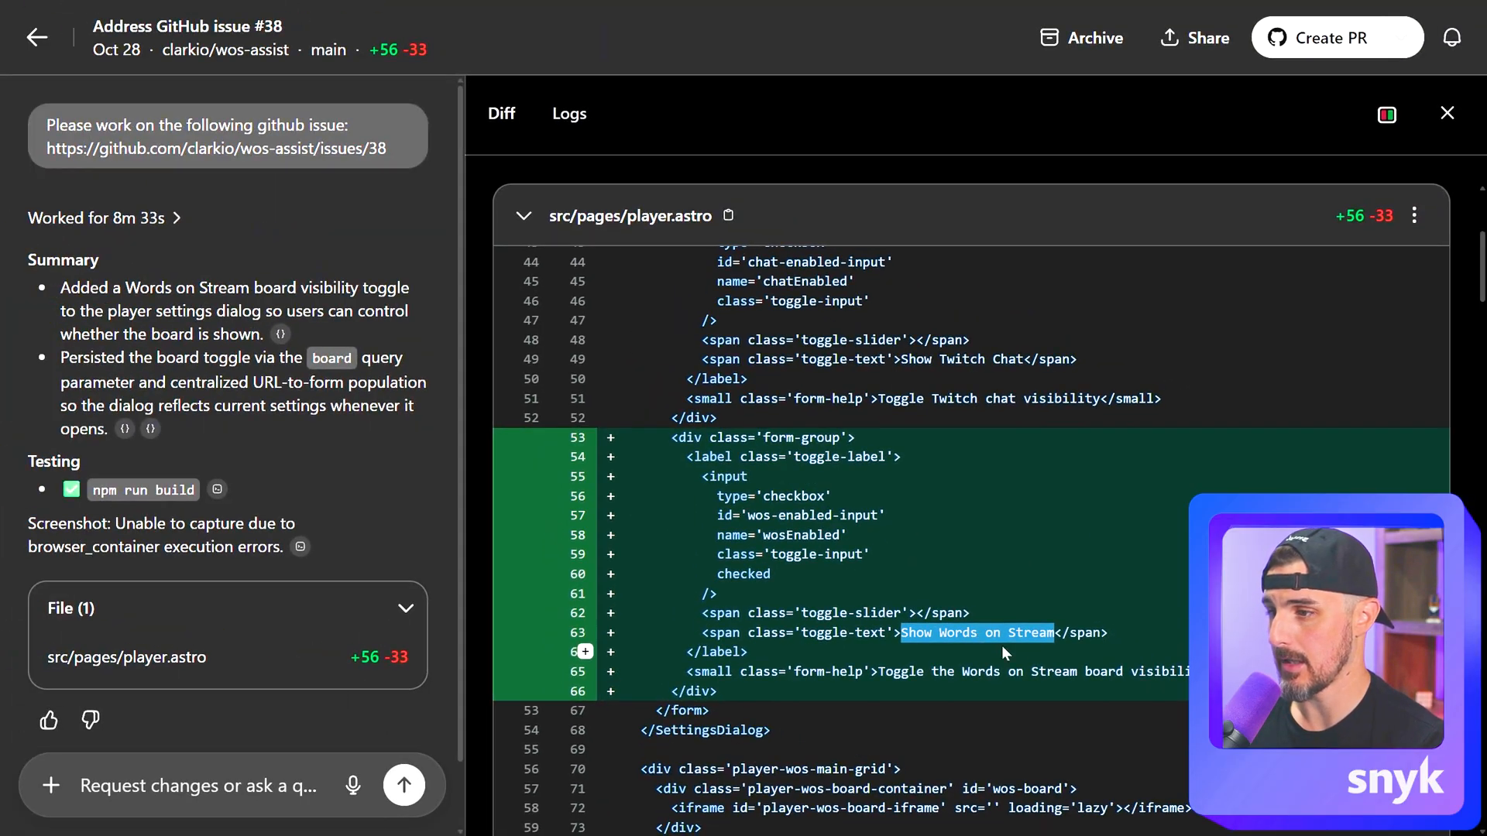
scroll(down, 3)
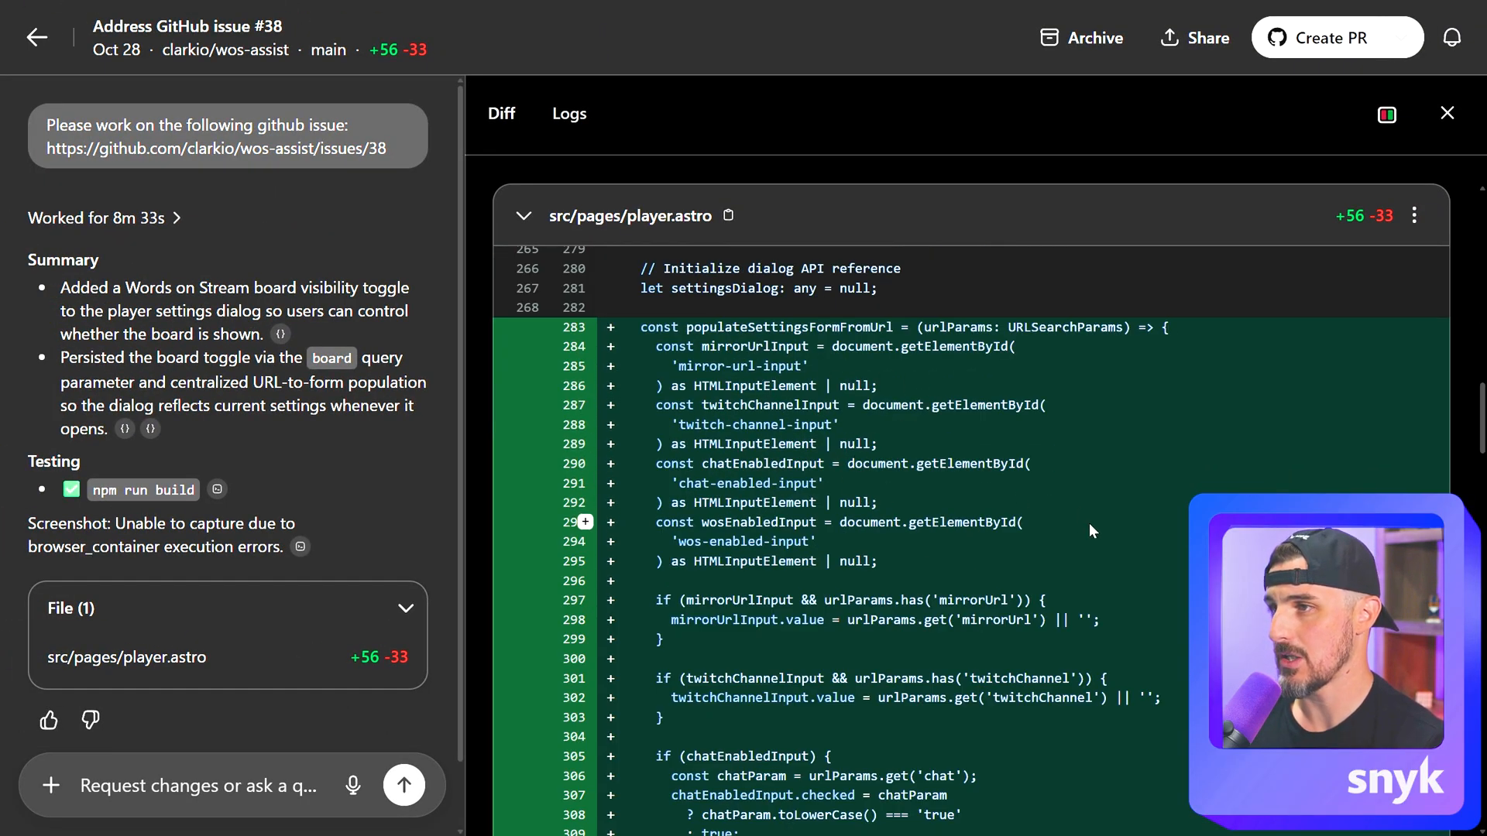
Scroll through the rest of the changes, dismiss the export options, and create the pull request.
scroll(down, 3)
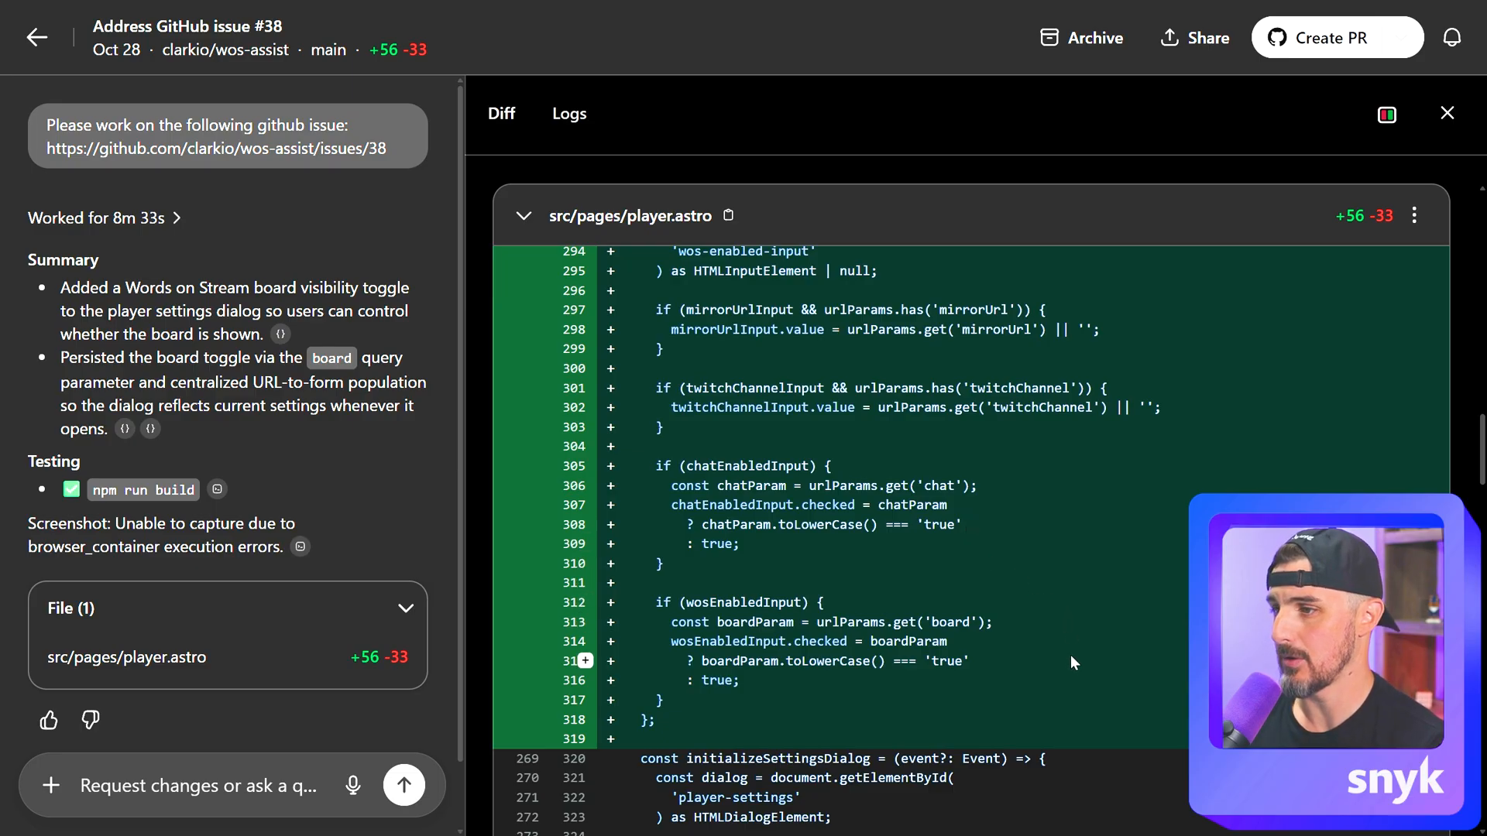
mouse_move(782, 641)
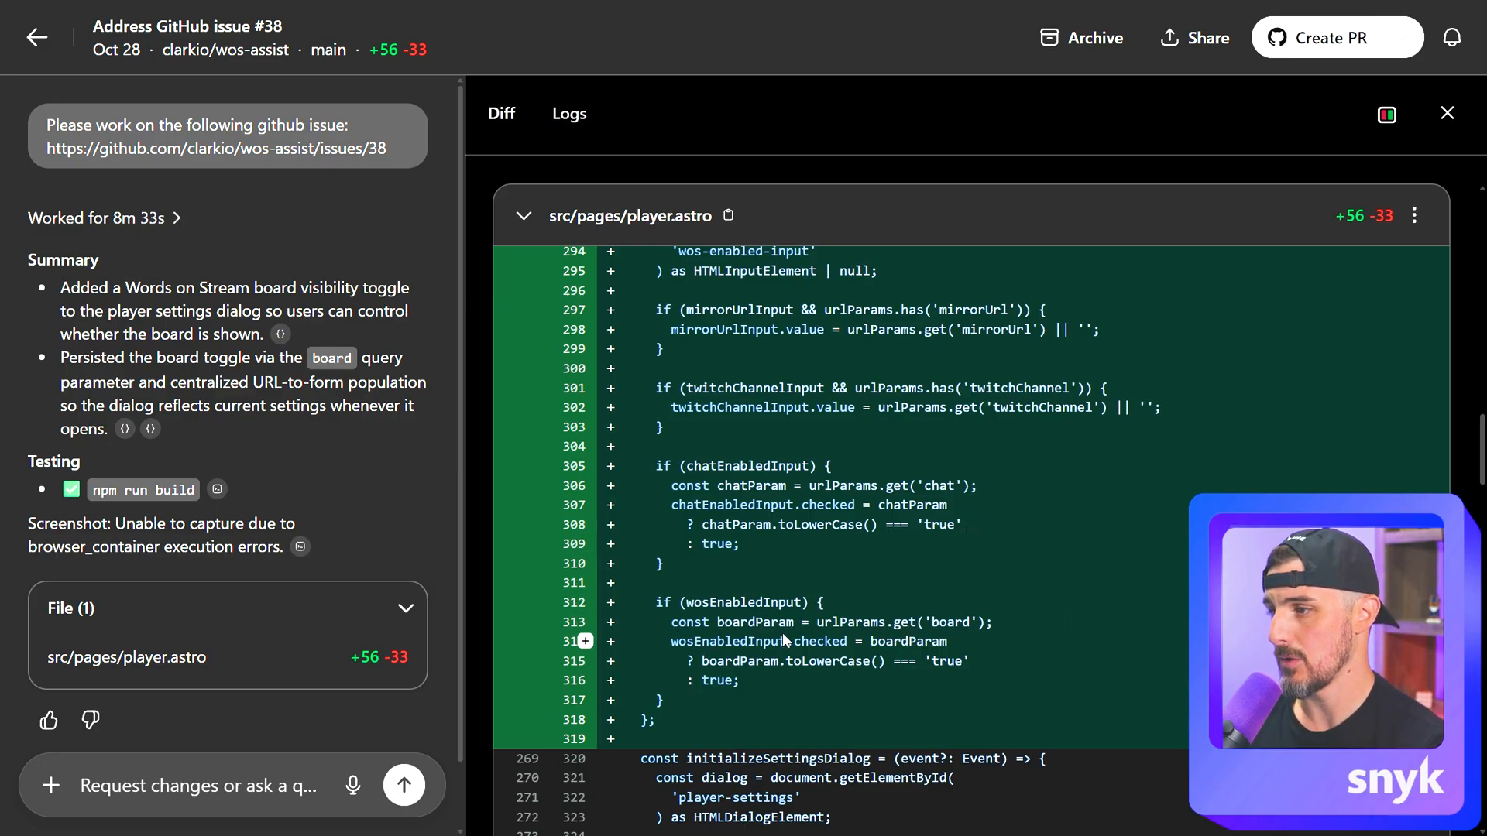
scroll(down, 3)
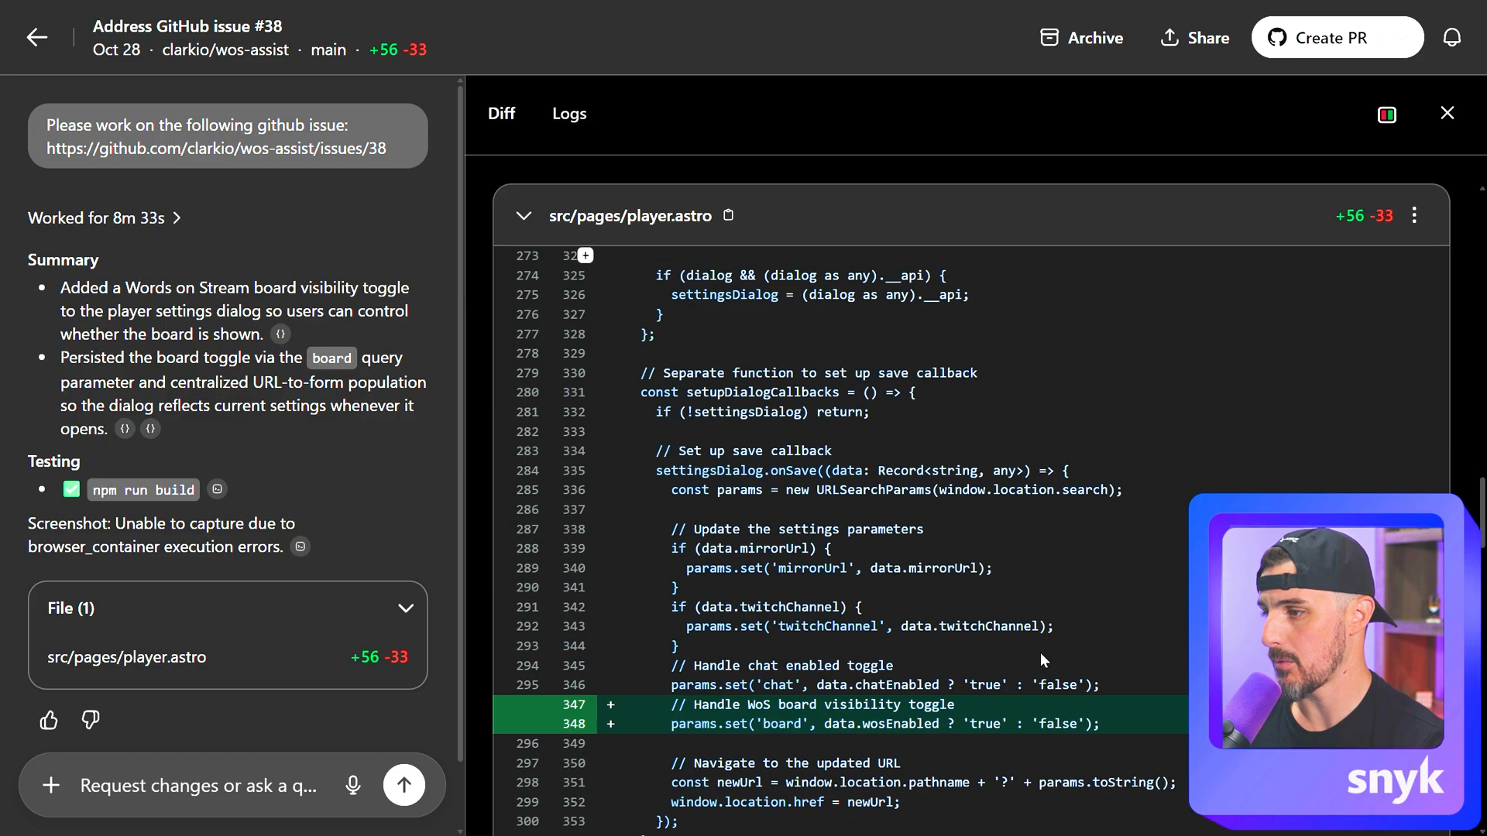
scroll(down, 3)
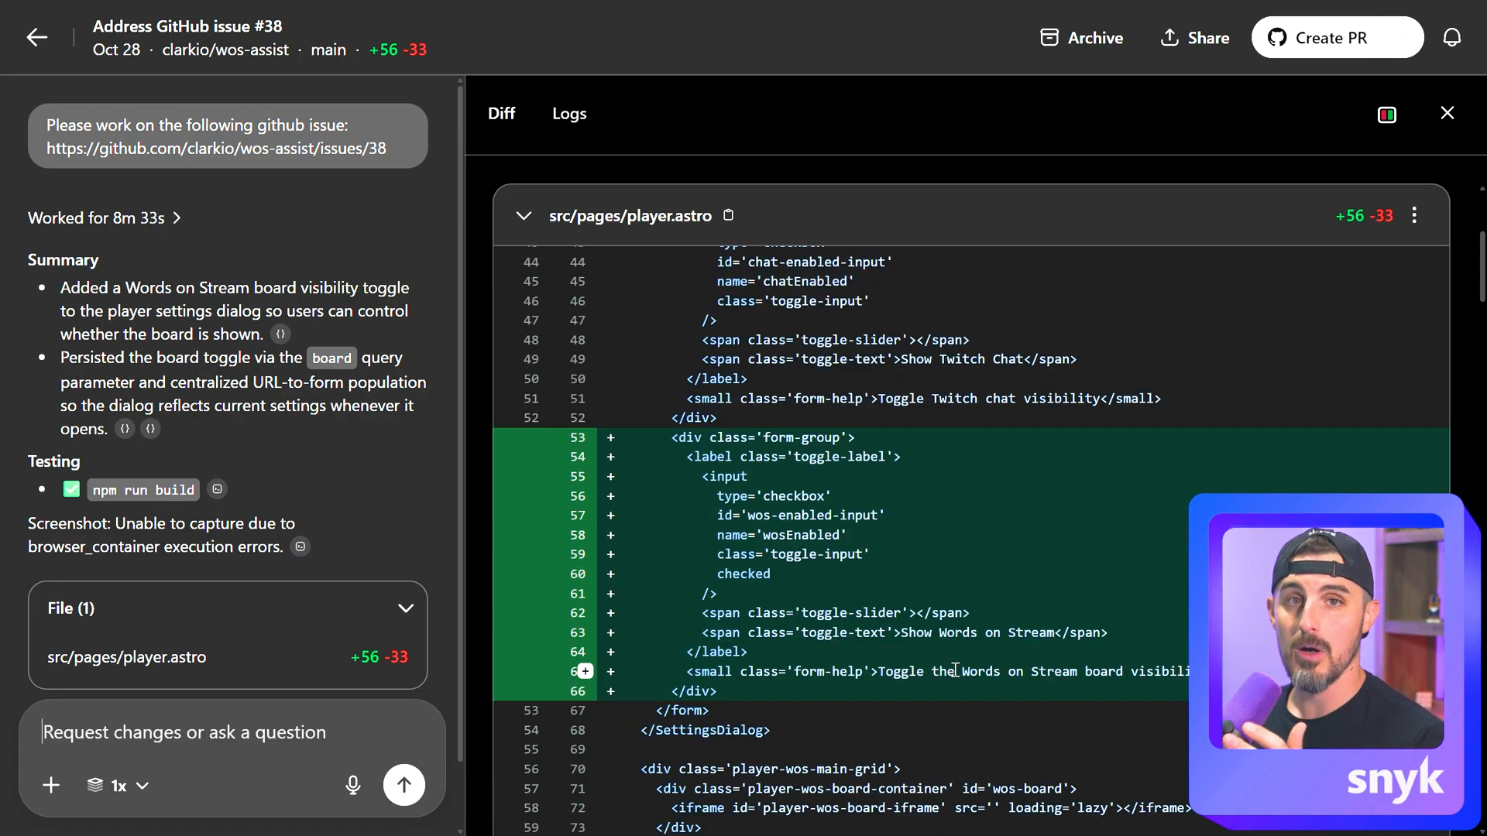
mouse_move(966, 566)
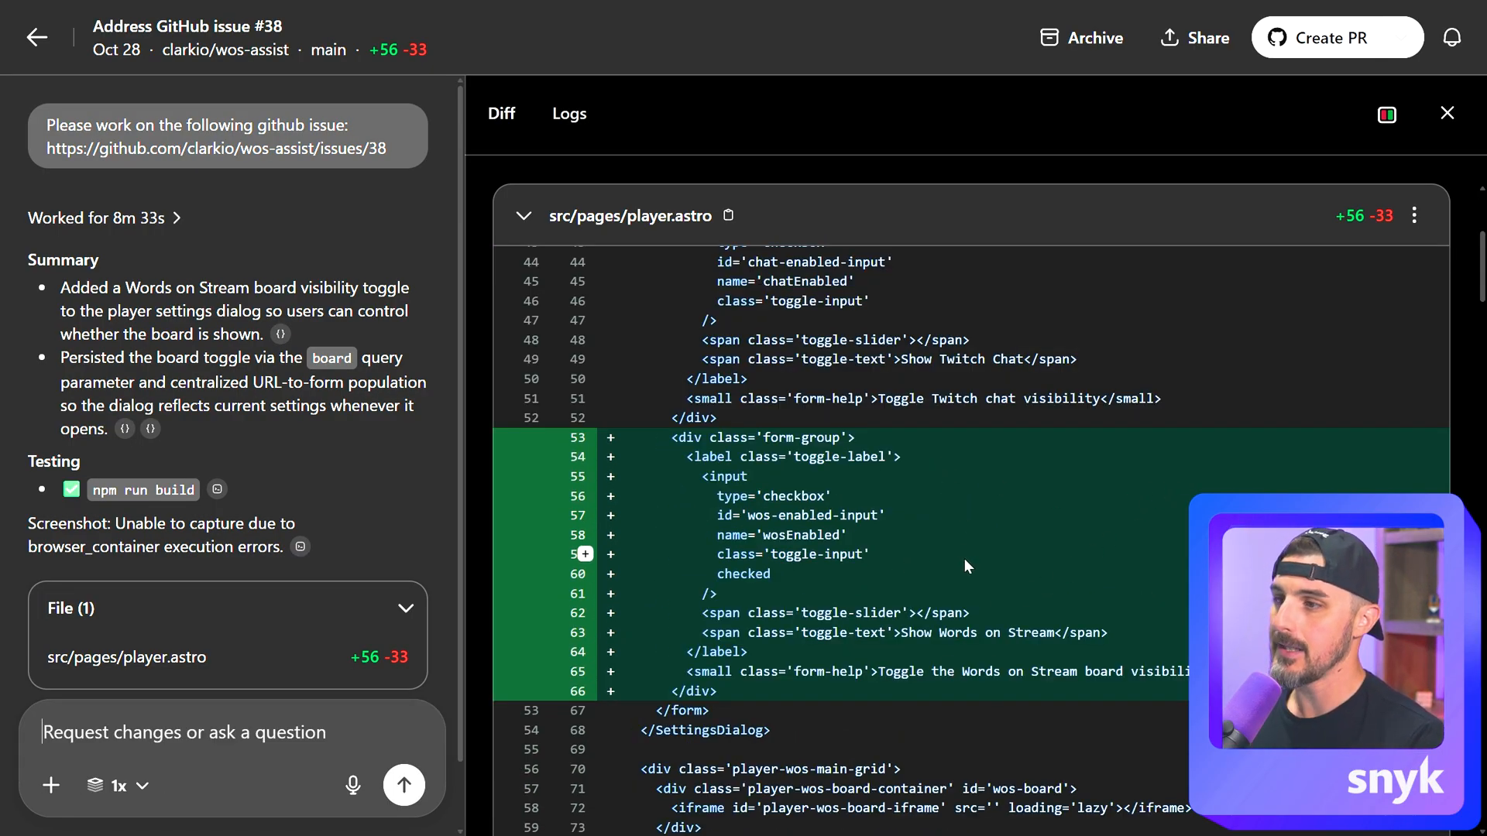
scroll(down, 3)
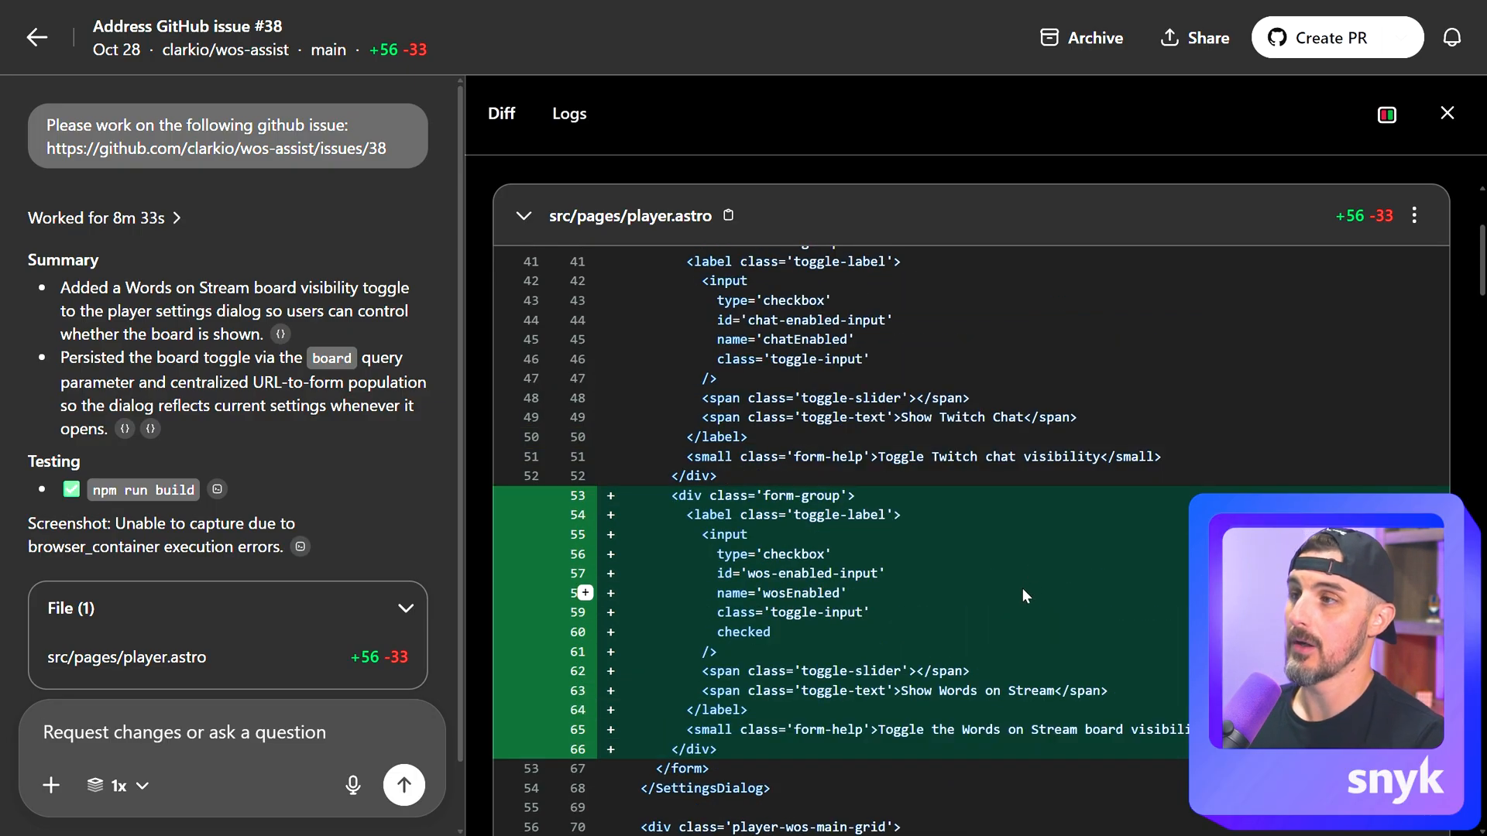
mouse_move(1016, 632)
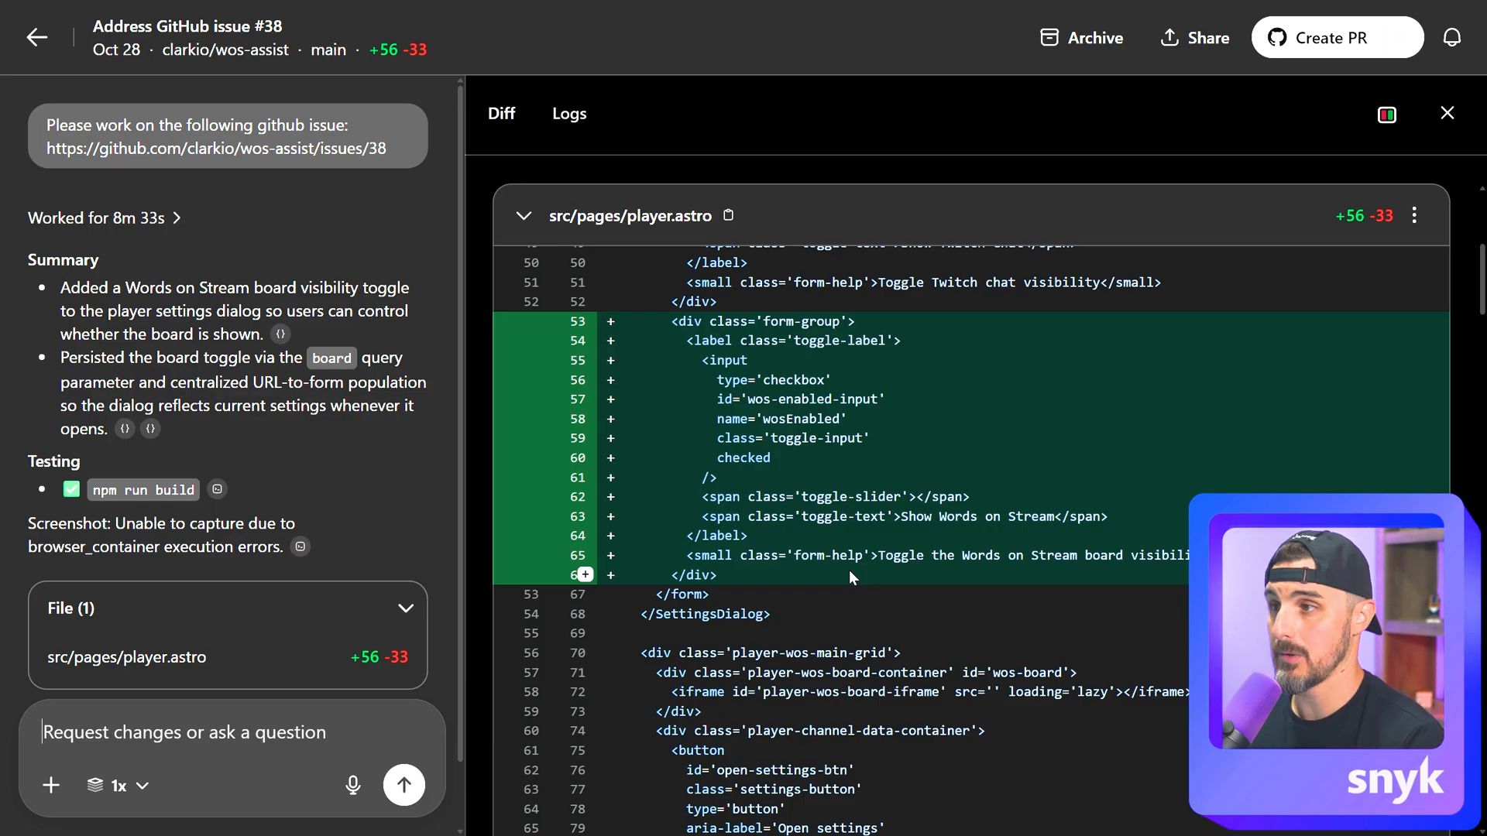
scroll(down, 3)
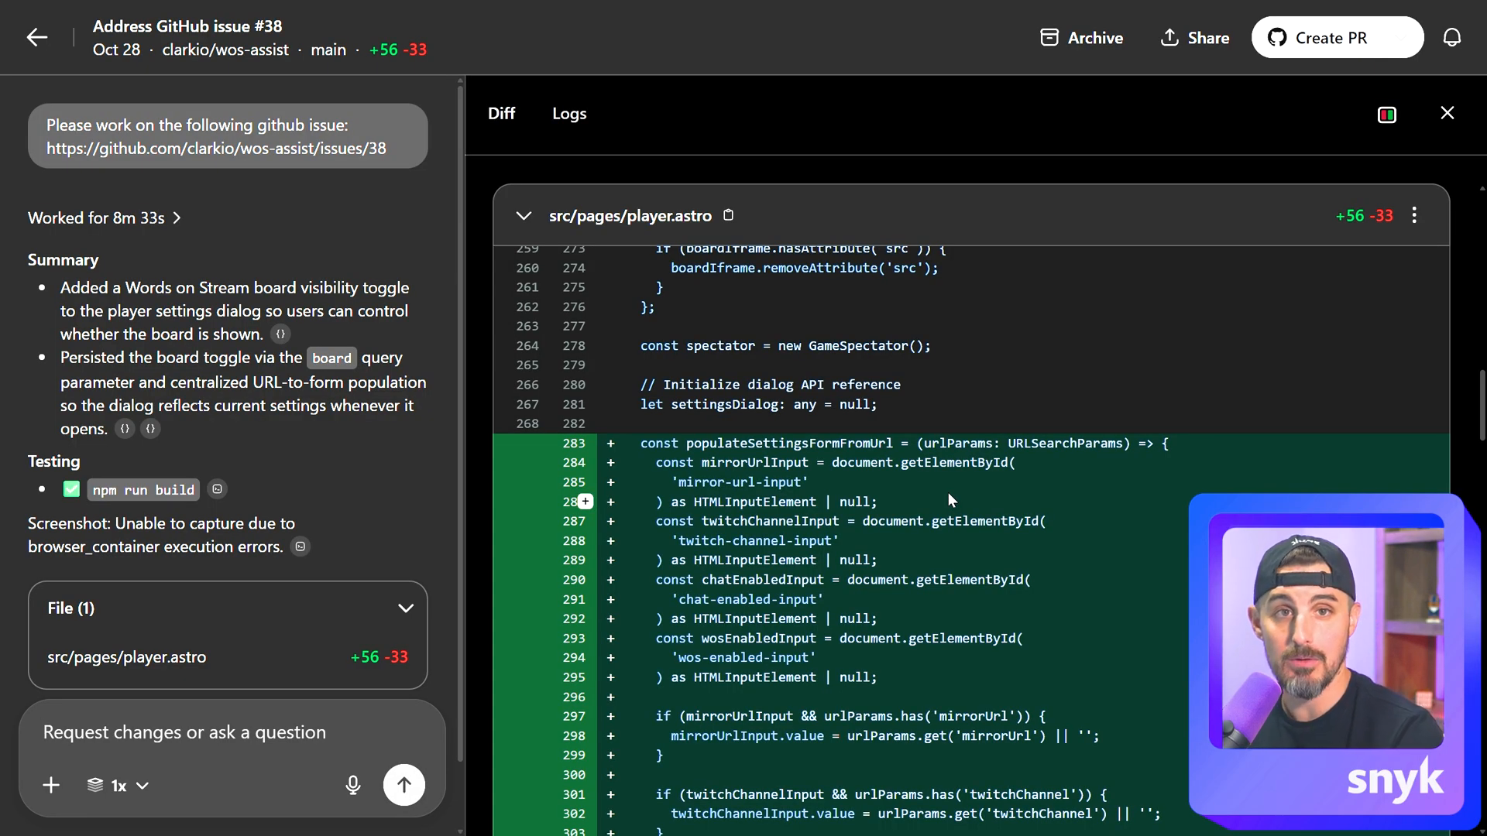
mouse_move(977, 506)
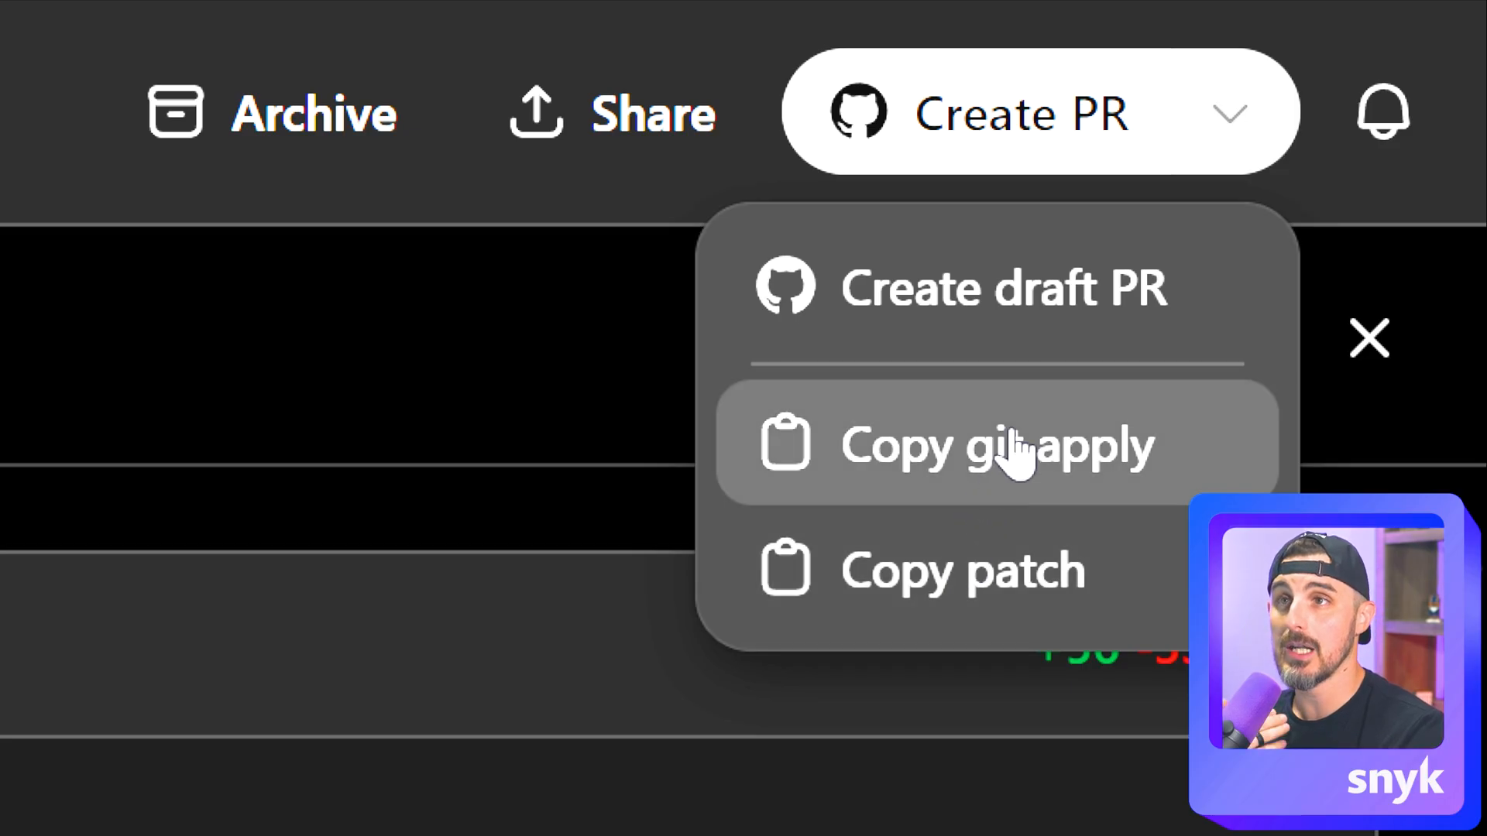
click(996, 446)
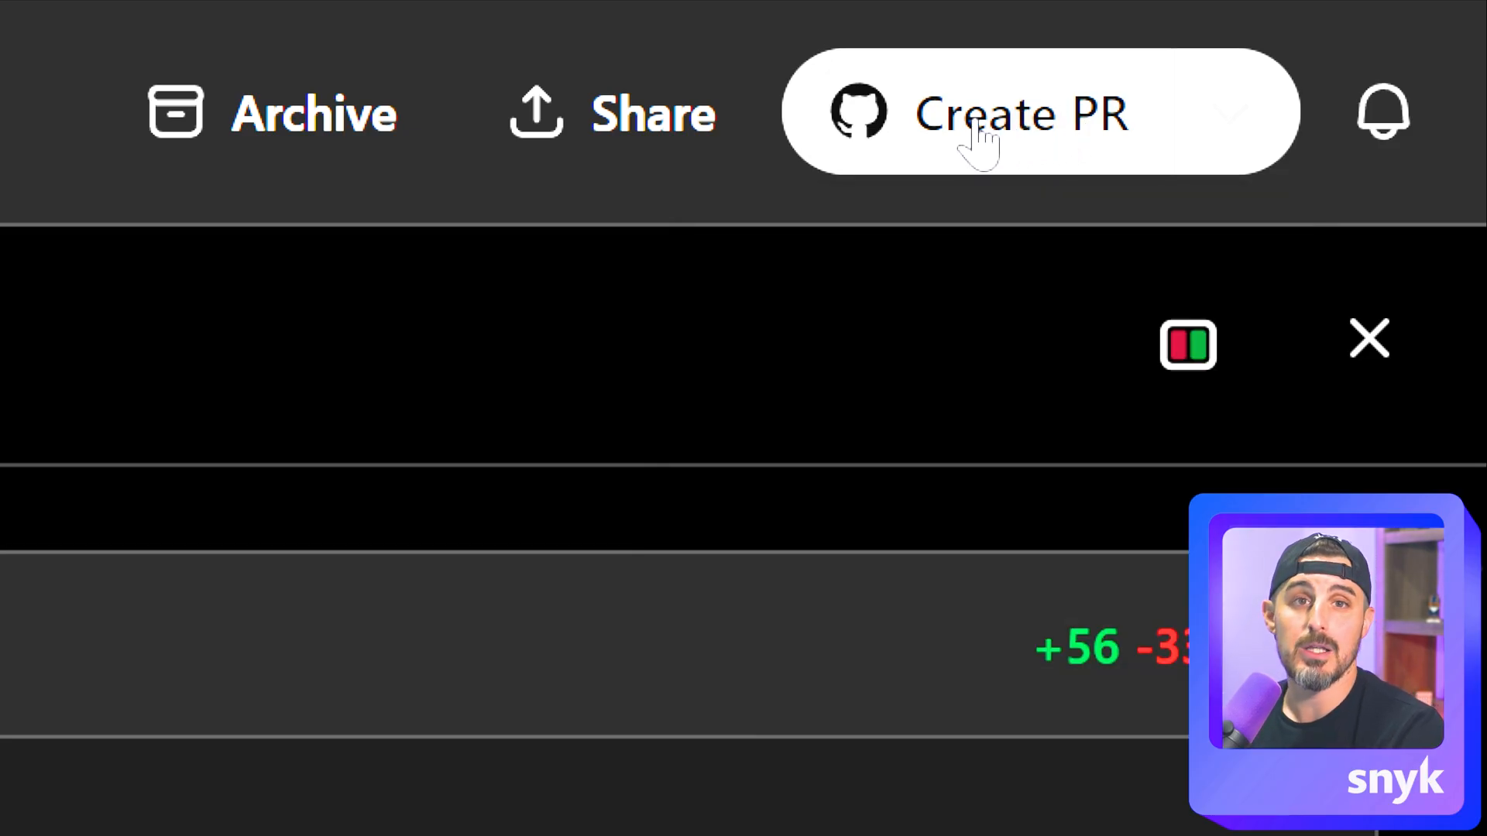
click(1022, 114)
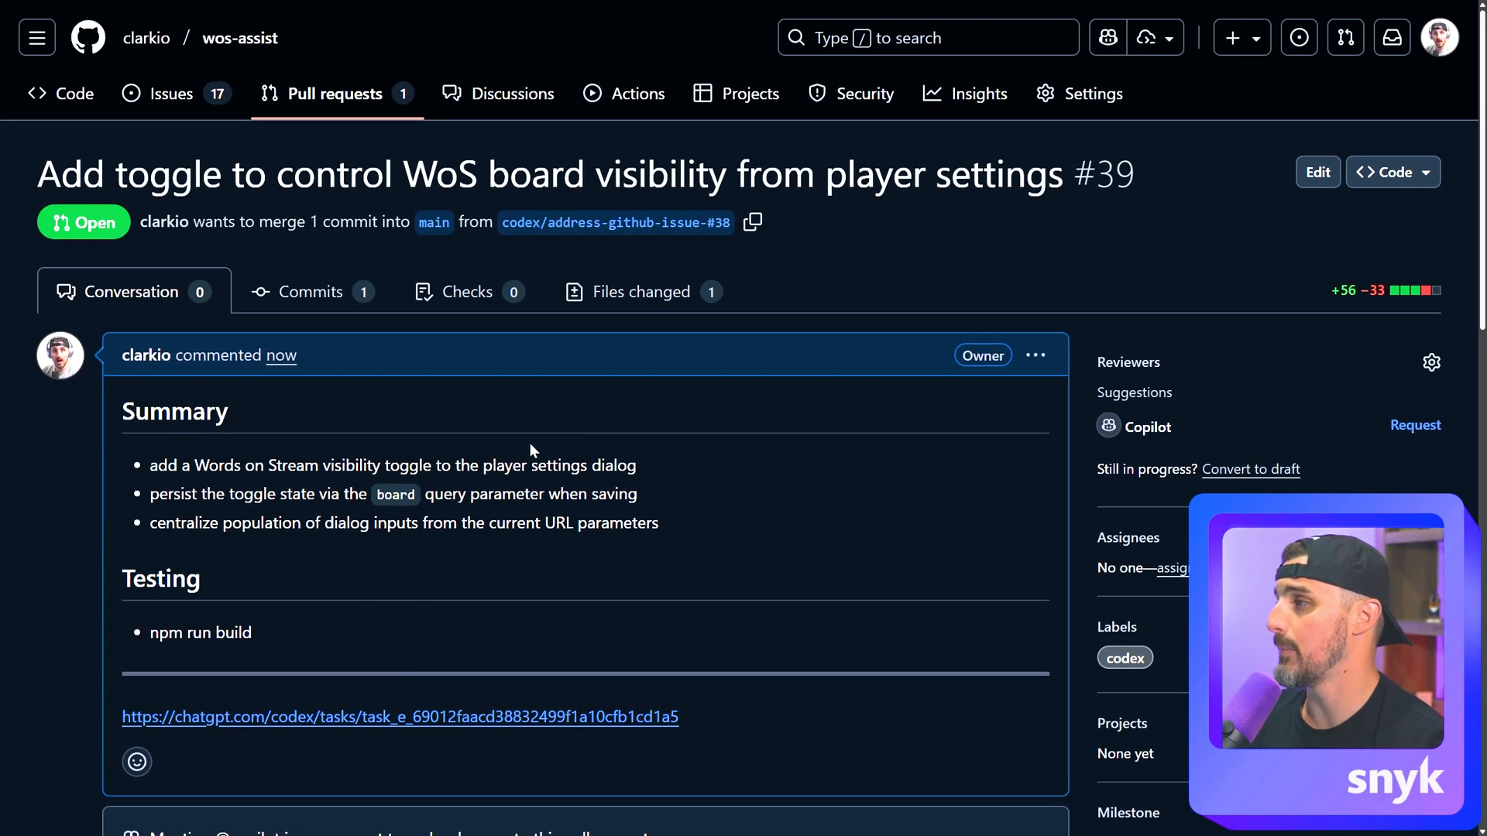
Scroll PR #39 down to the two passed Snyk checks and the no-conflicts merge status.
scroll(down, 3)
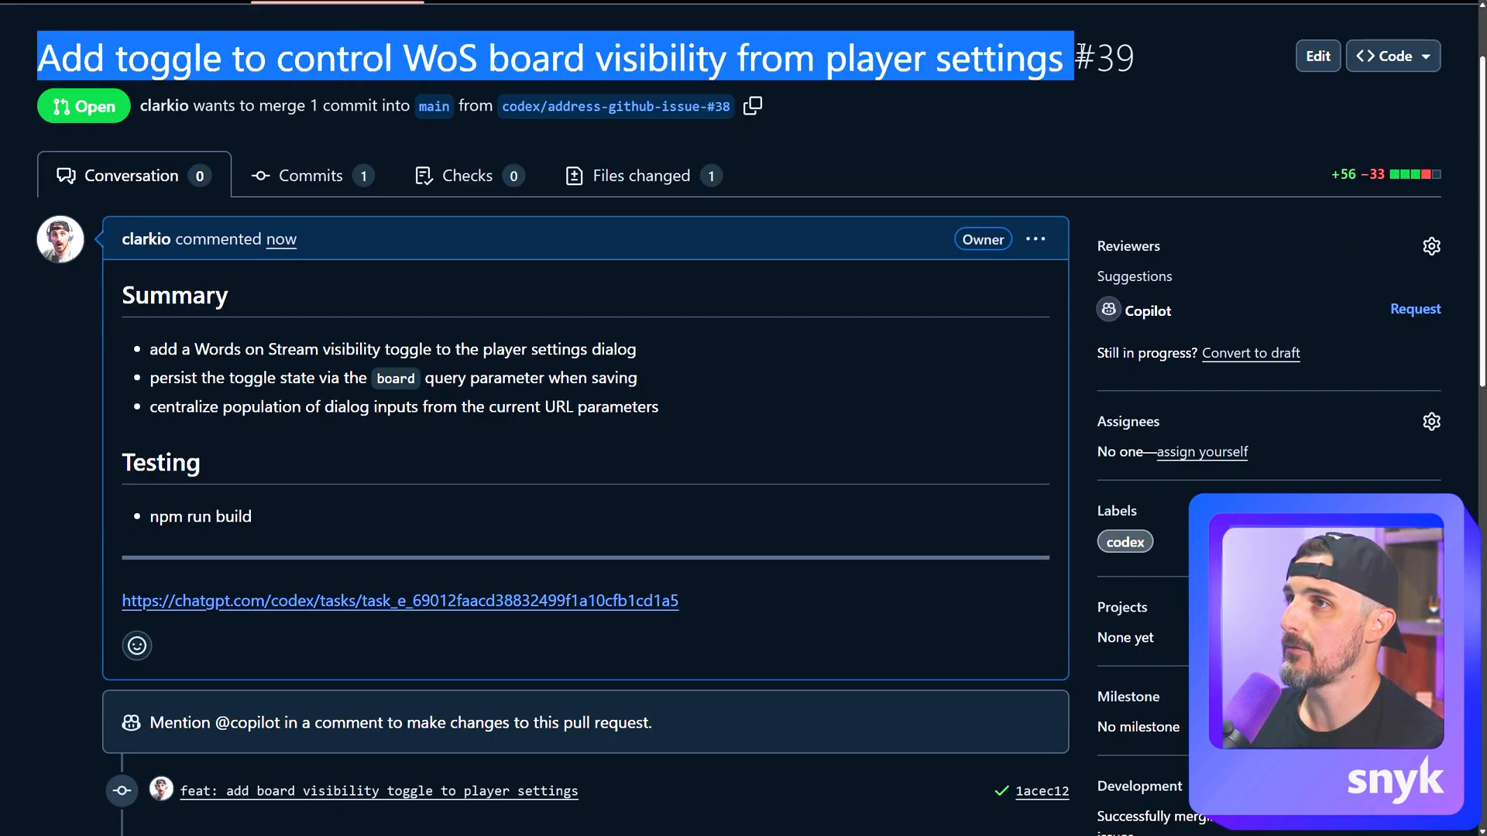
mouse_move(759, 330)
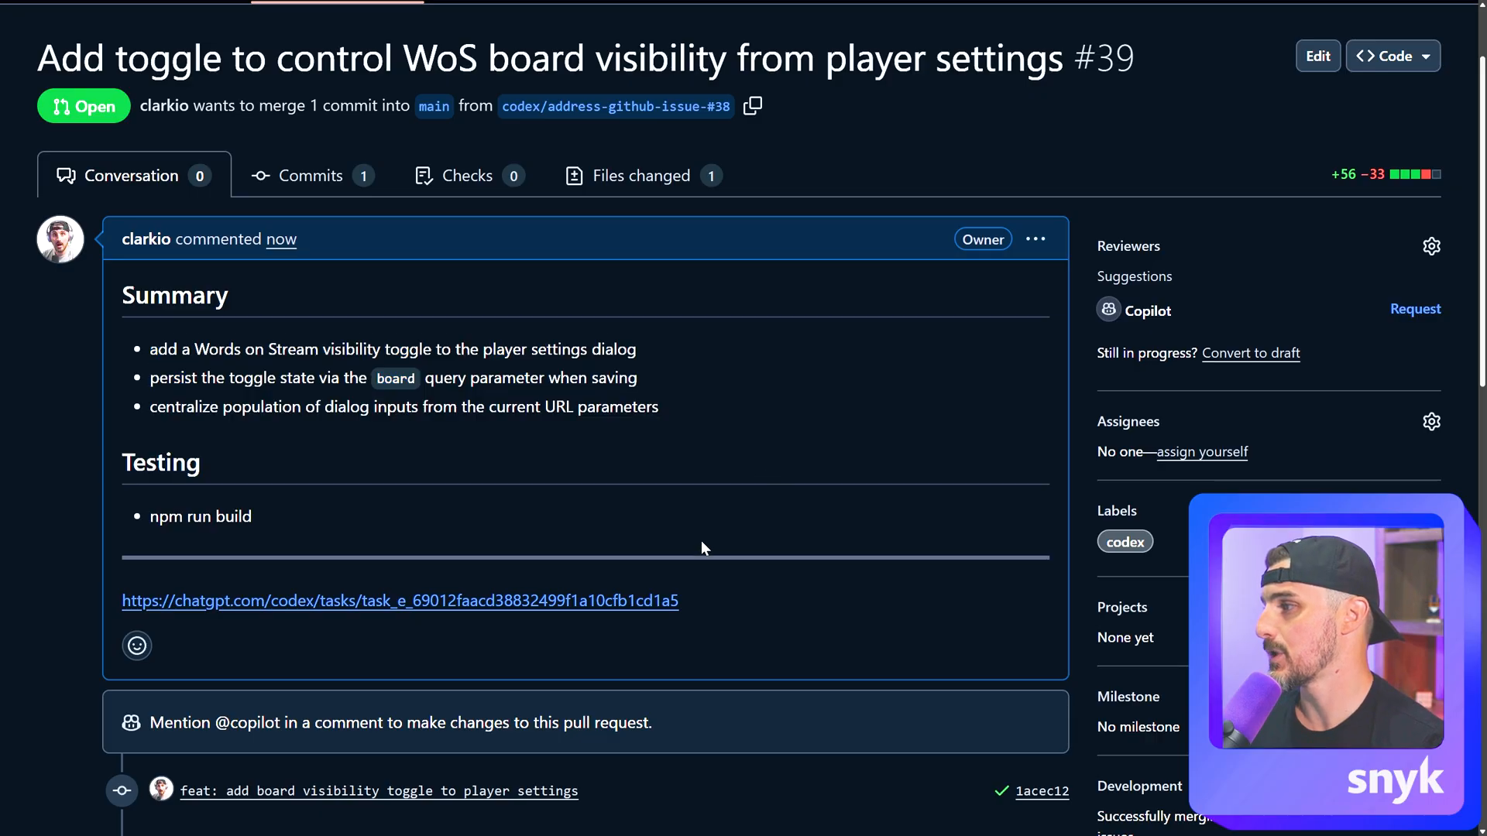
scroll(down, 3)
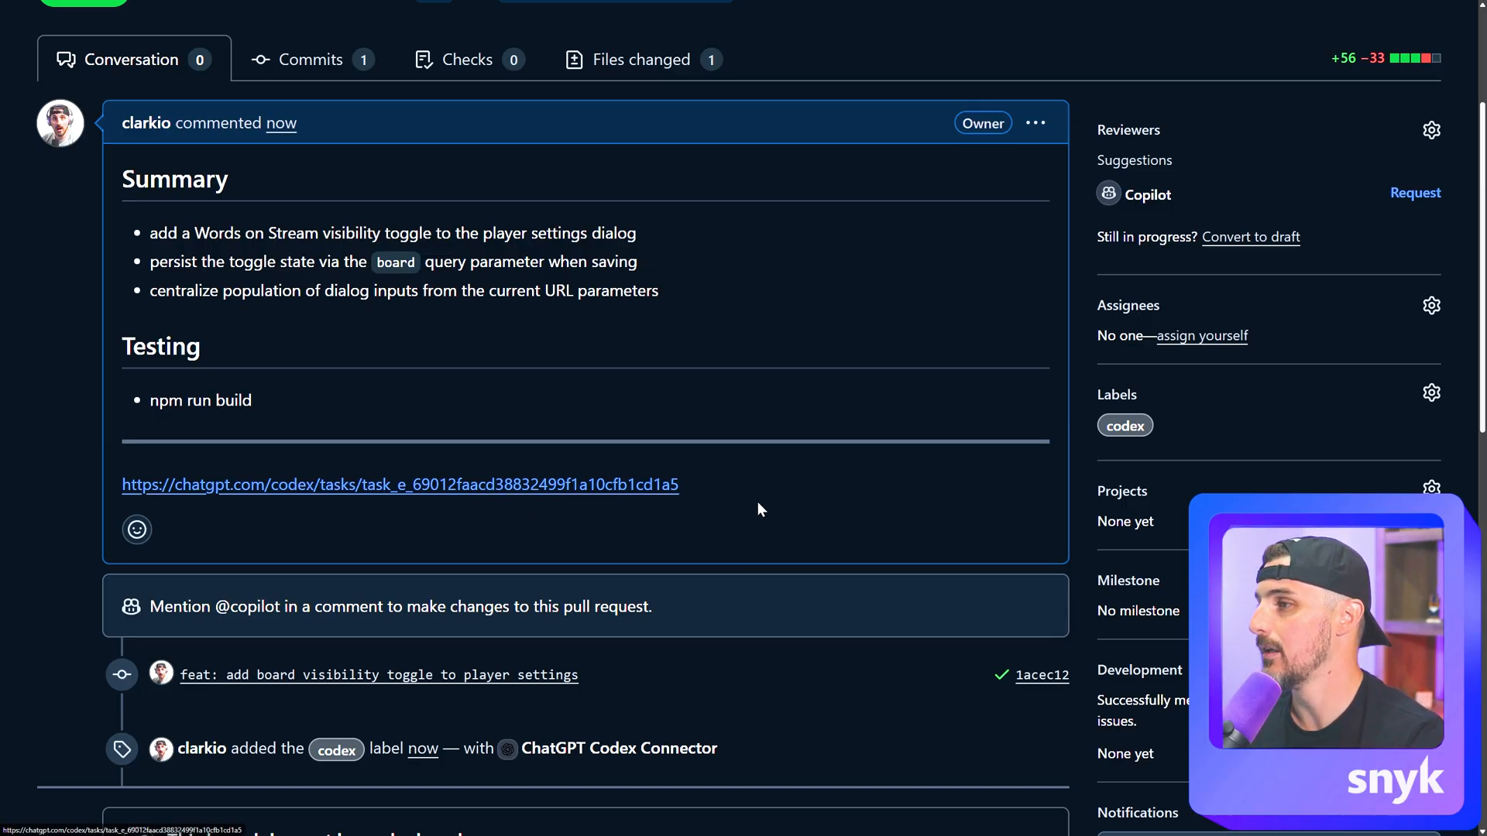
scroll(down, 3)
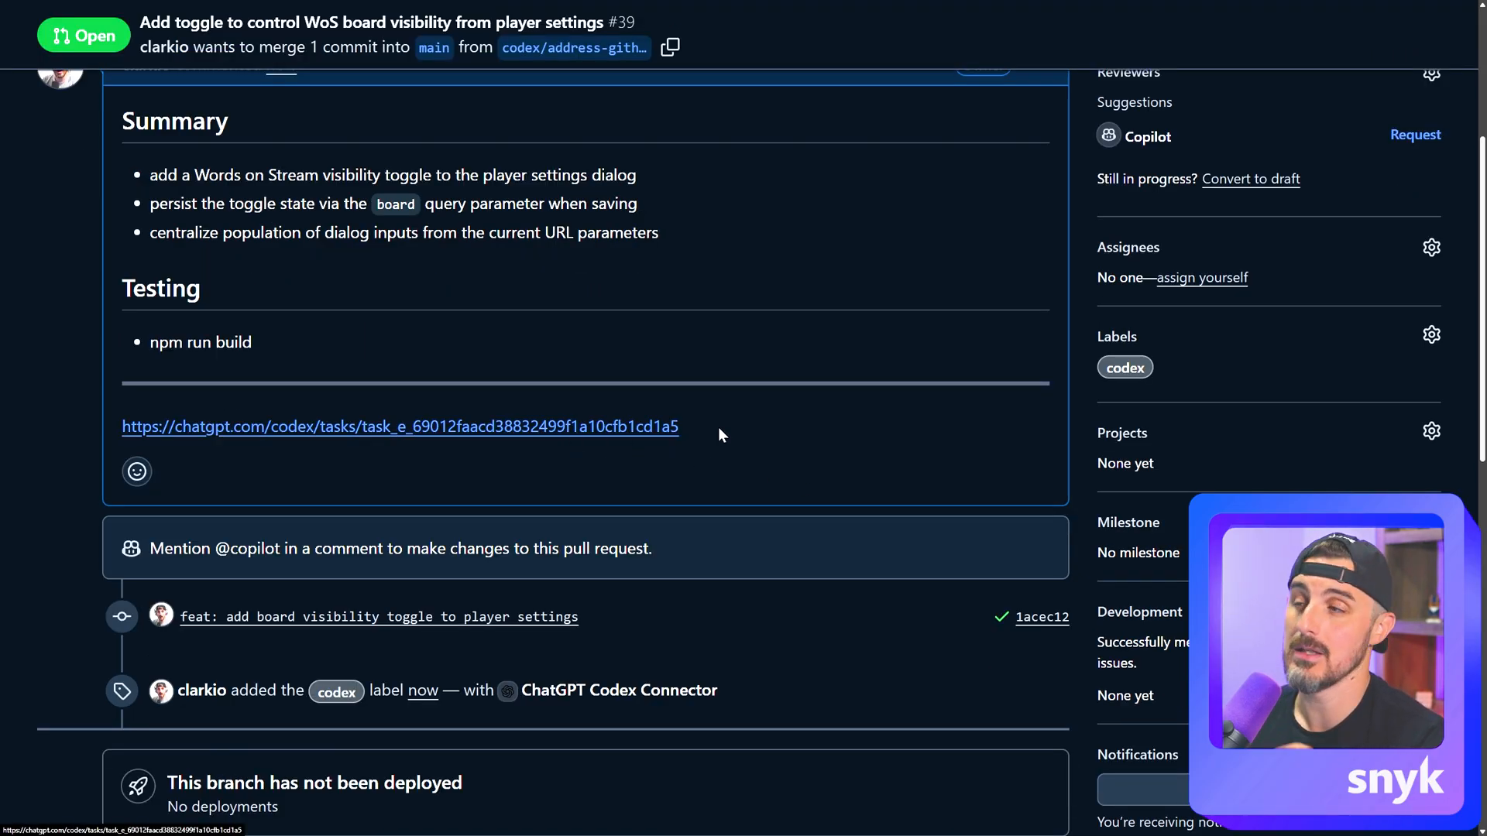
mouse_move(715, 449)
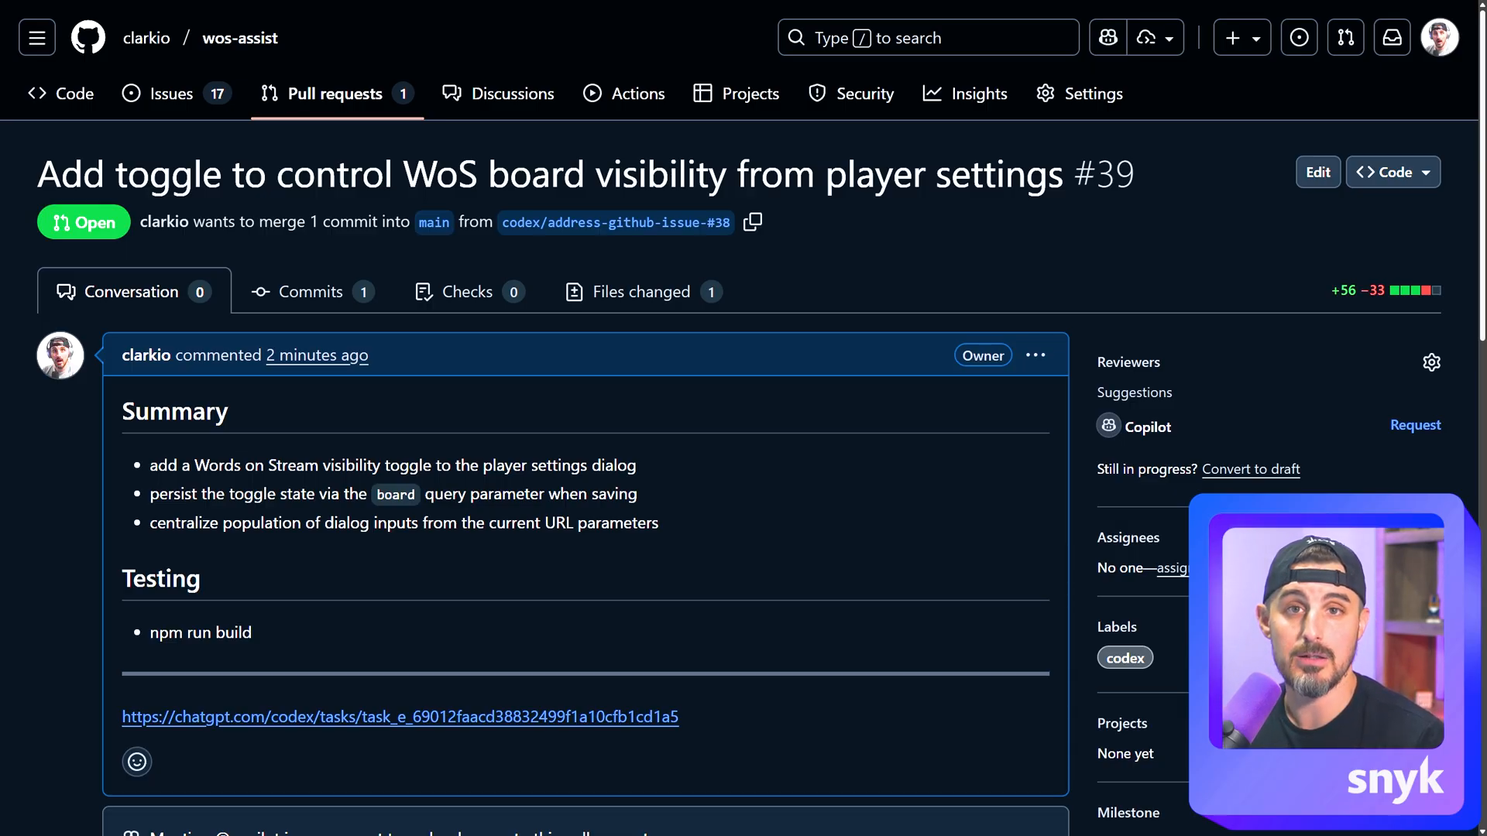
scroll(down, 3)
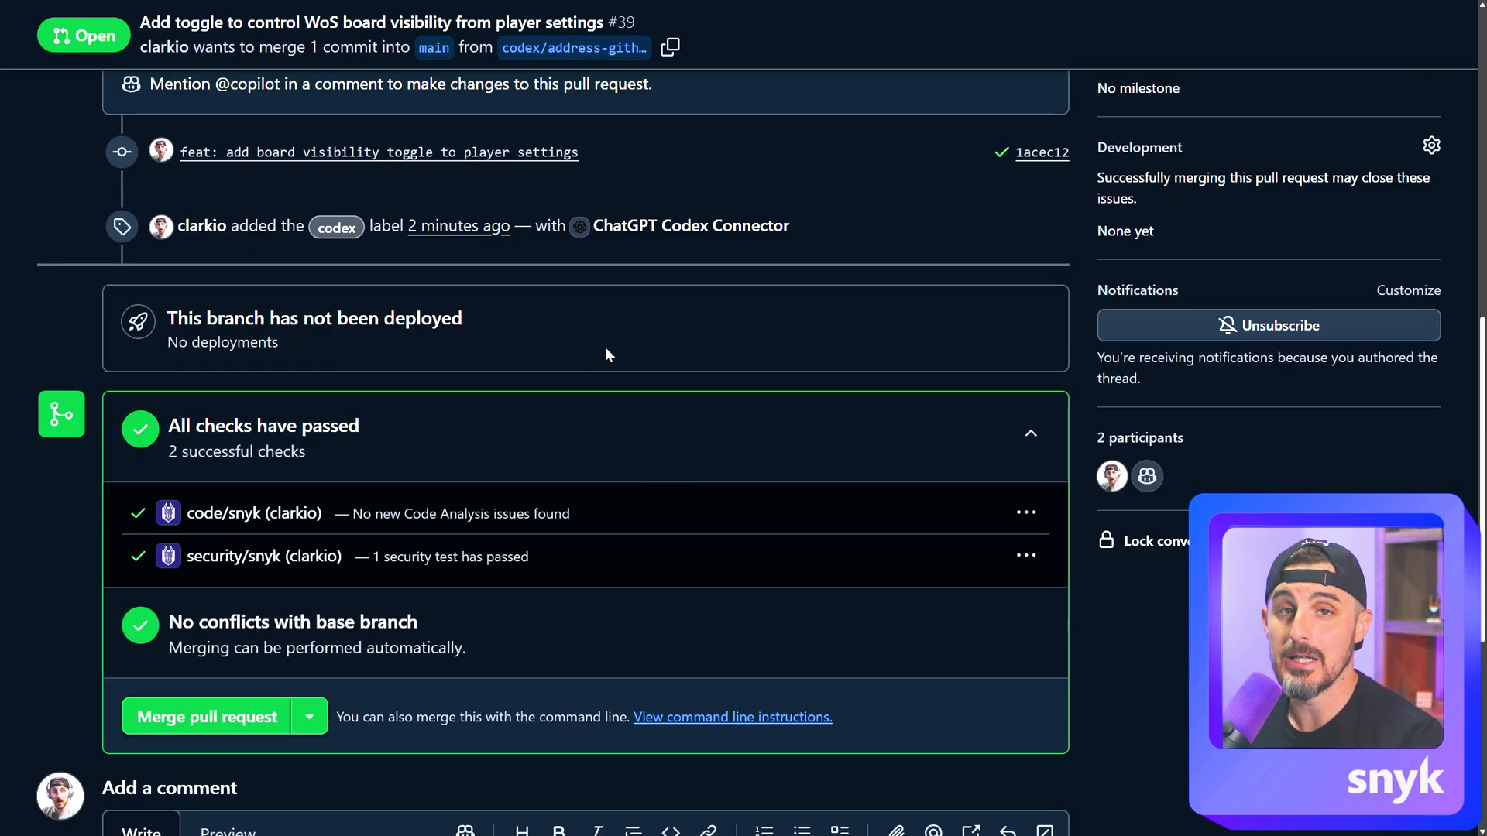
scroll(down, 3)
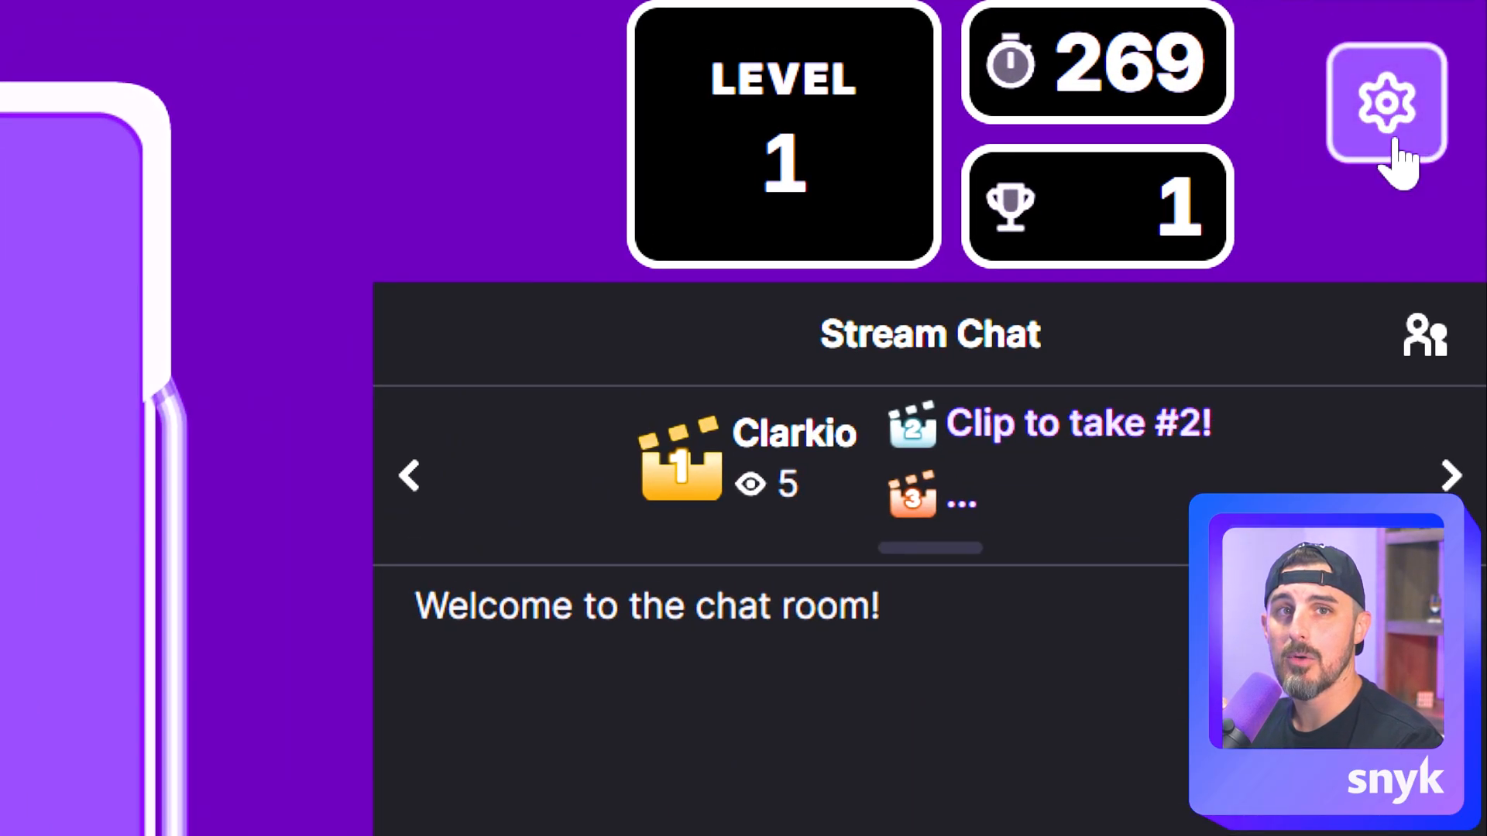
mouse_move(1388, 105)
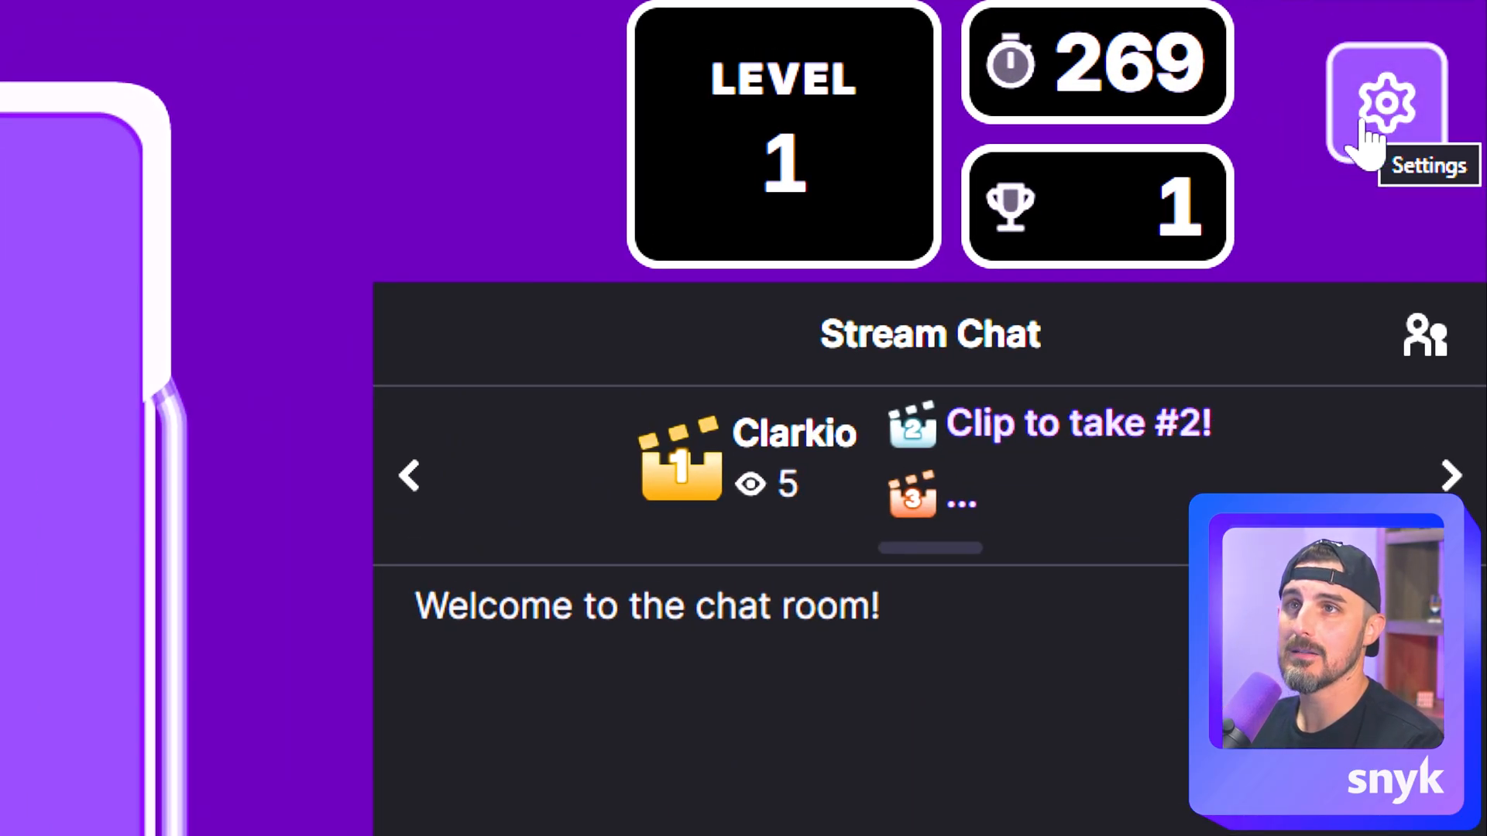
Save the player settings with Show Twitch Chat switched off.
click(1386, 105)
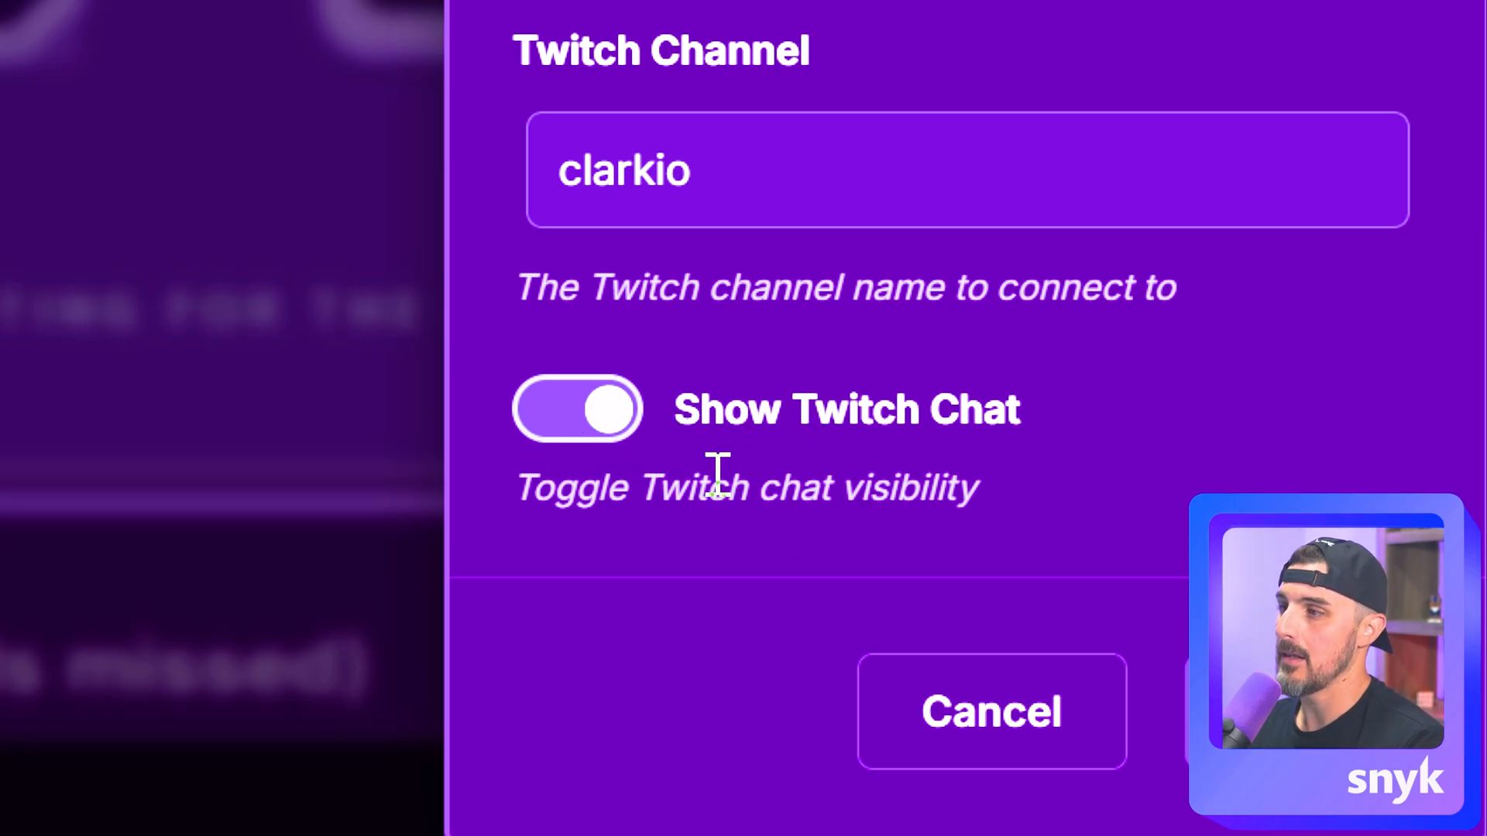
mouse_move(676, 474)
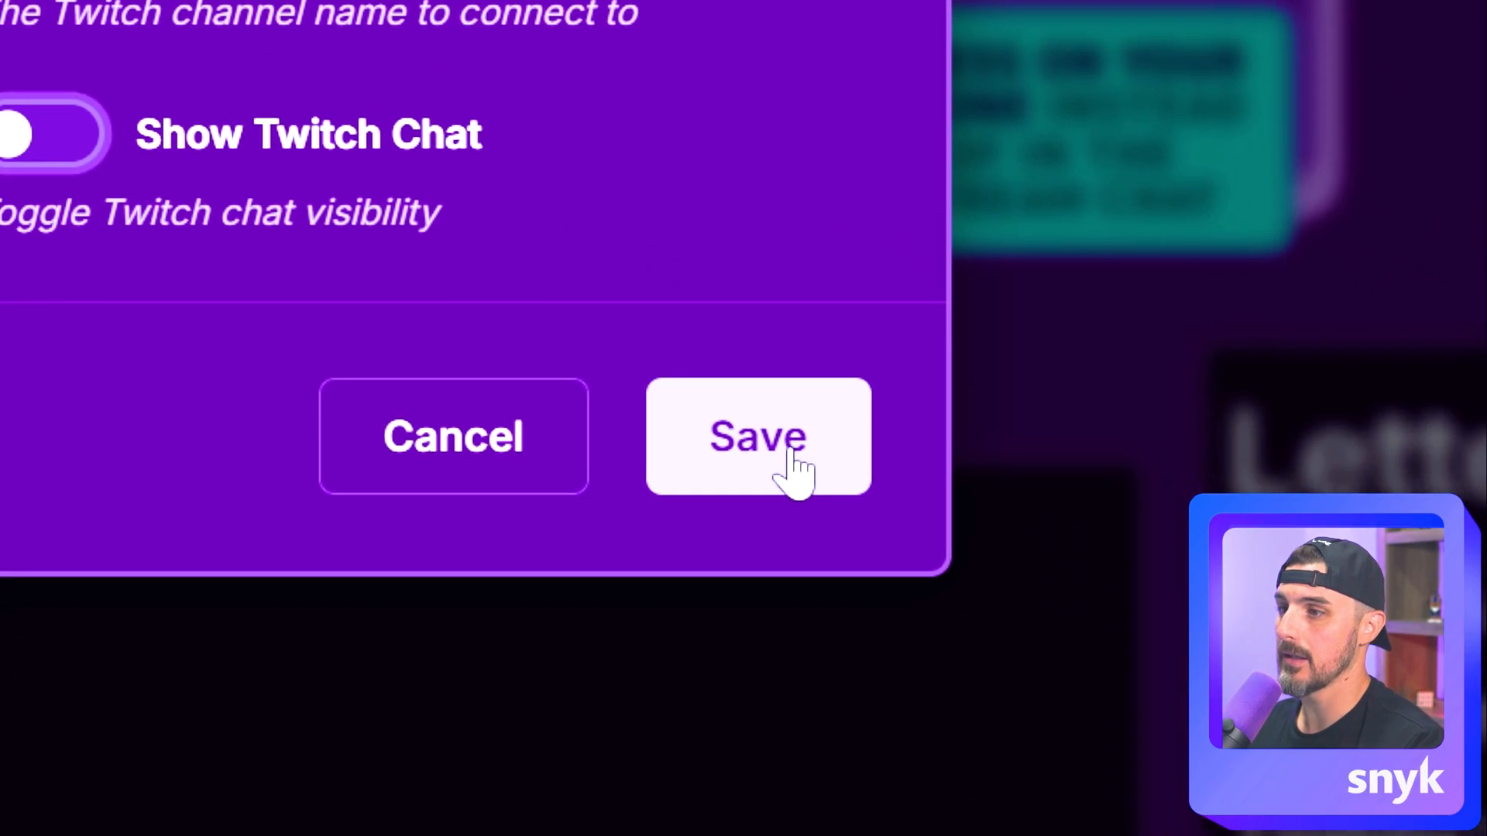
click(756, 437)
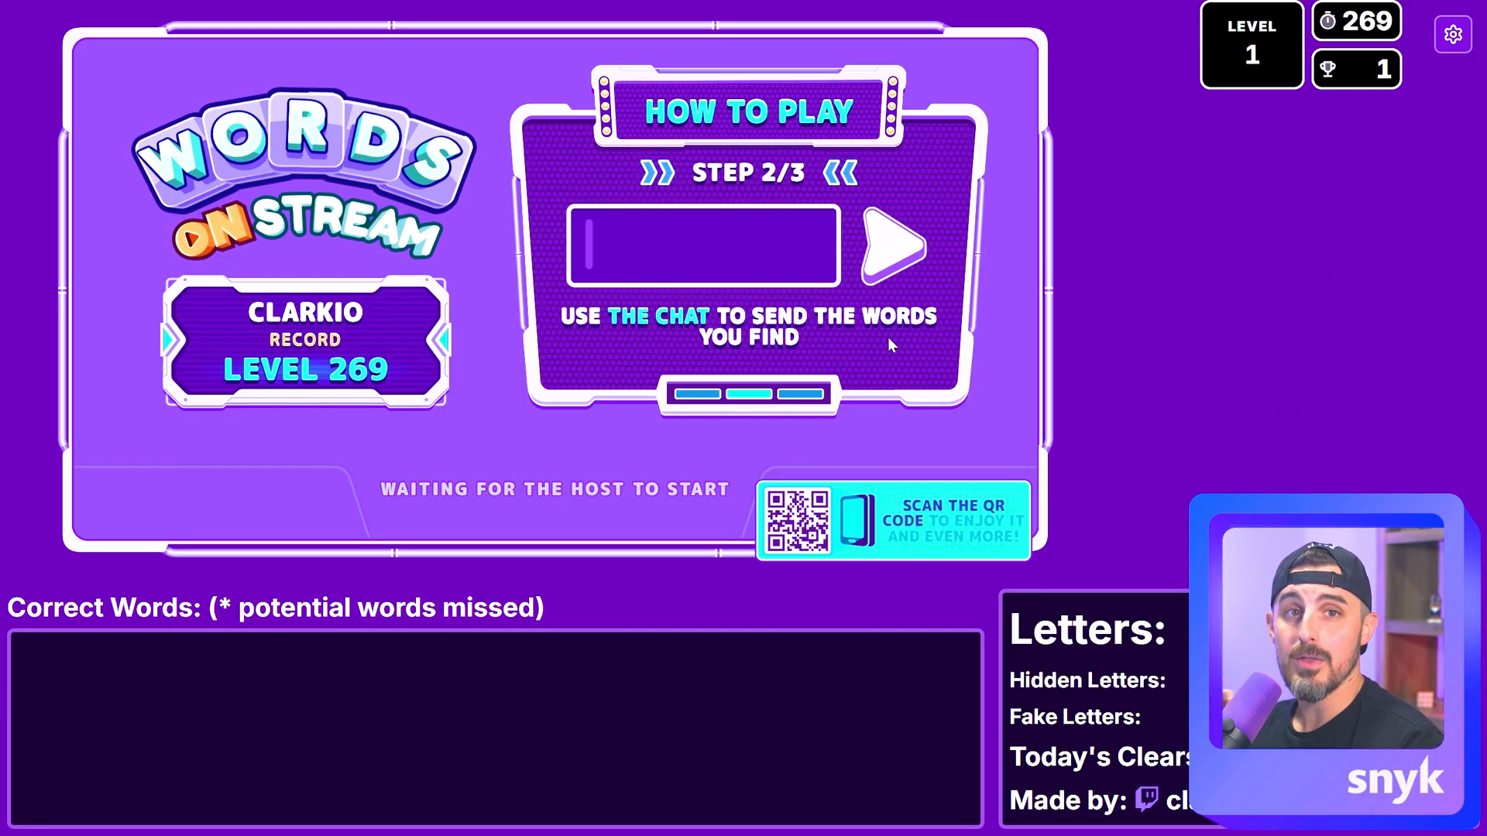
text(FACE)
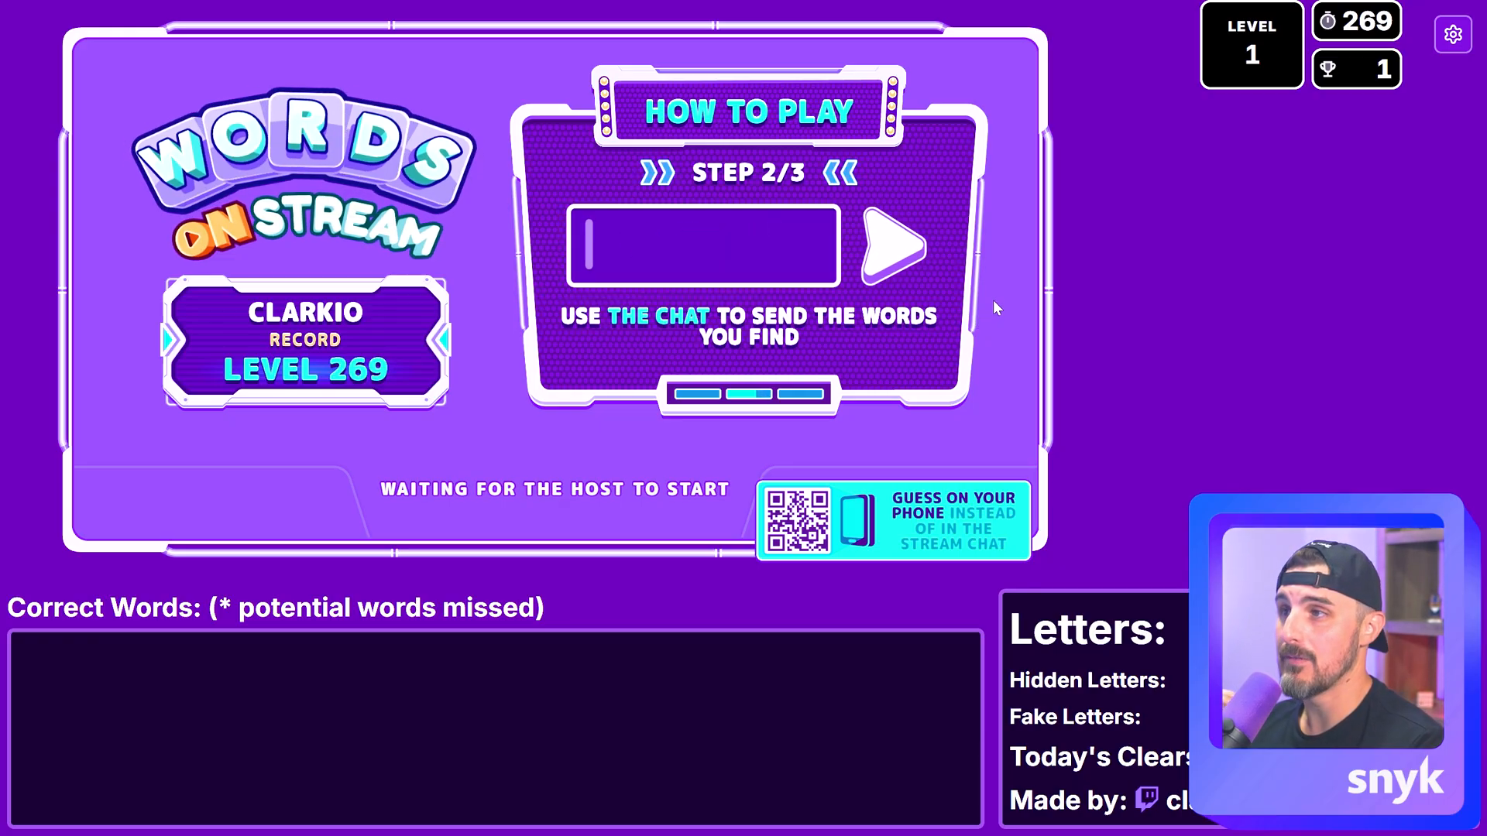
mouse_move(1353, 145)
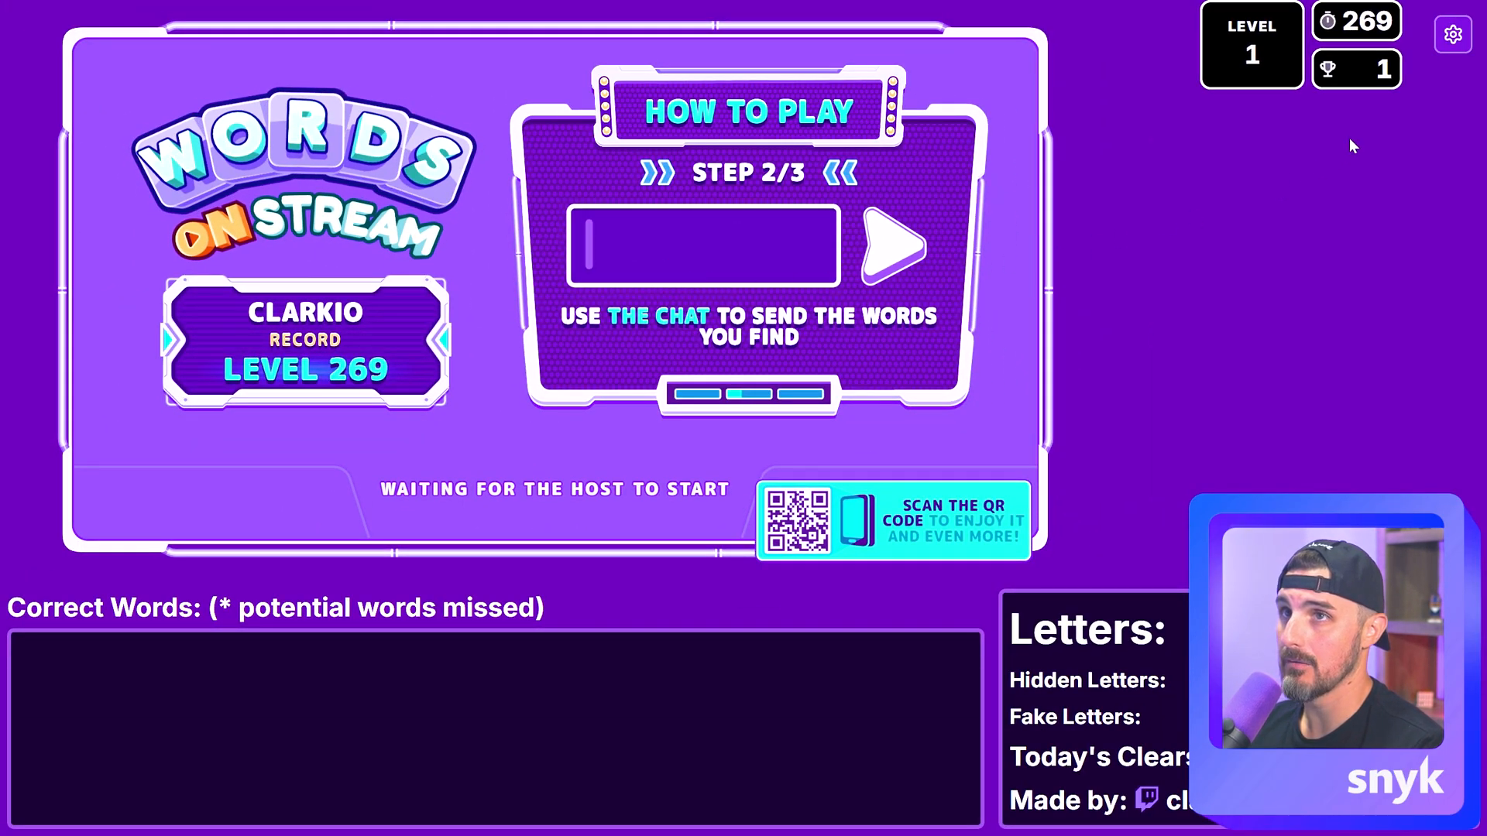
Switch back to PR #39 from branch codex/address-github-issue-#38.
click(1452, 35)
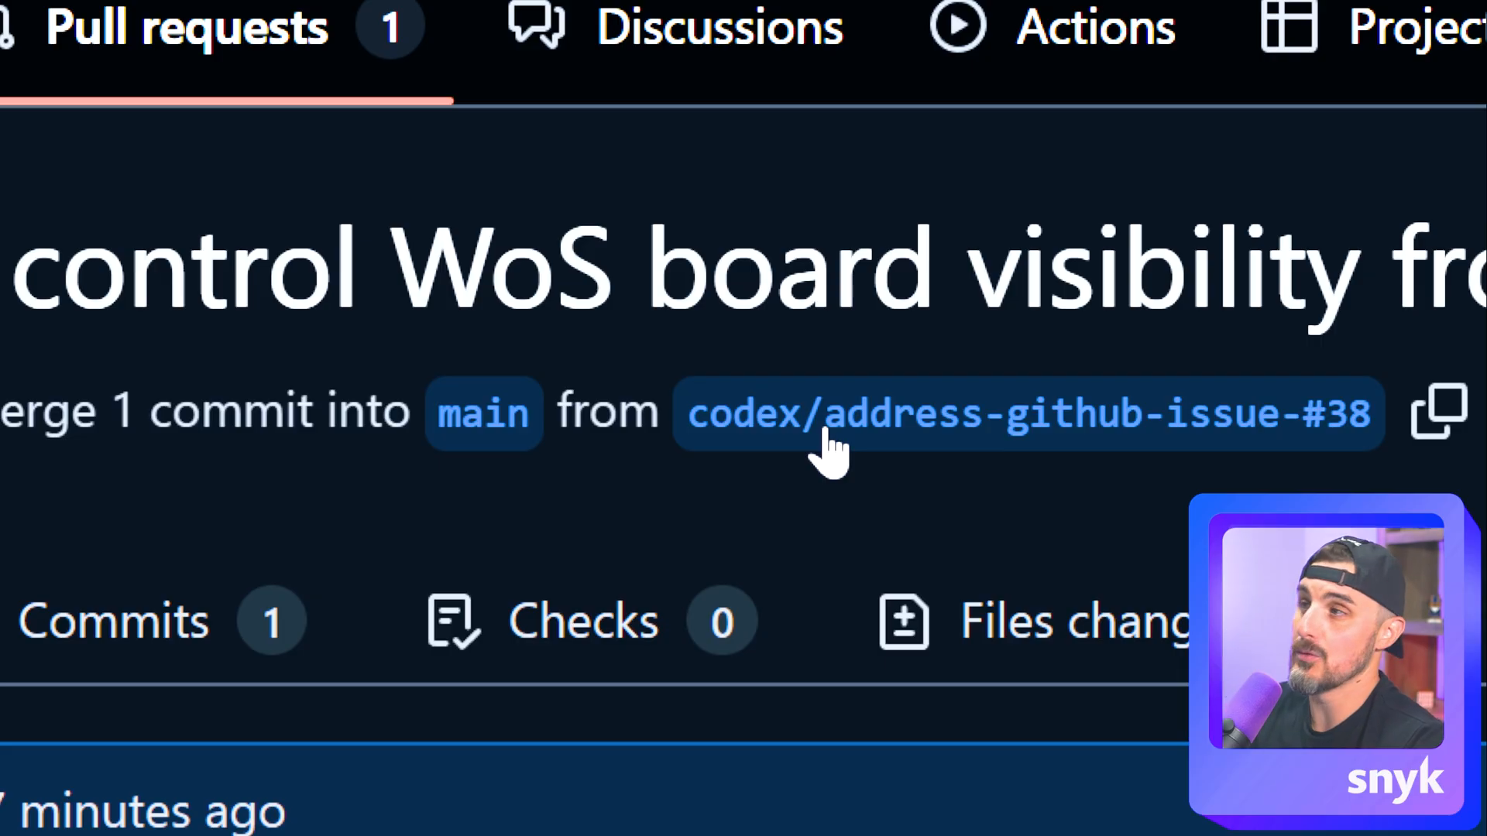
mouse_move(862, 417)
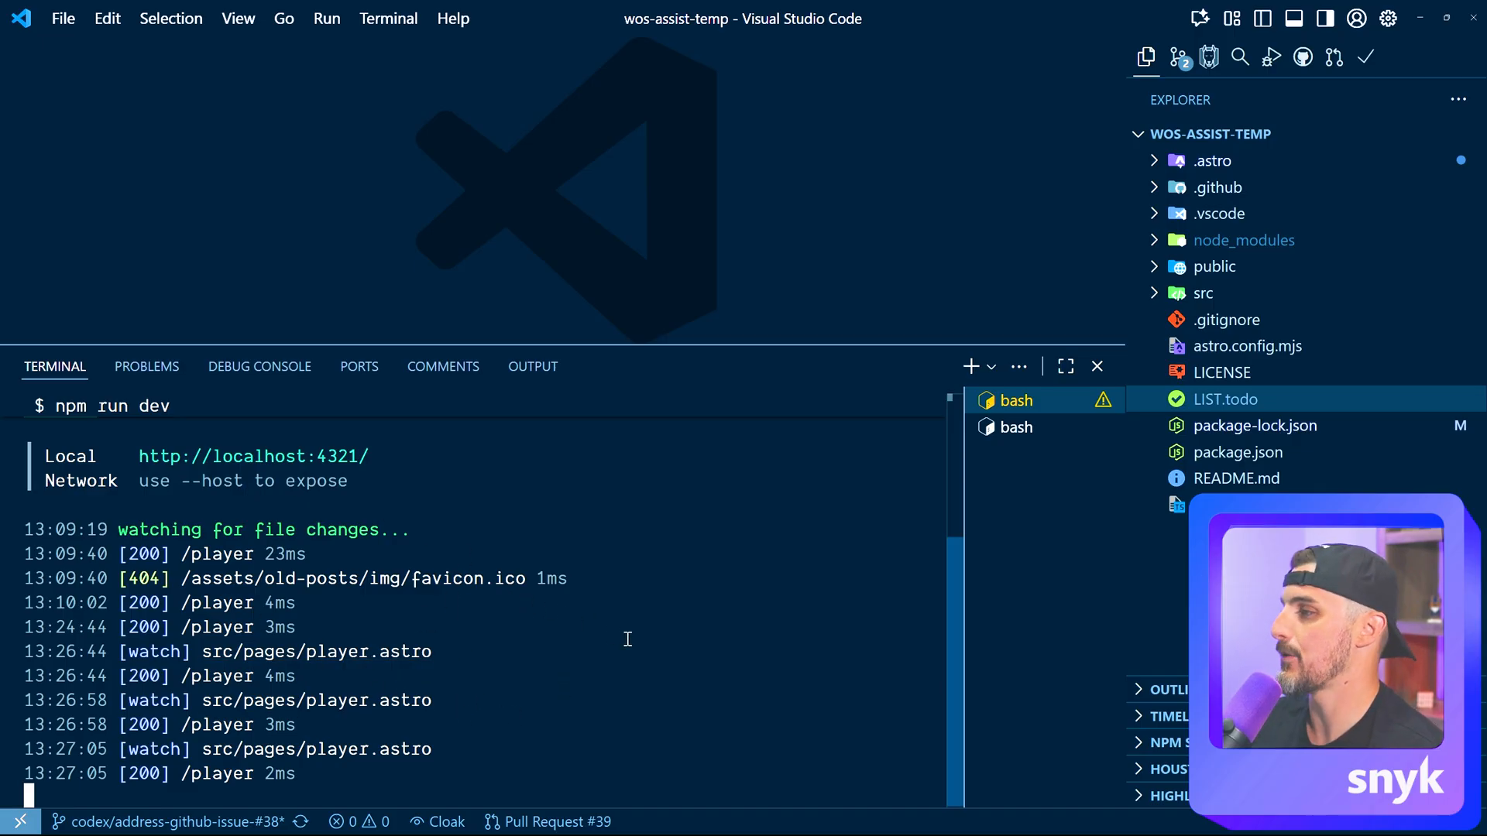
mouse_move(659, 660)
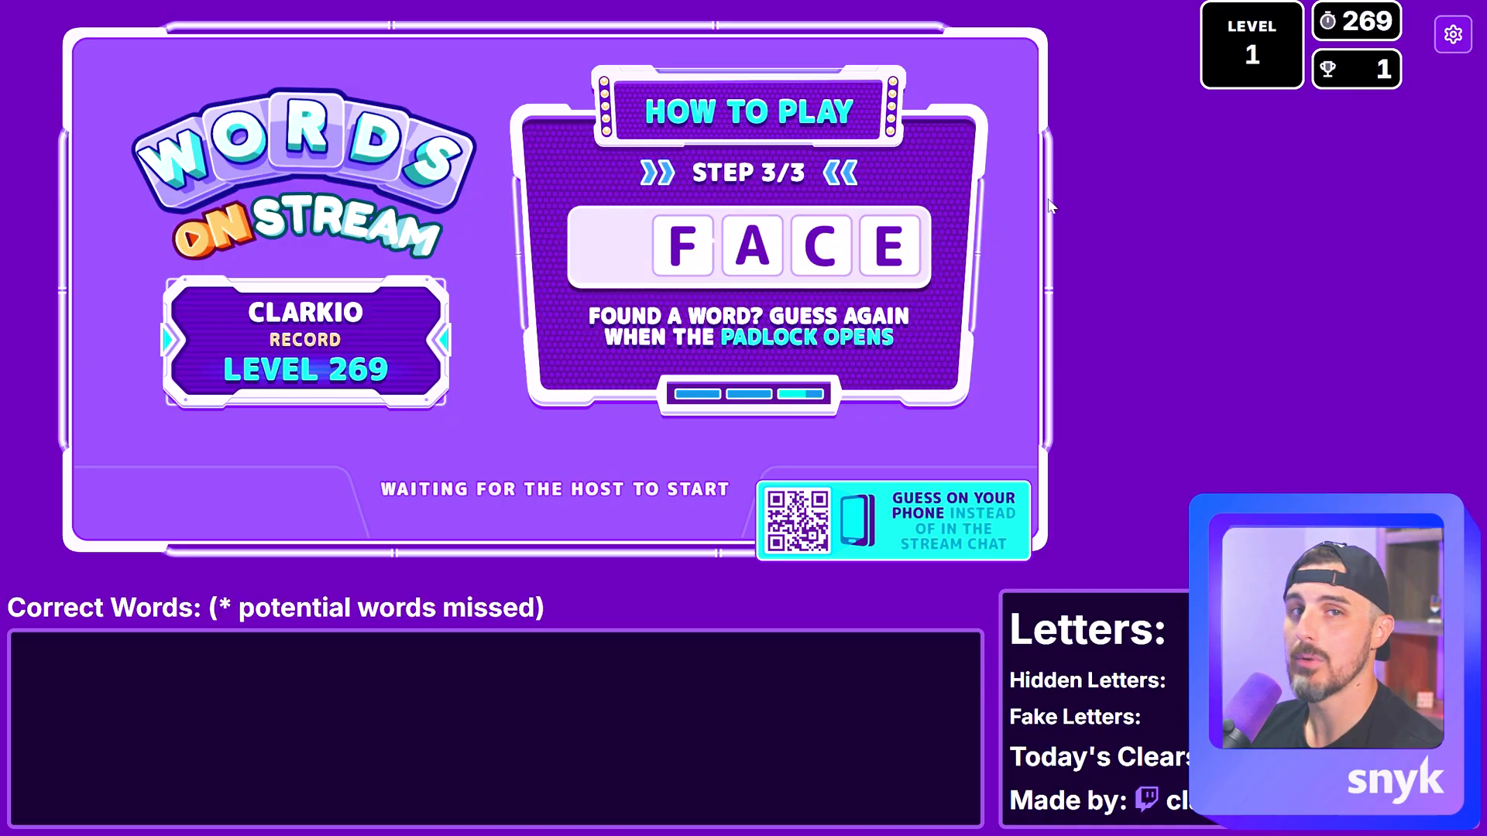
Save settings with the Words on Stream board hidden, then turn off Twitch chat too.
click(1449, 34)
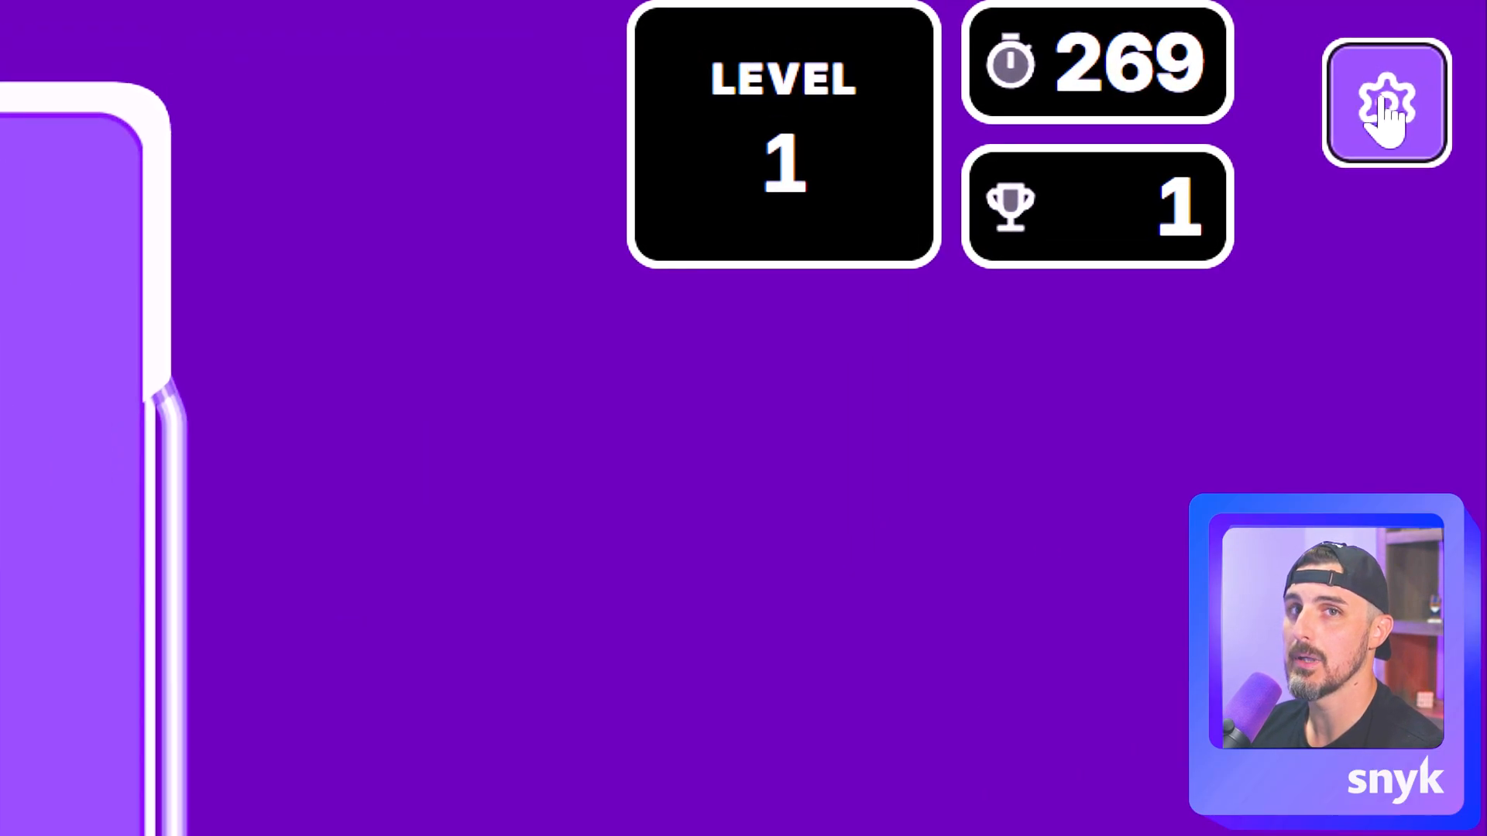
click(1384, 103)
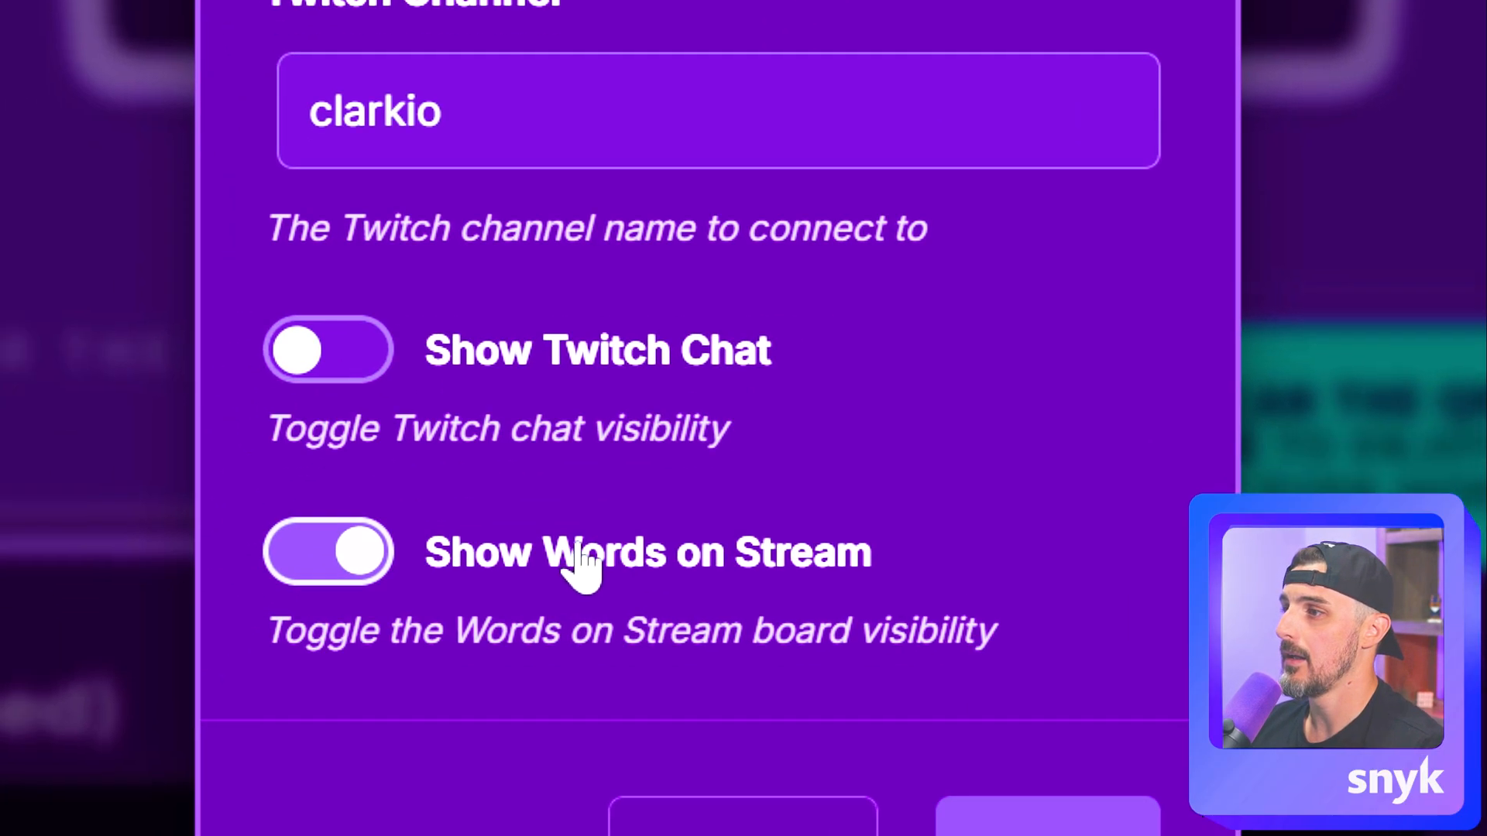
scroll(down, 3)
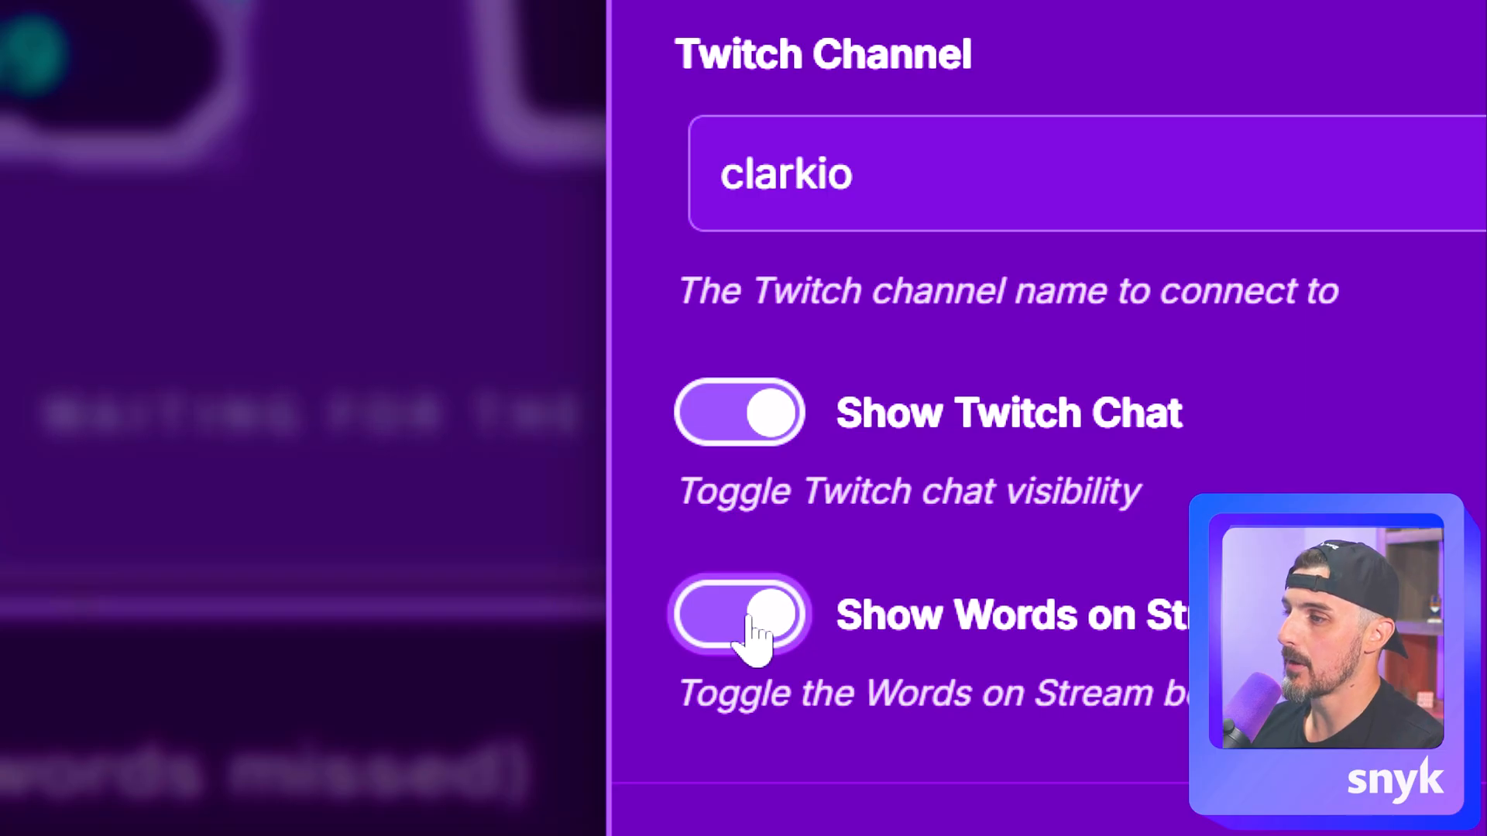
click(738, 614)
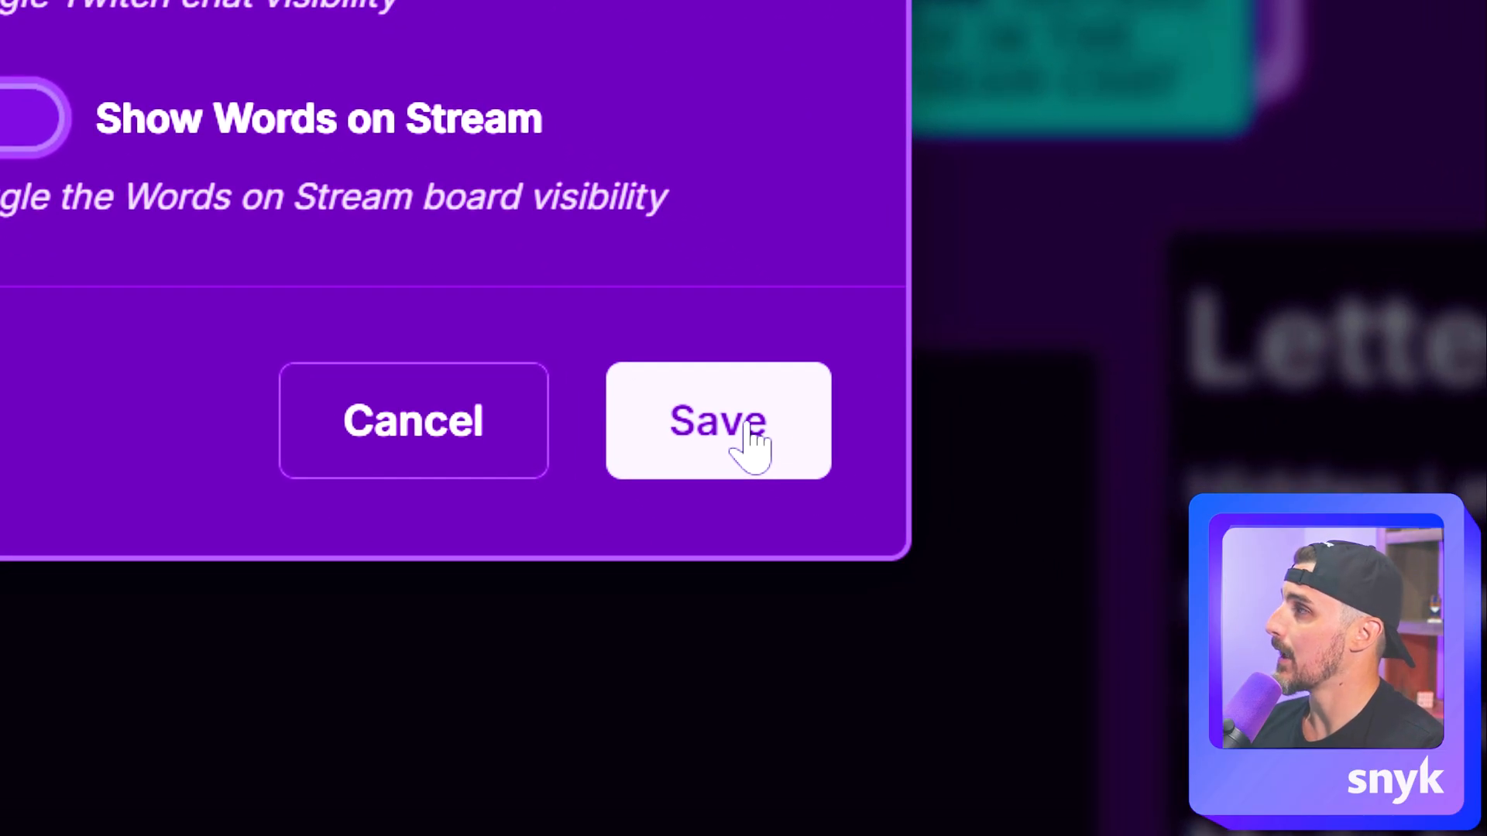
click(718, 420)
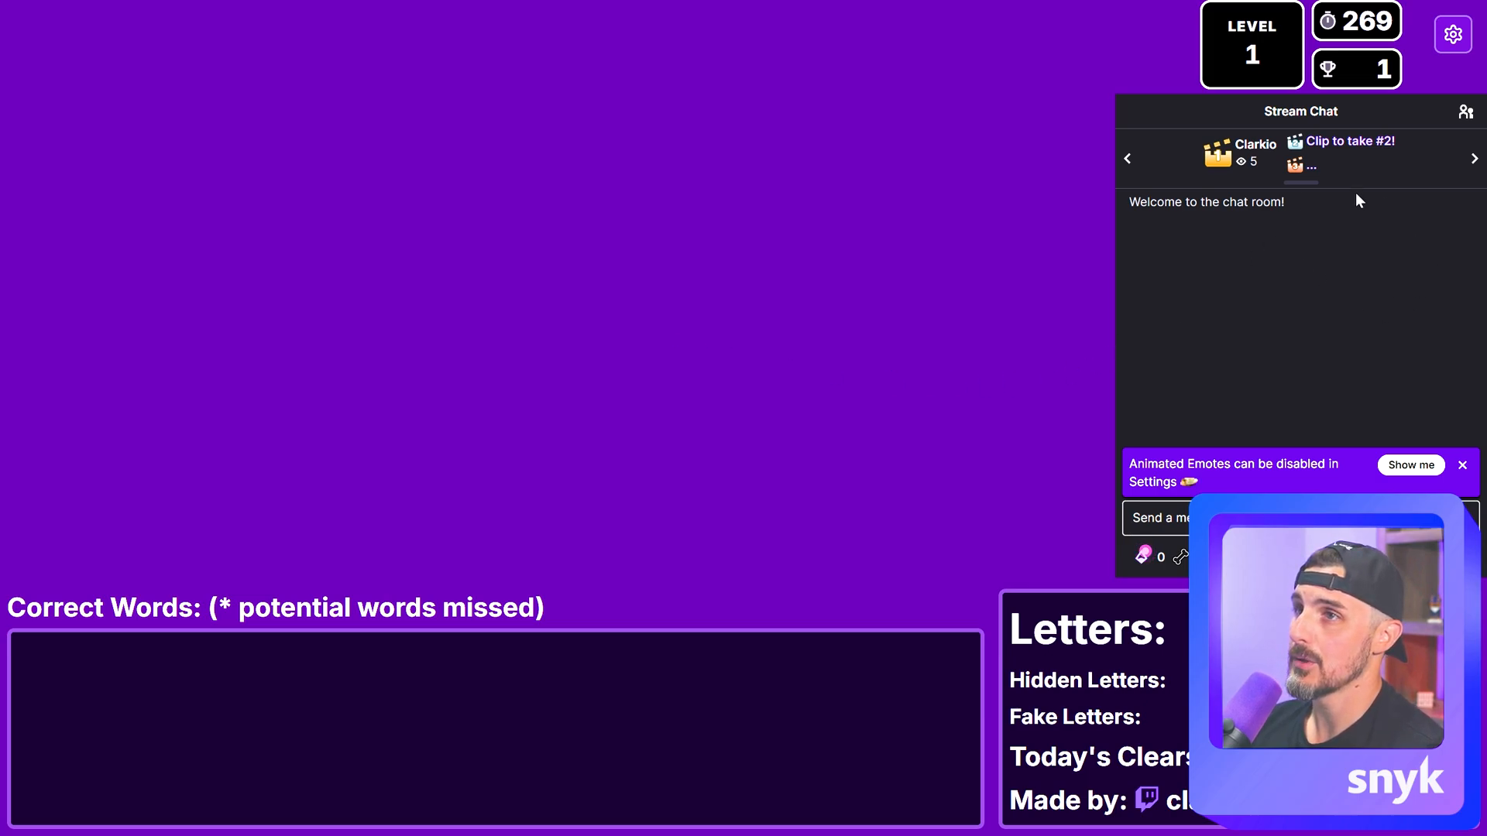
click(1452, 34)
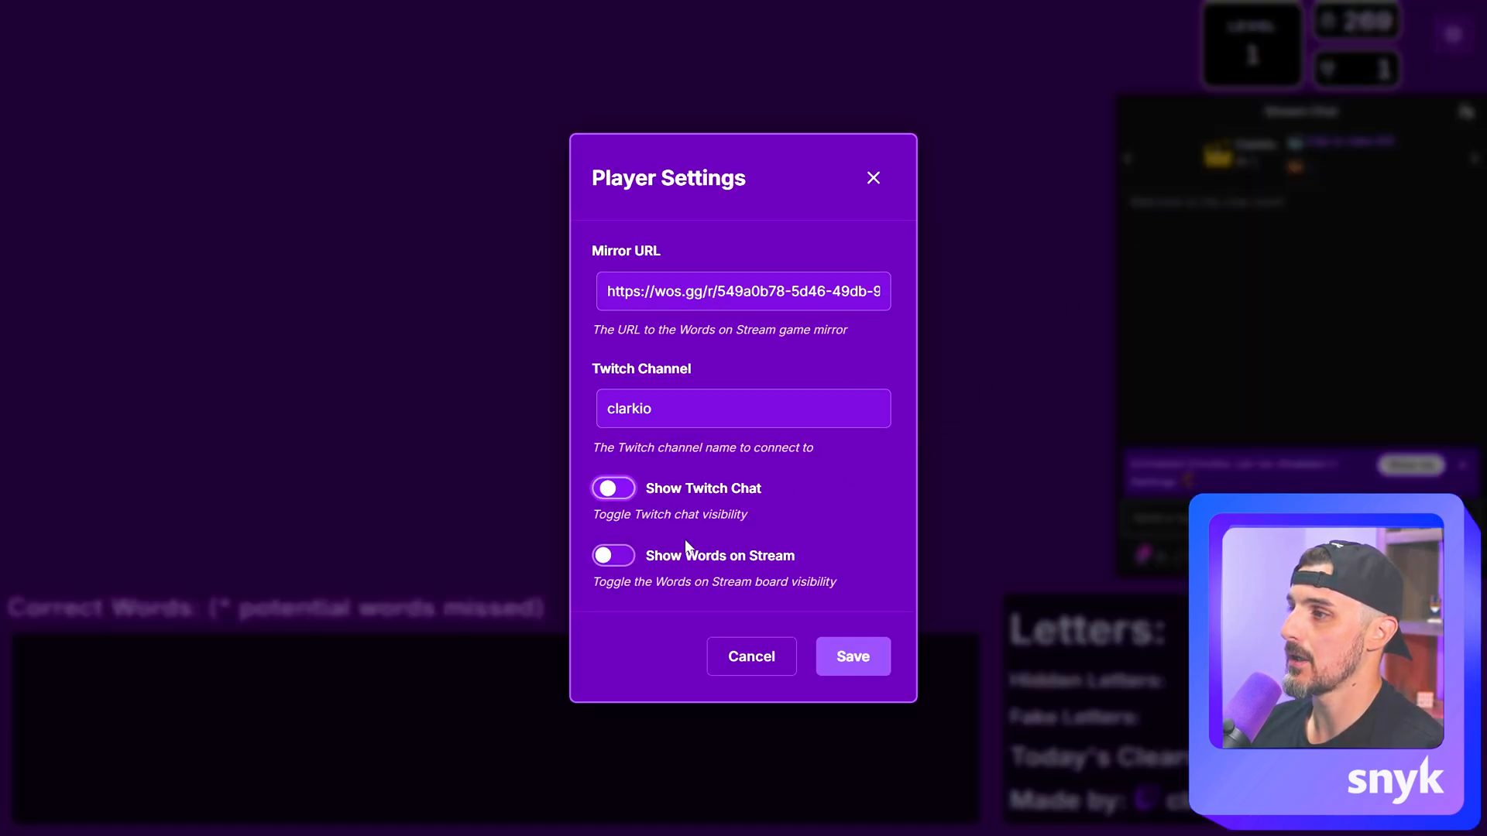
click(851, 656)
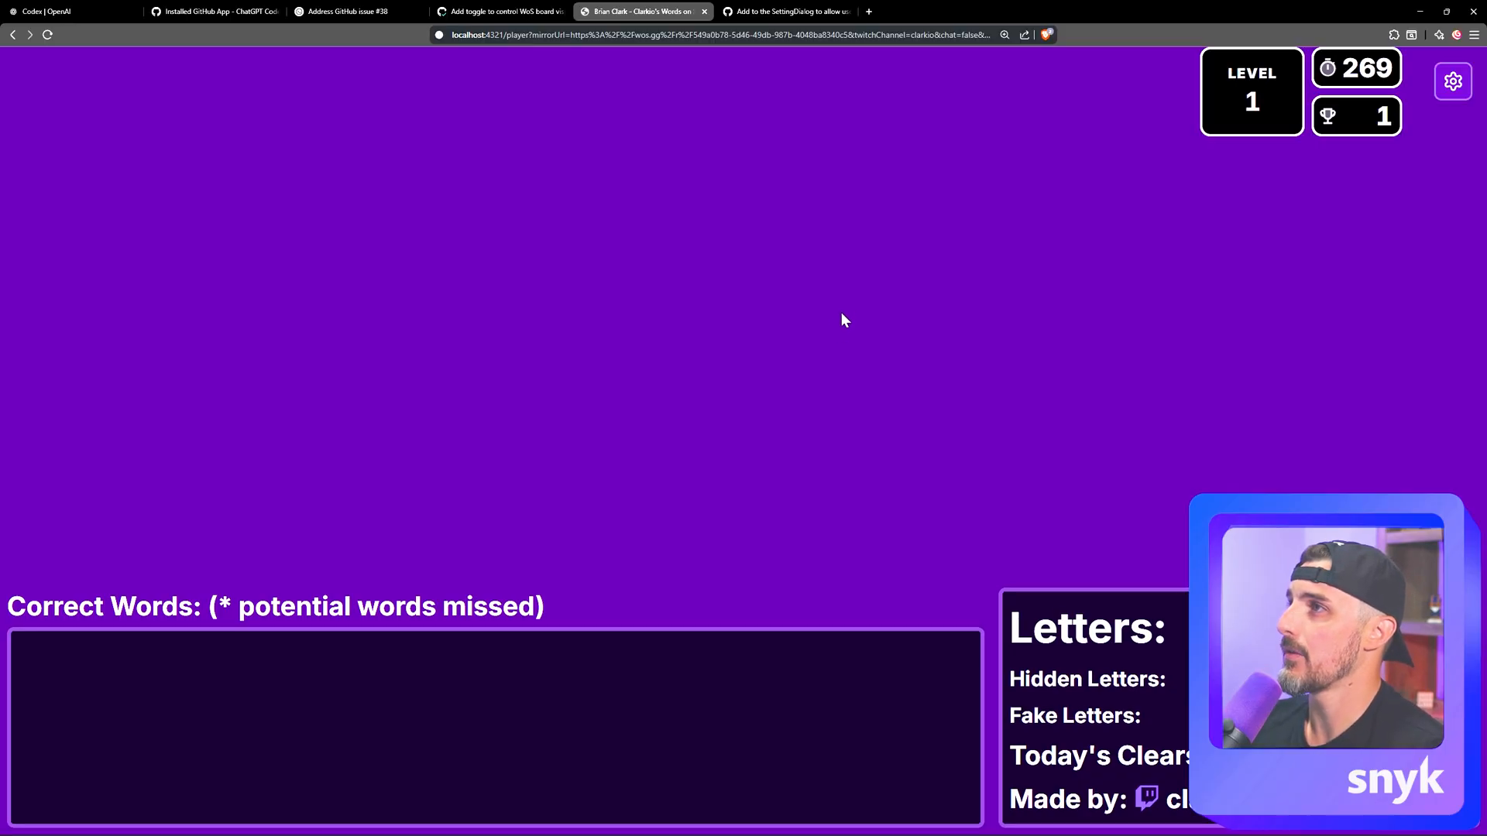
Save the player settings with the Twitch chat also hidden.
click(892, 34)
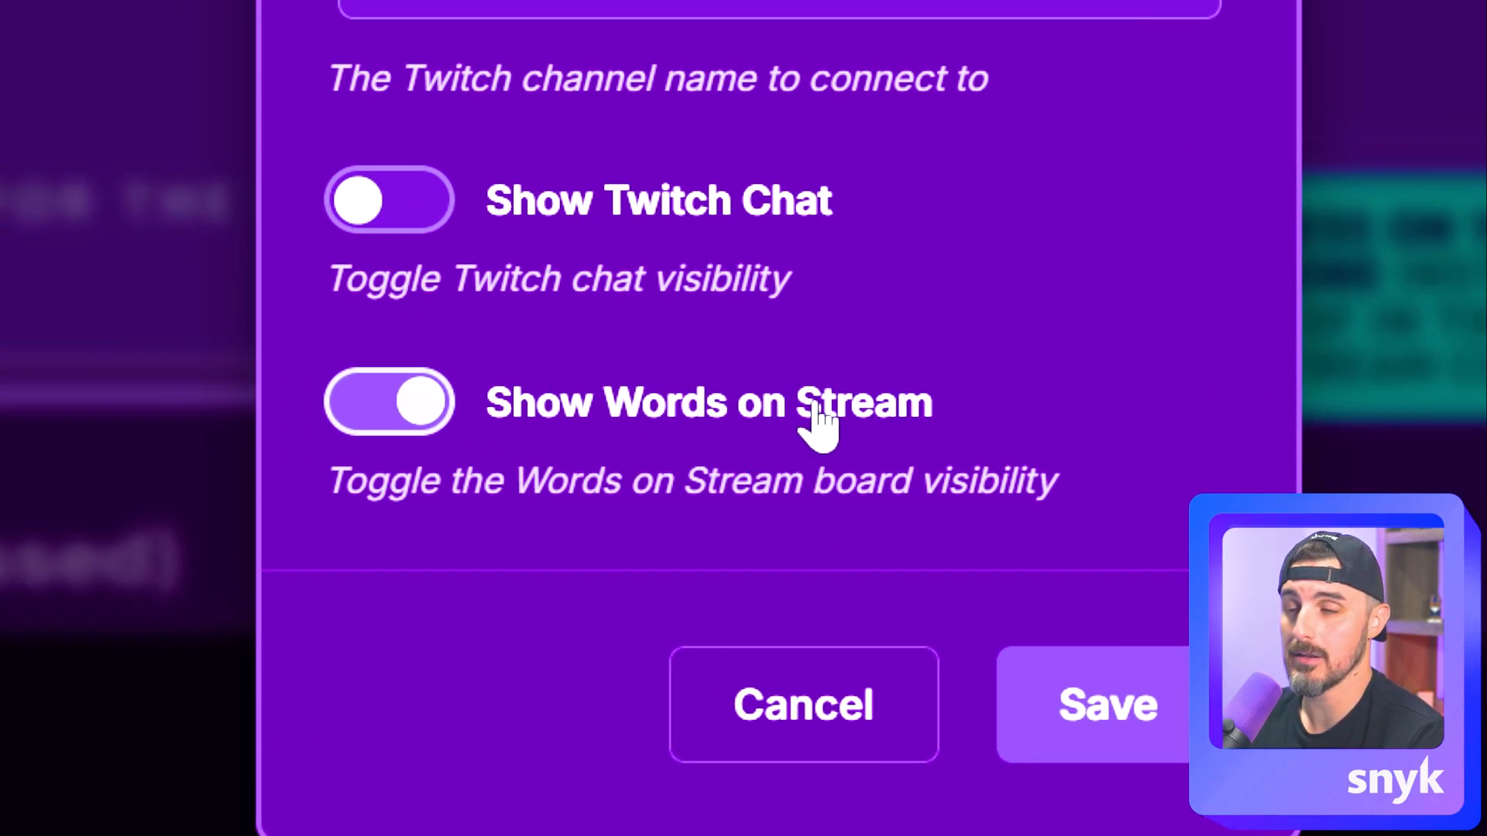
mouse_move(1004, 422)
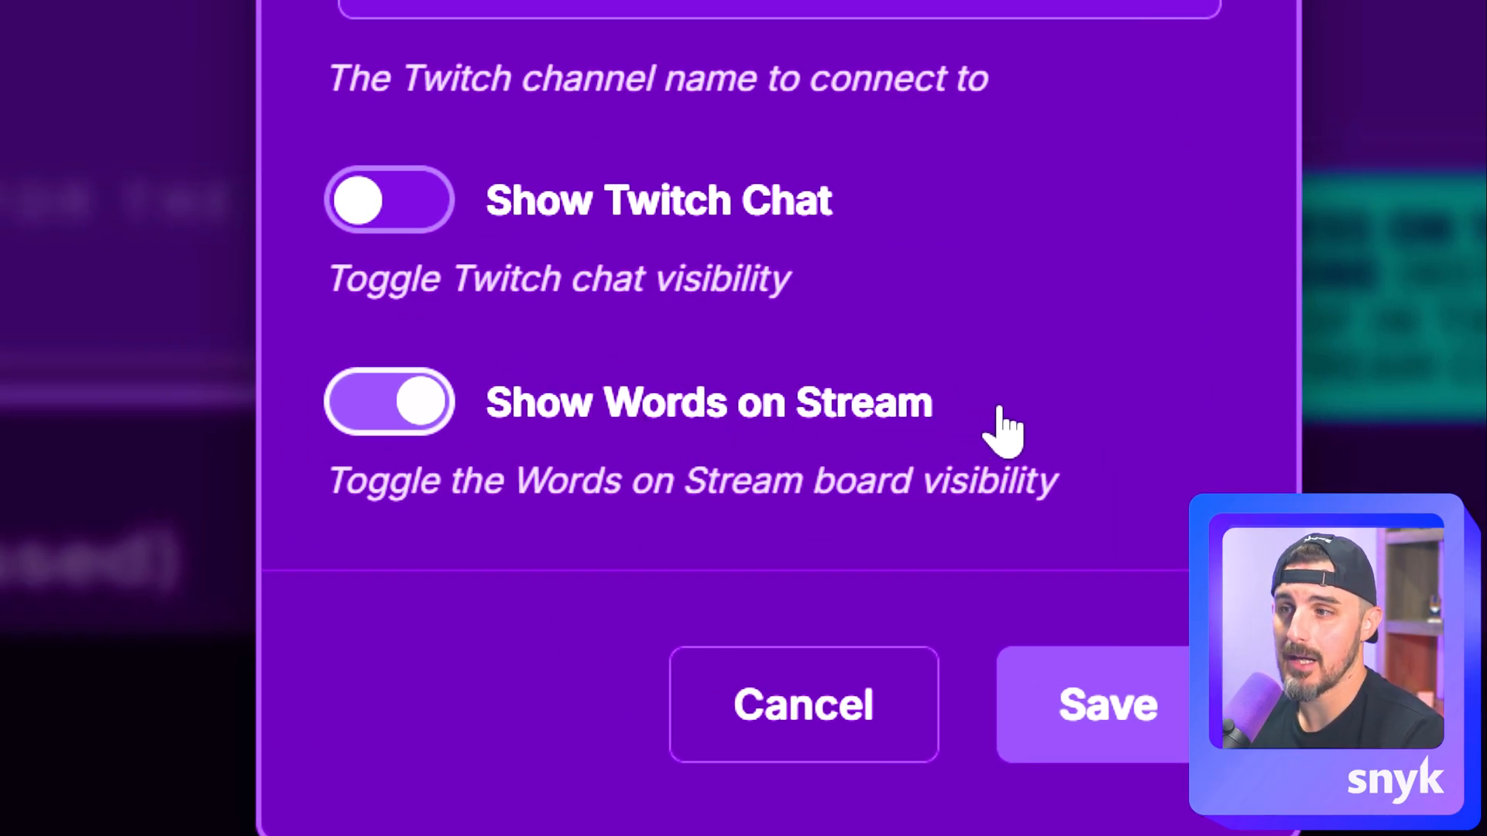
mouse_move(550, 460)
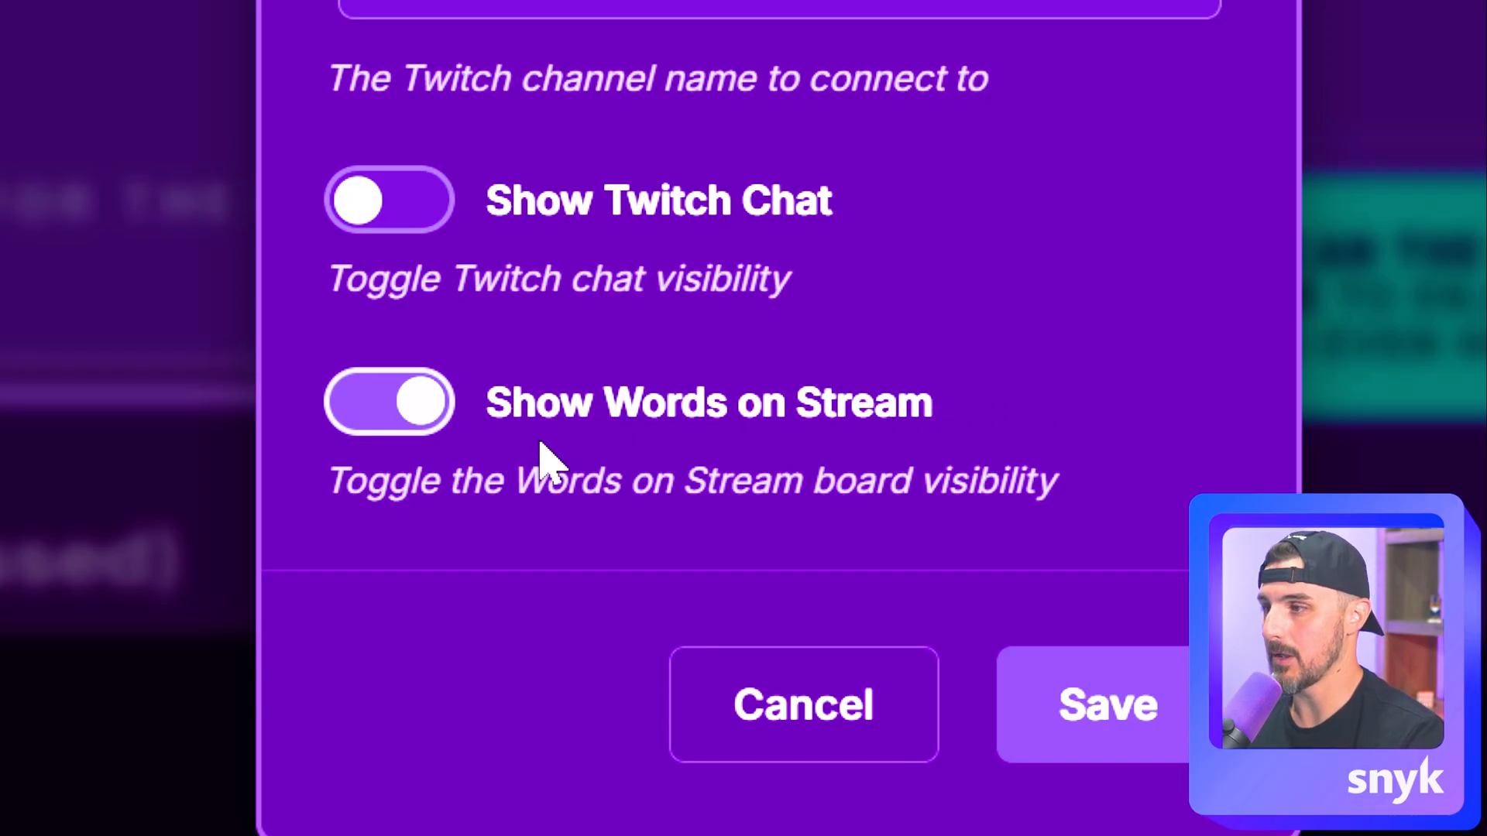
mouse_move(1005, 418)
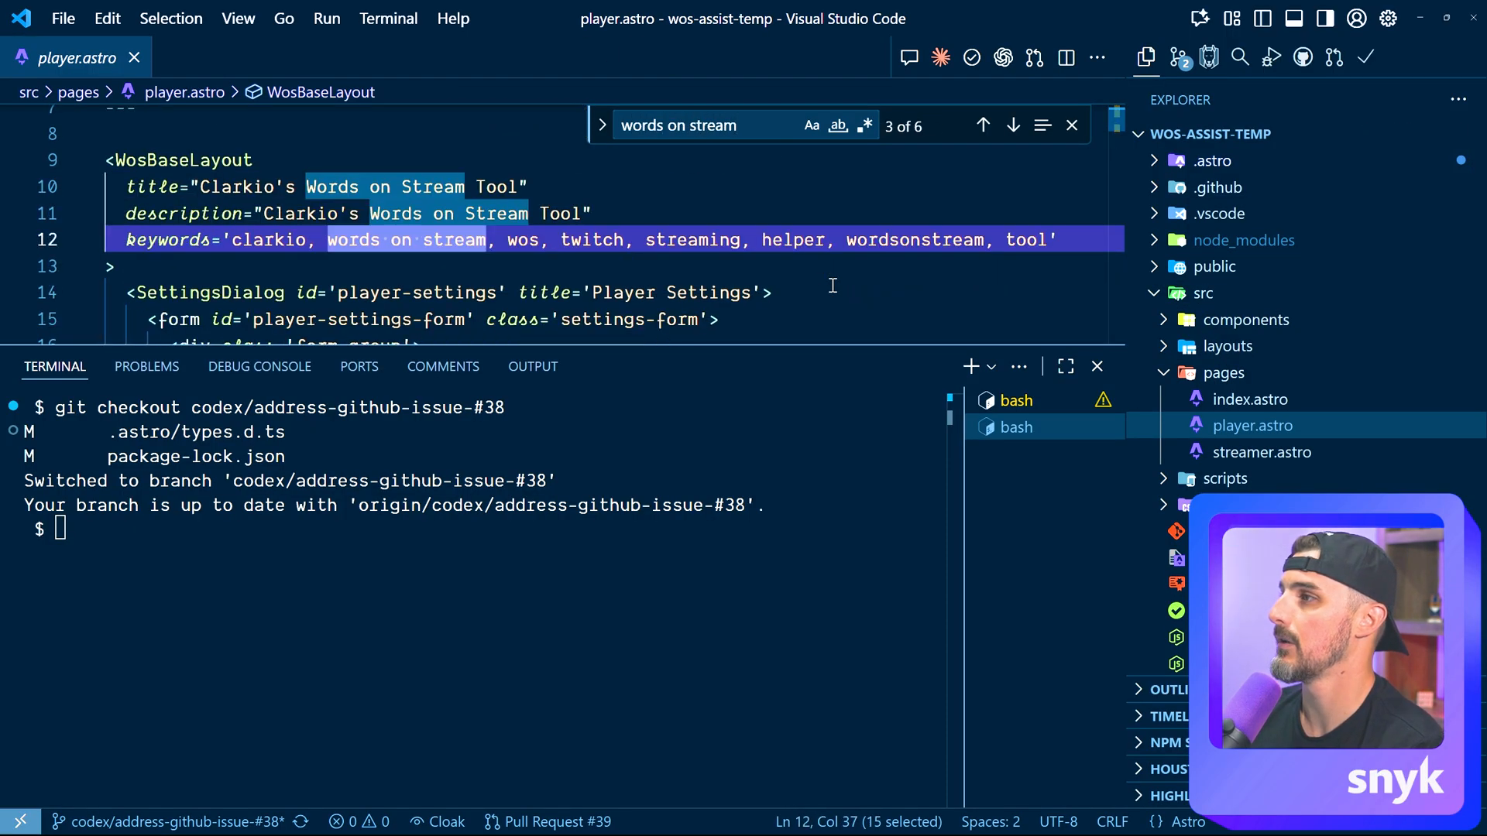
Rename the label to 'Show Words on Stream Board', run git add ., and start a commit.
click(1013, 124)
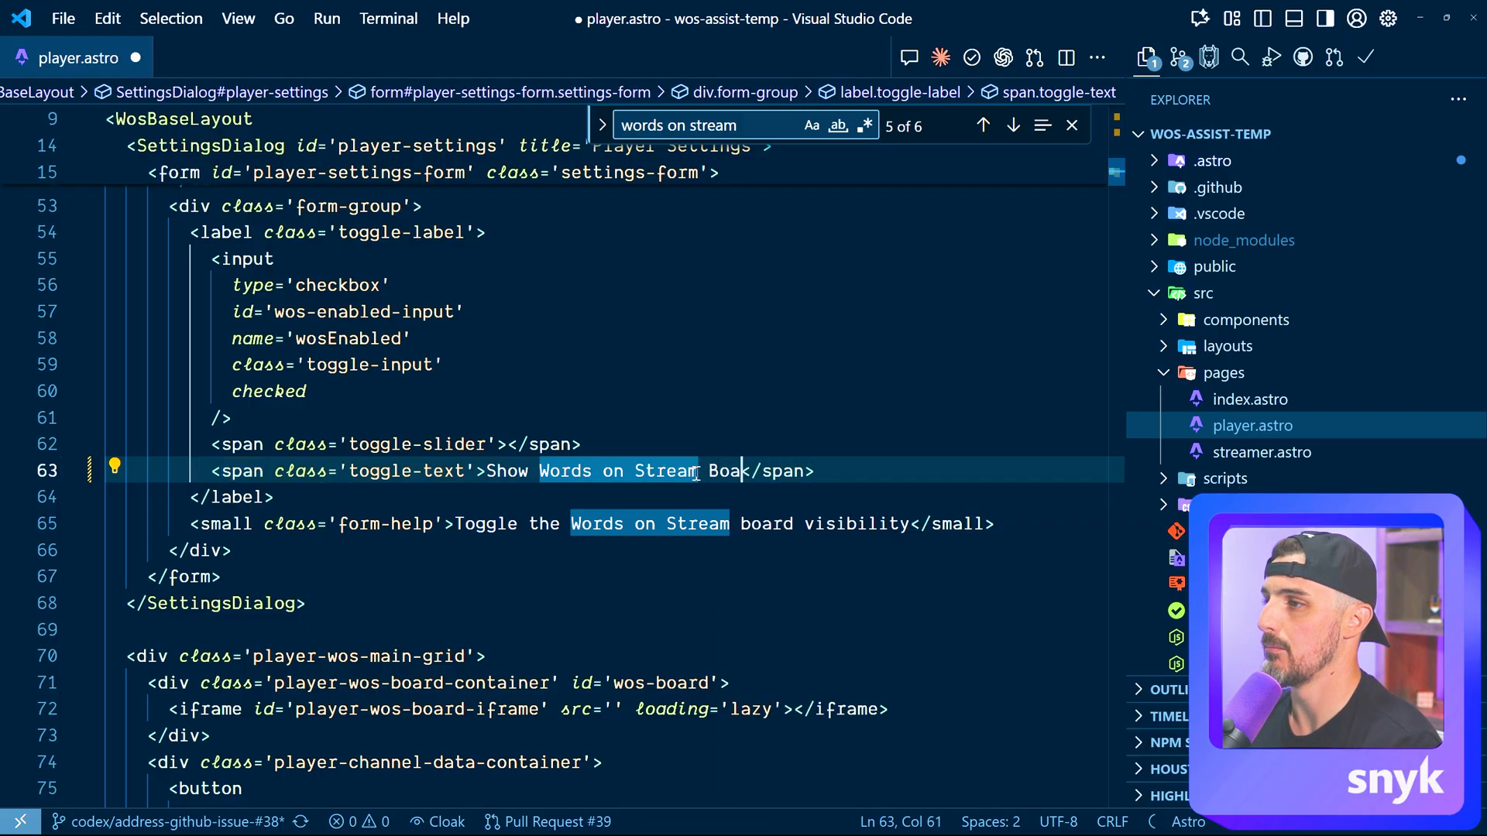
text(rd)
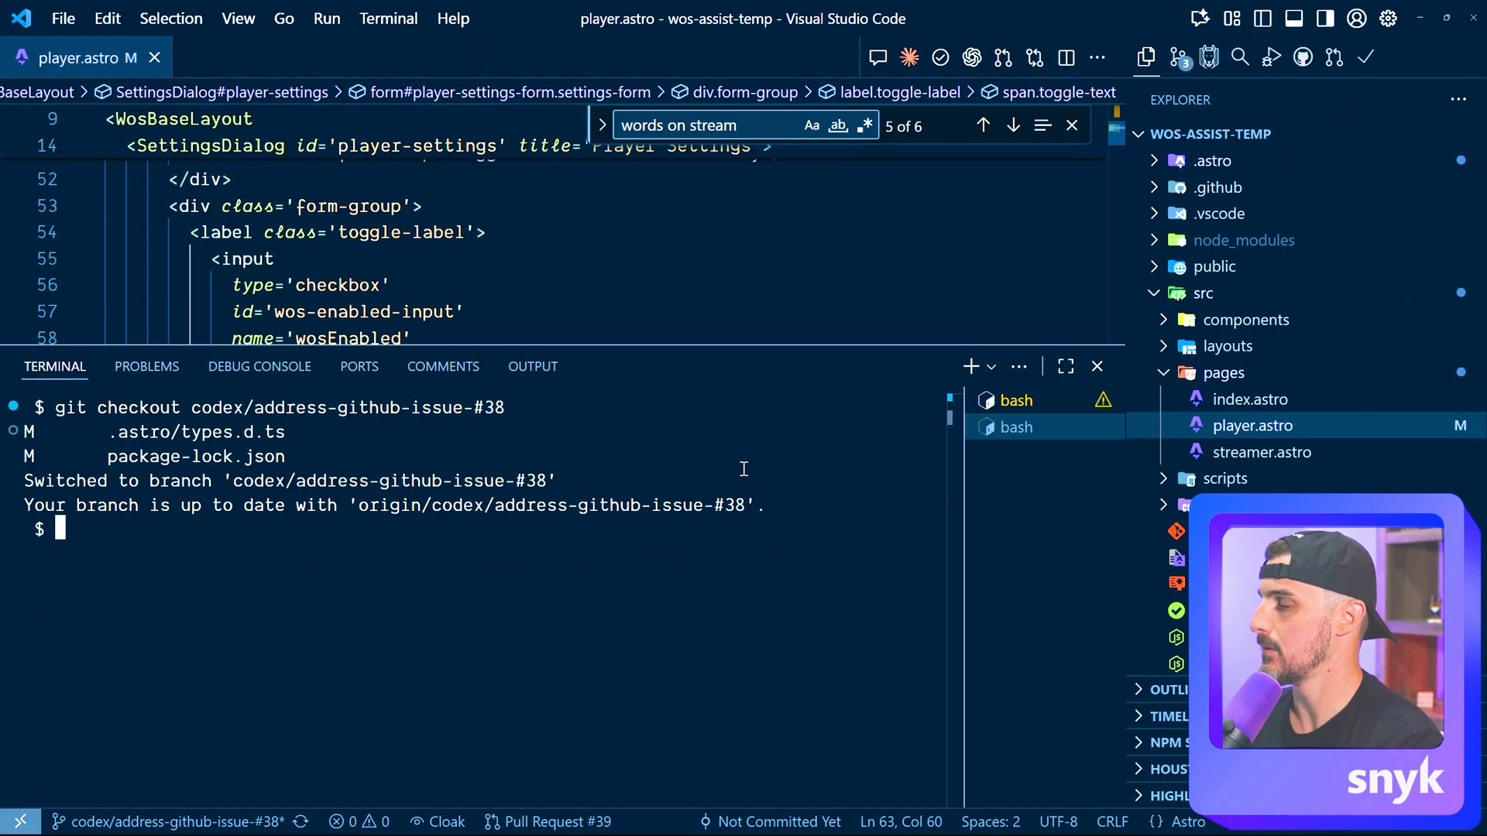
text(git add .)
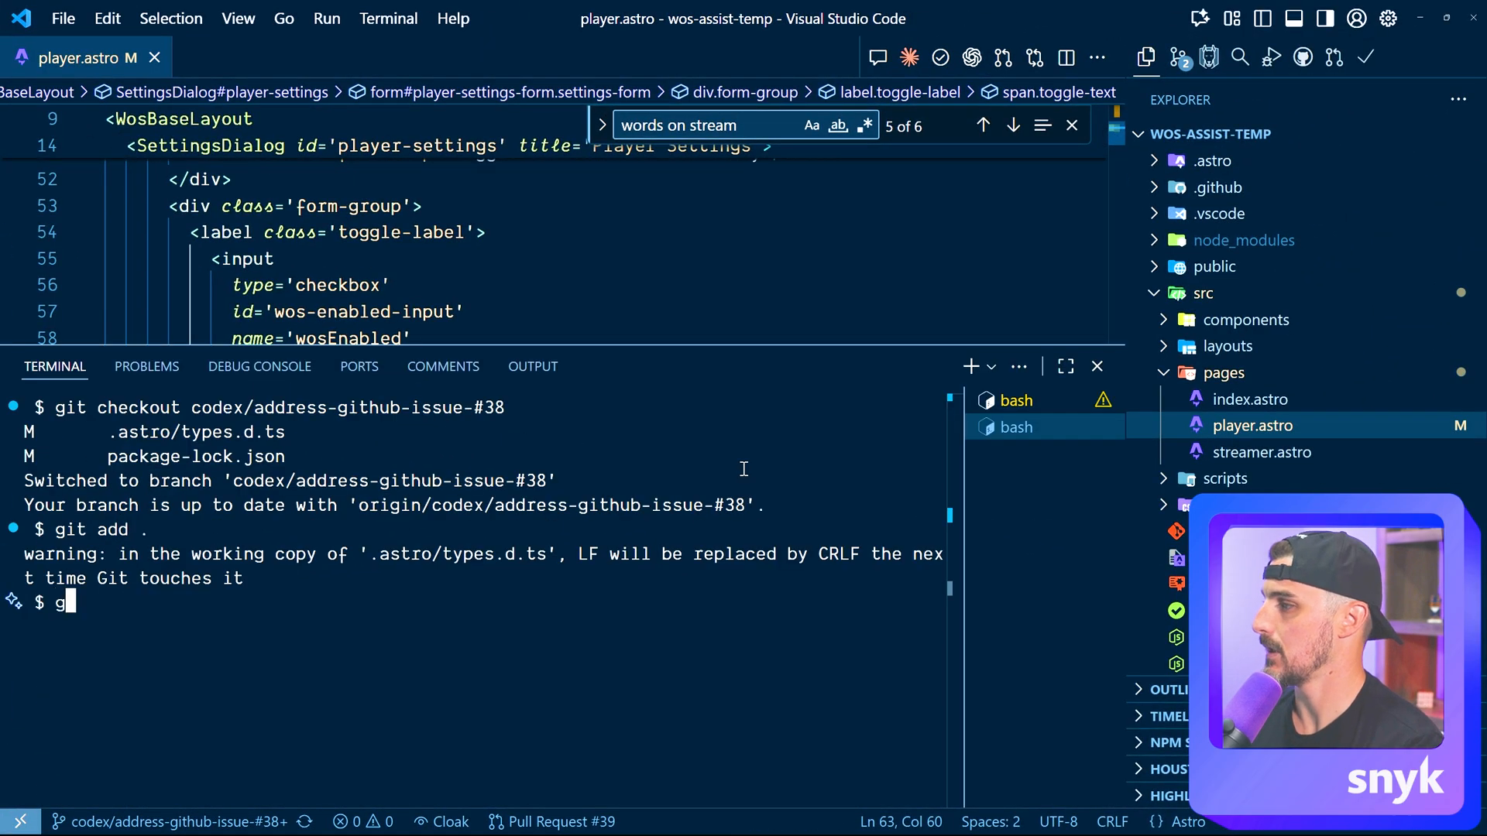
text(it commit -m)
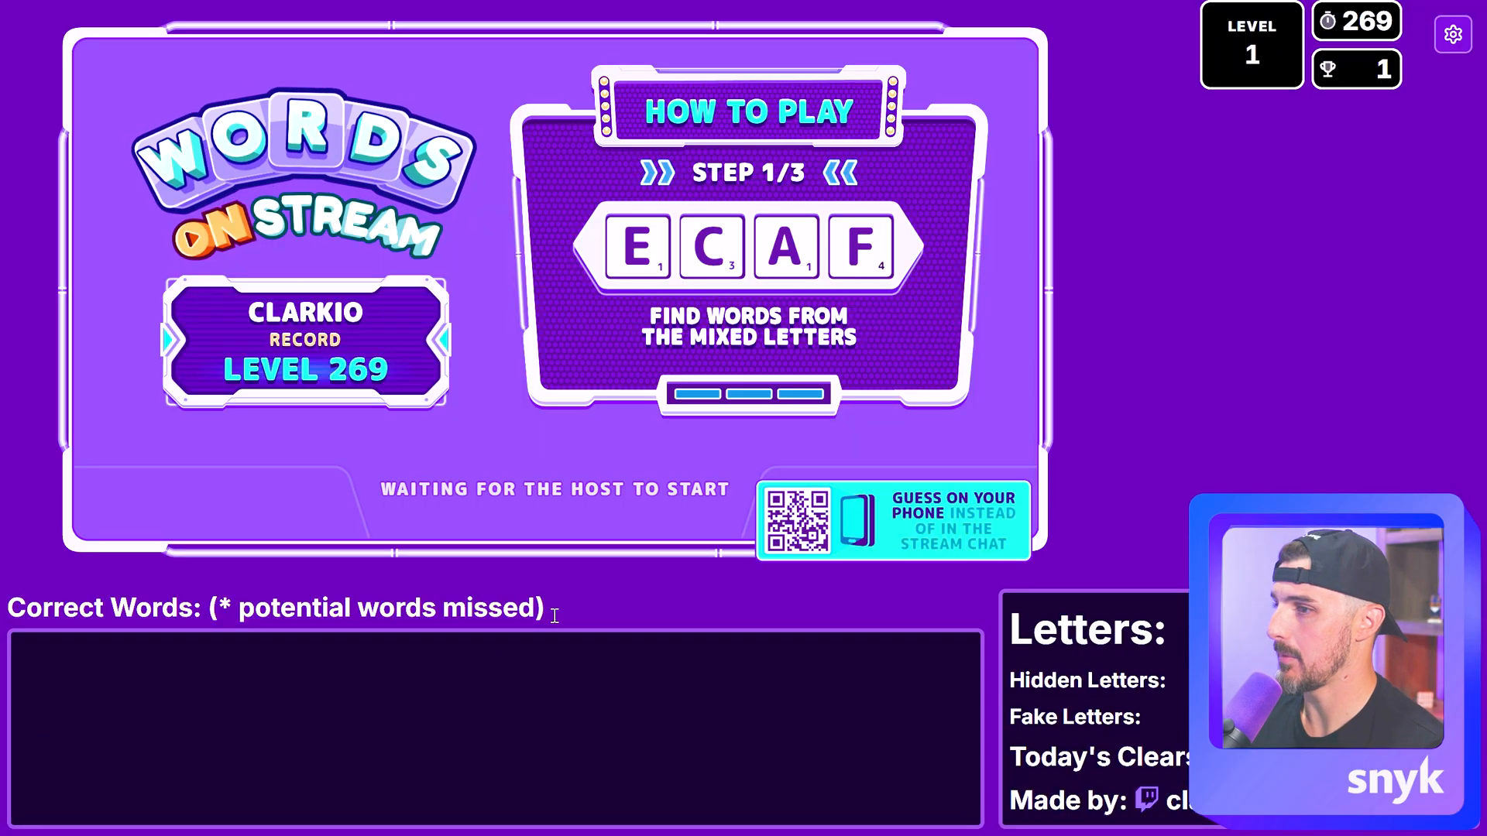
click(1452, 34)
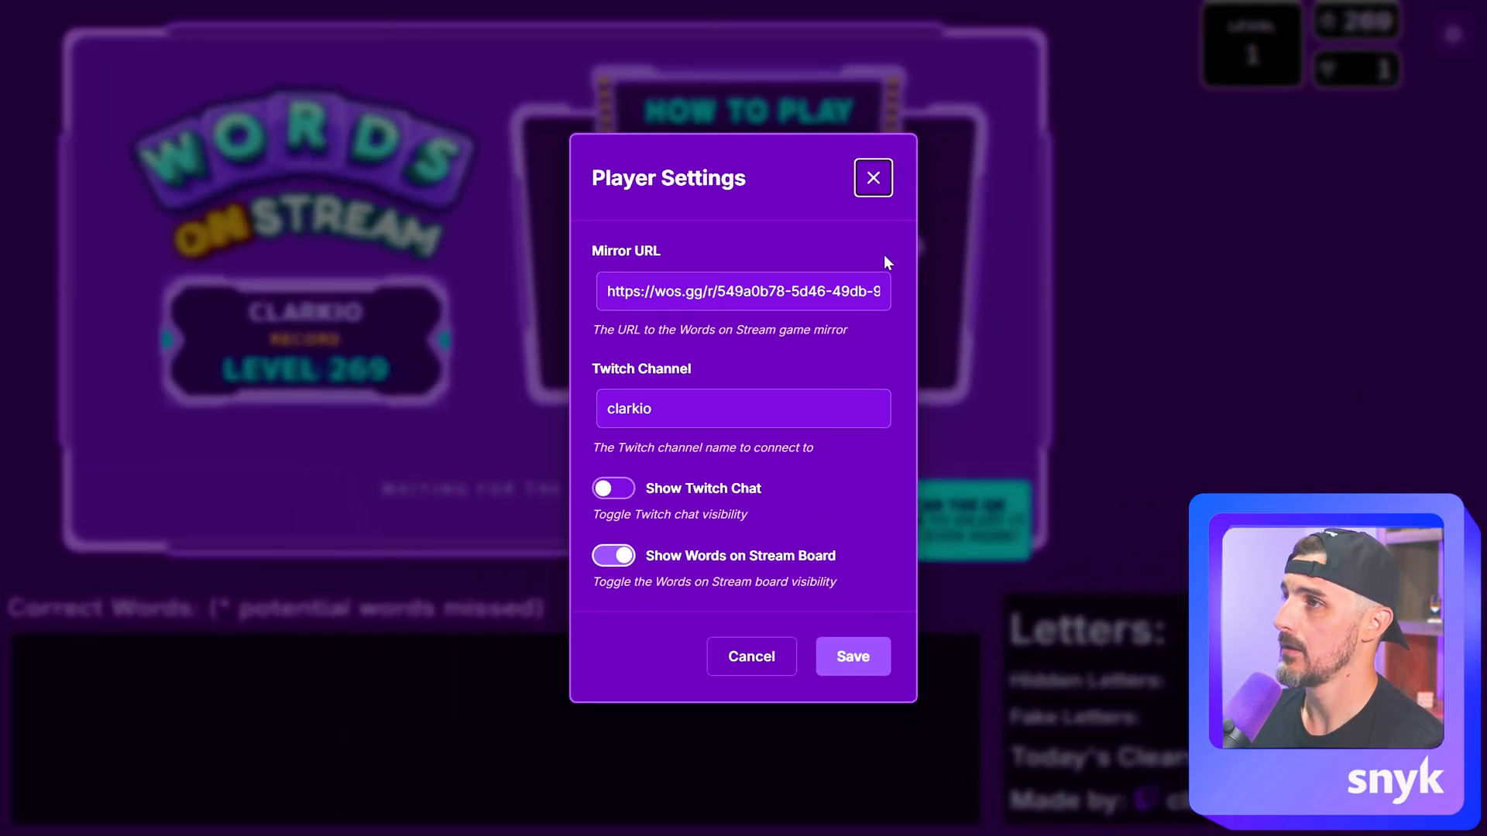
click(871, 177)
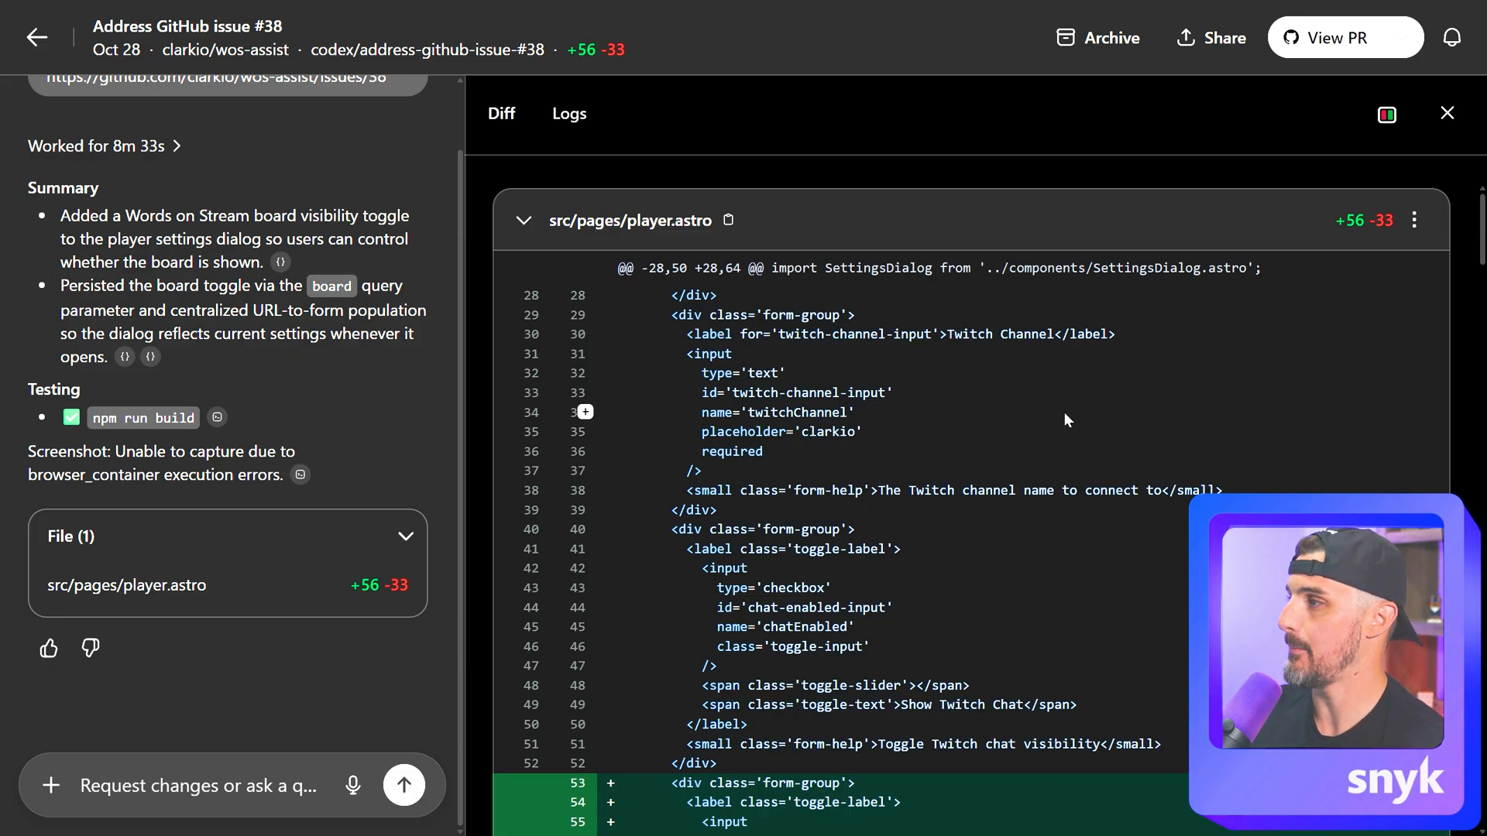
Send Codex a follow-up: update the toggle button label to 'Show Words on Stream Board'.
click(228, 785)
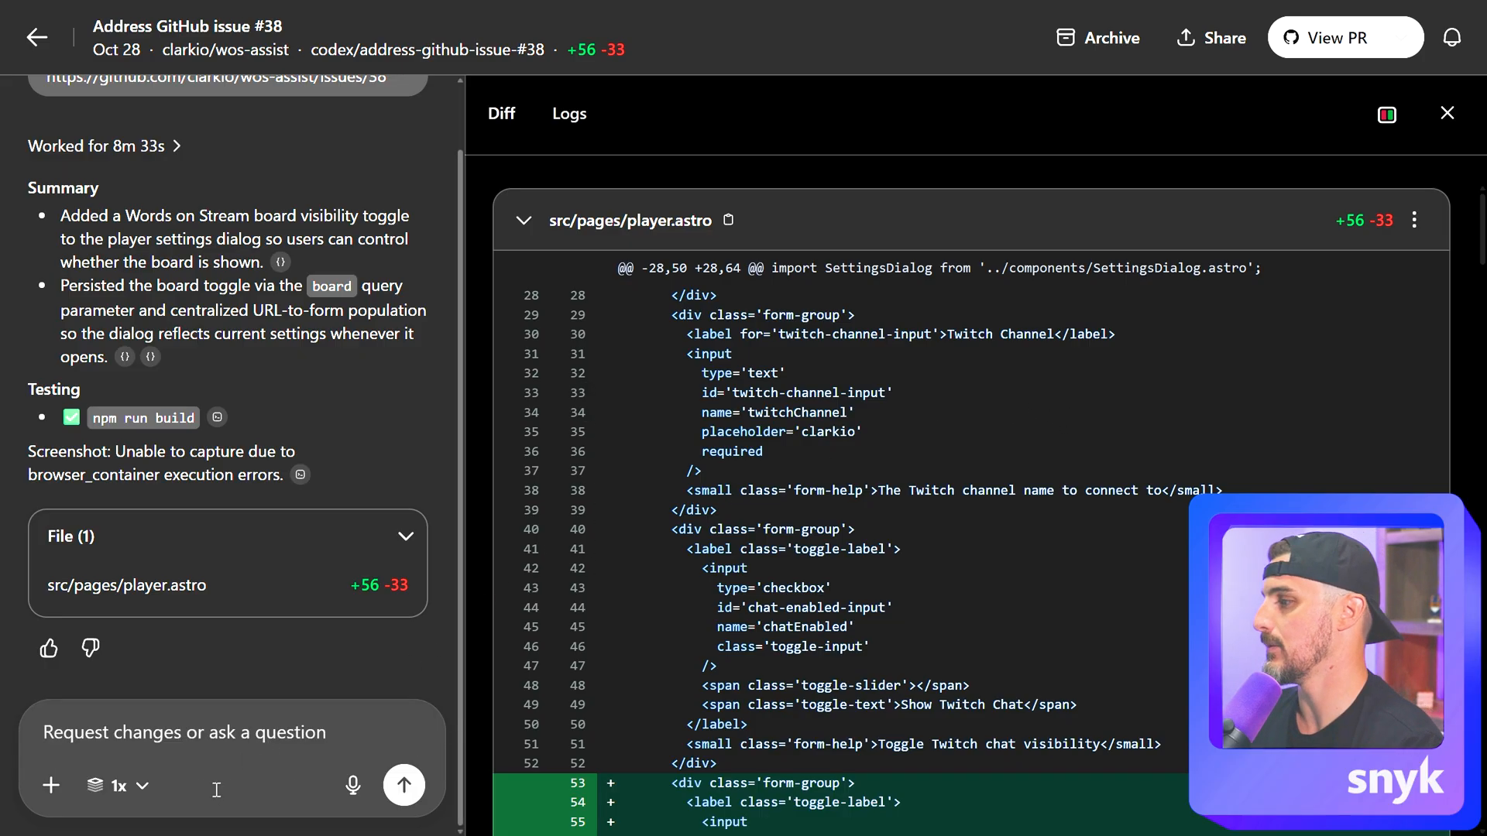
text(Please)
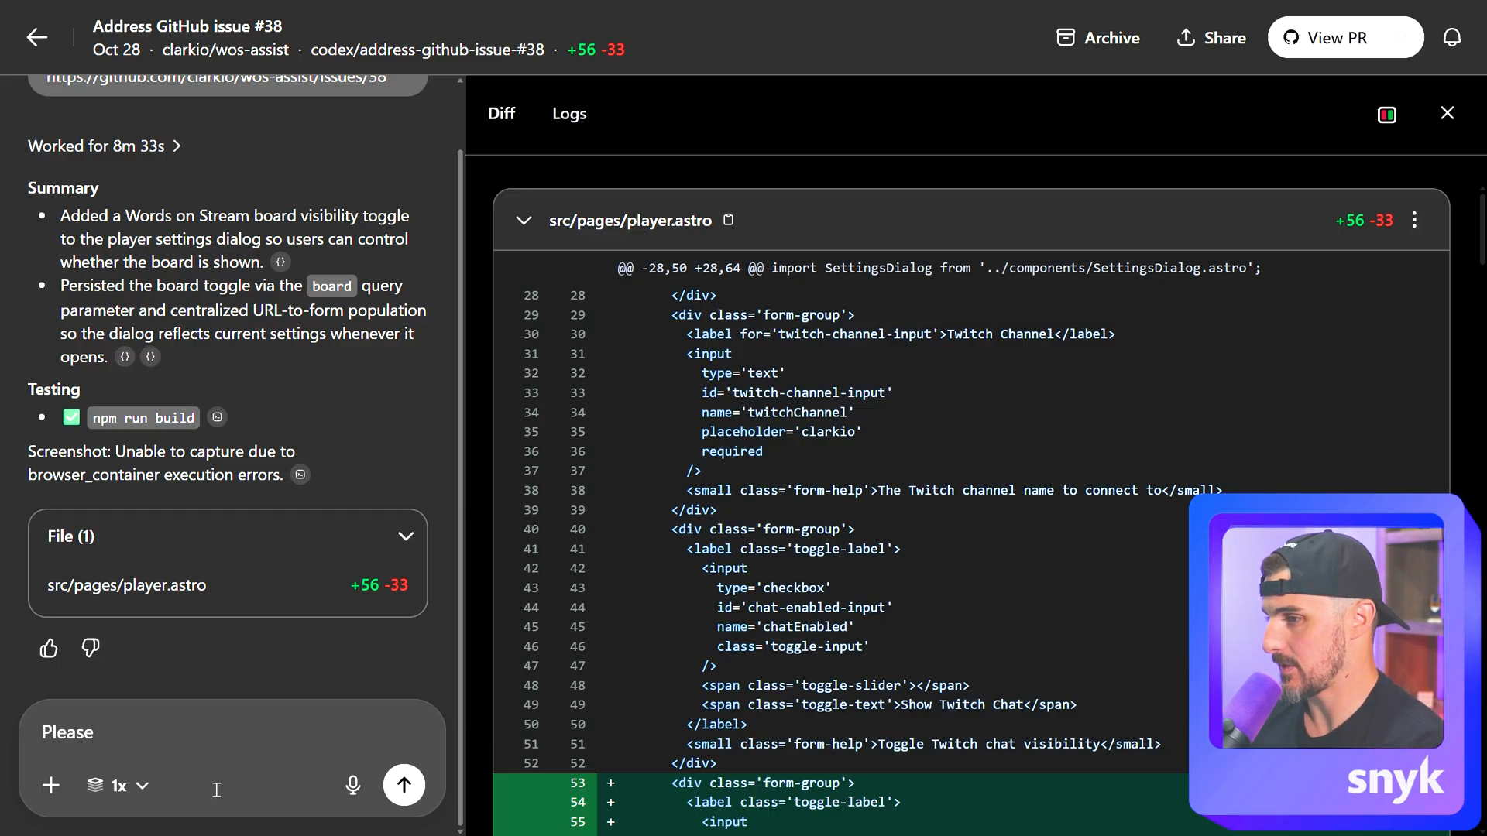
text(update)
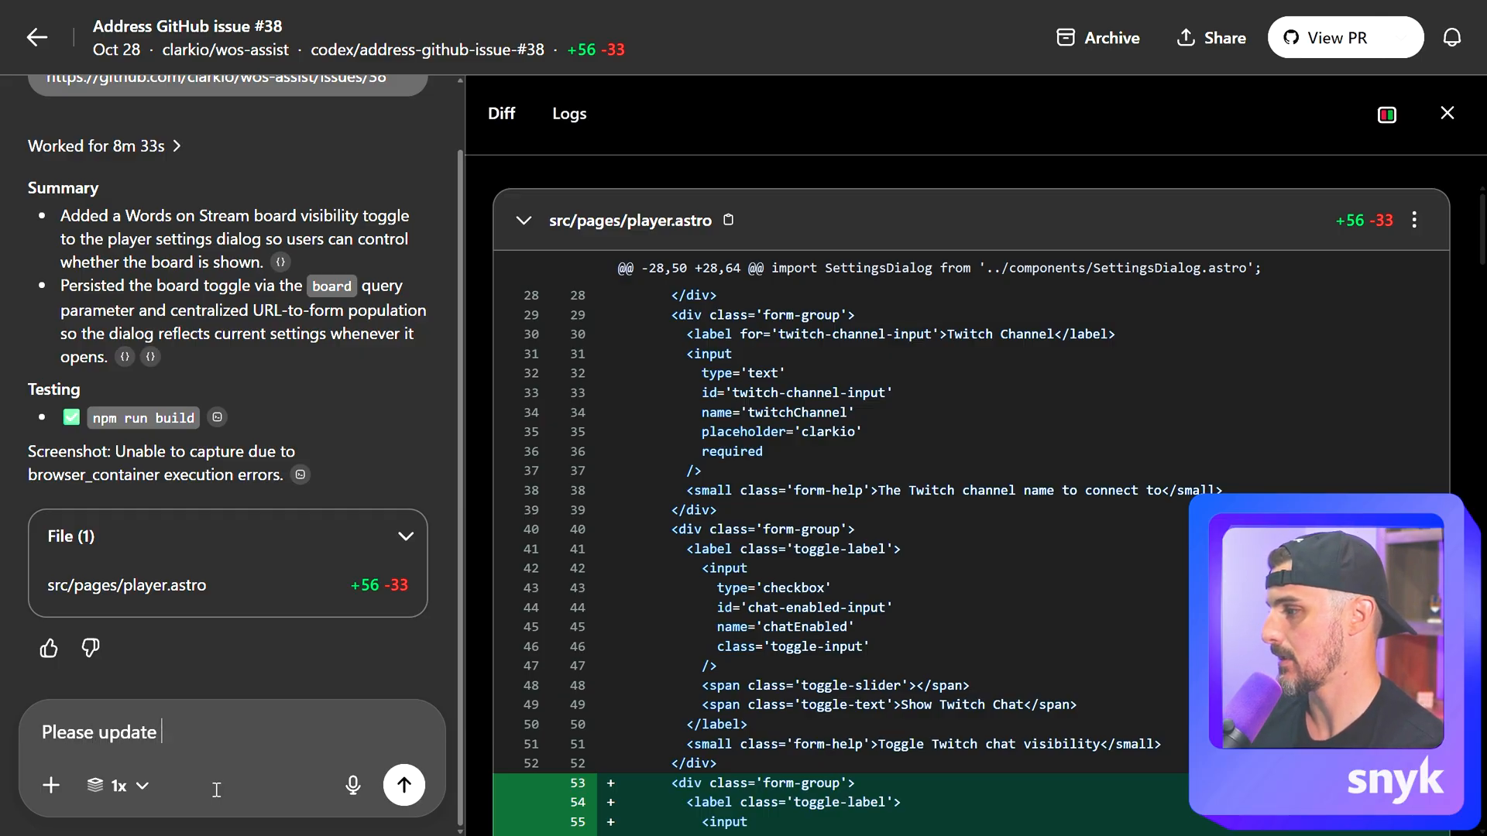
text(the toggle button text to say "Show Words on Stream Board" instead)
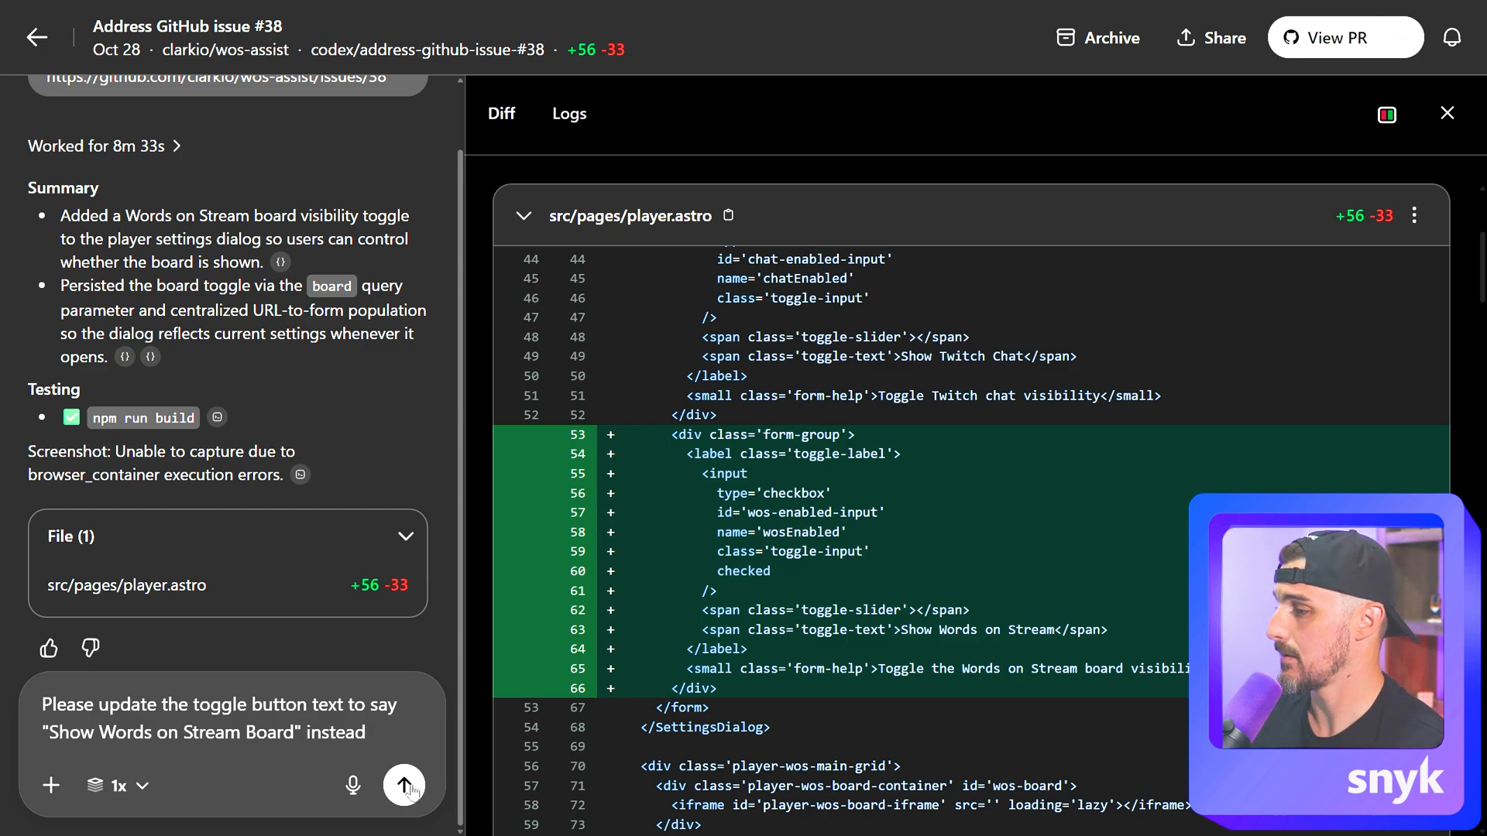
click(405, 785)
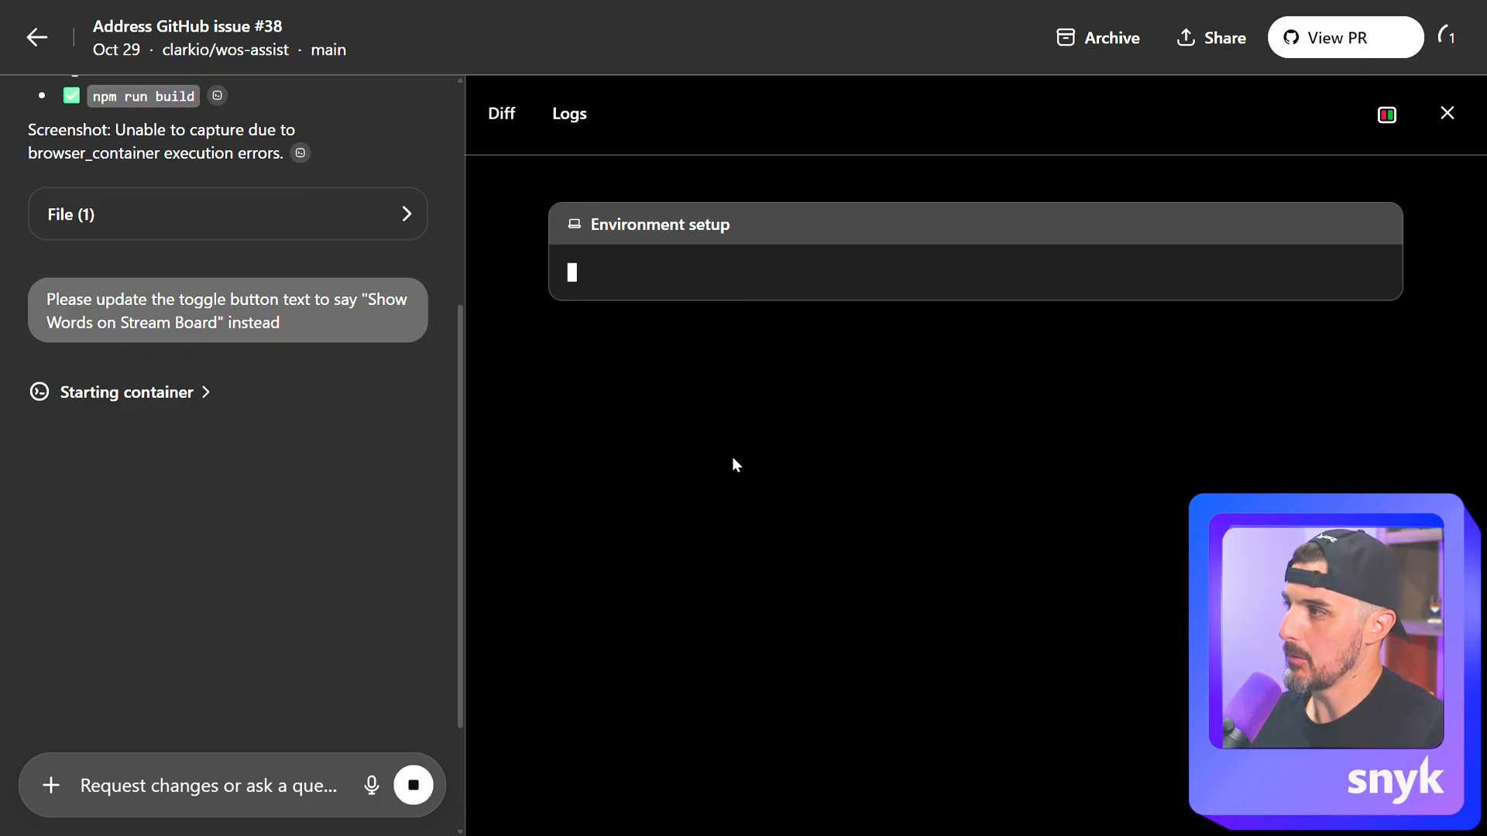
mouse_move(852, 422)
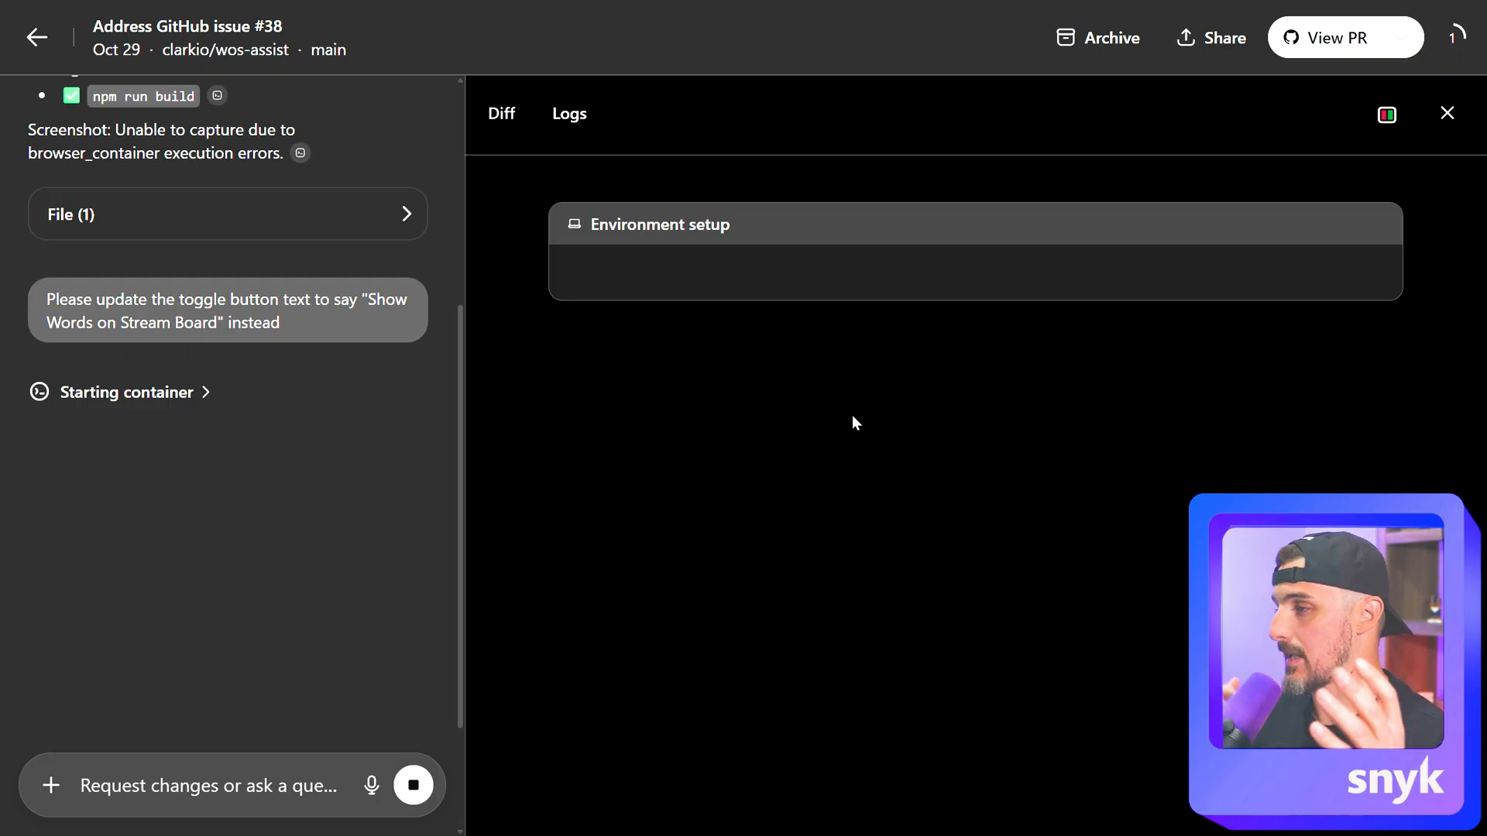
mouse_move(990, 370)
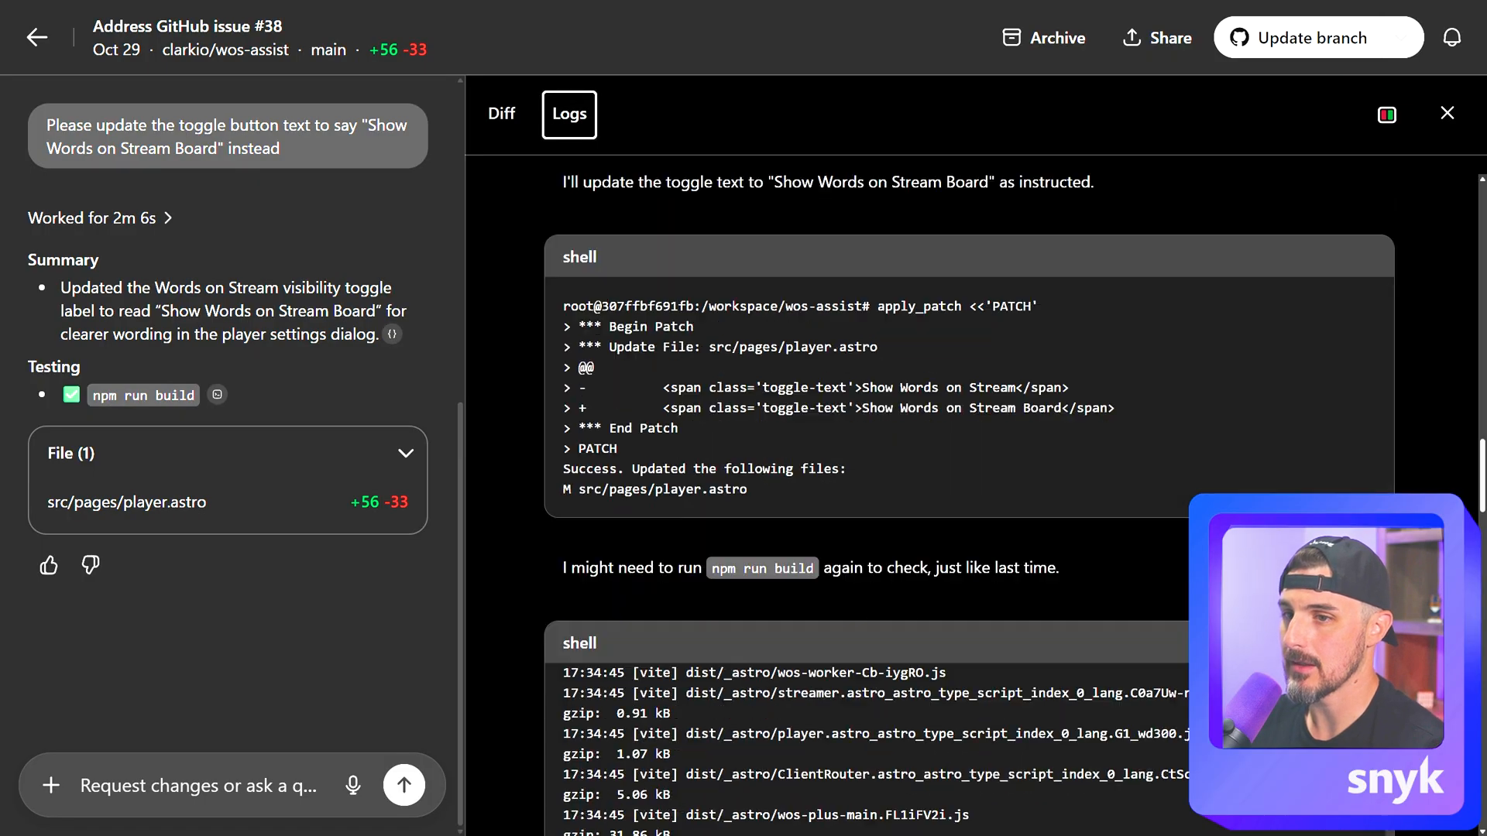
Scroll through the patch and build logs, then return to the Diff view.
scroll(down, 3)
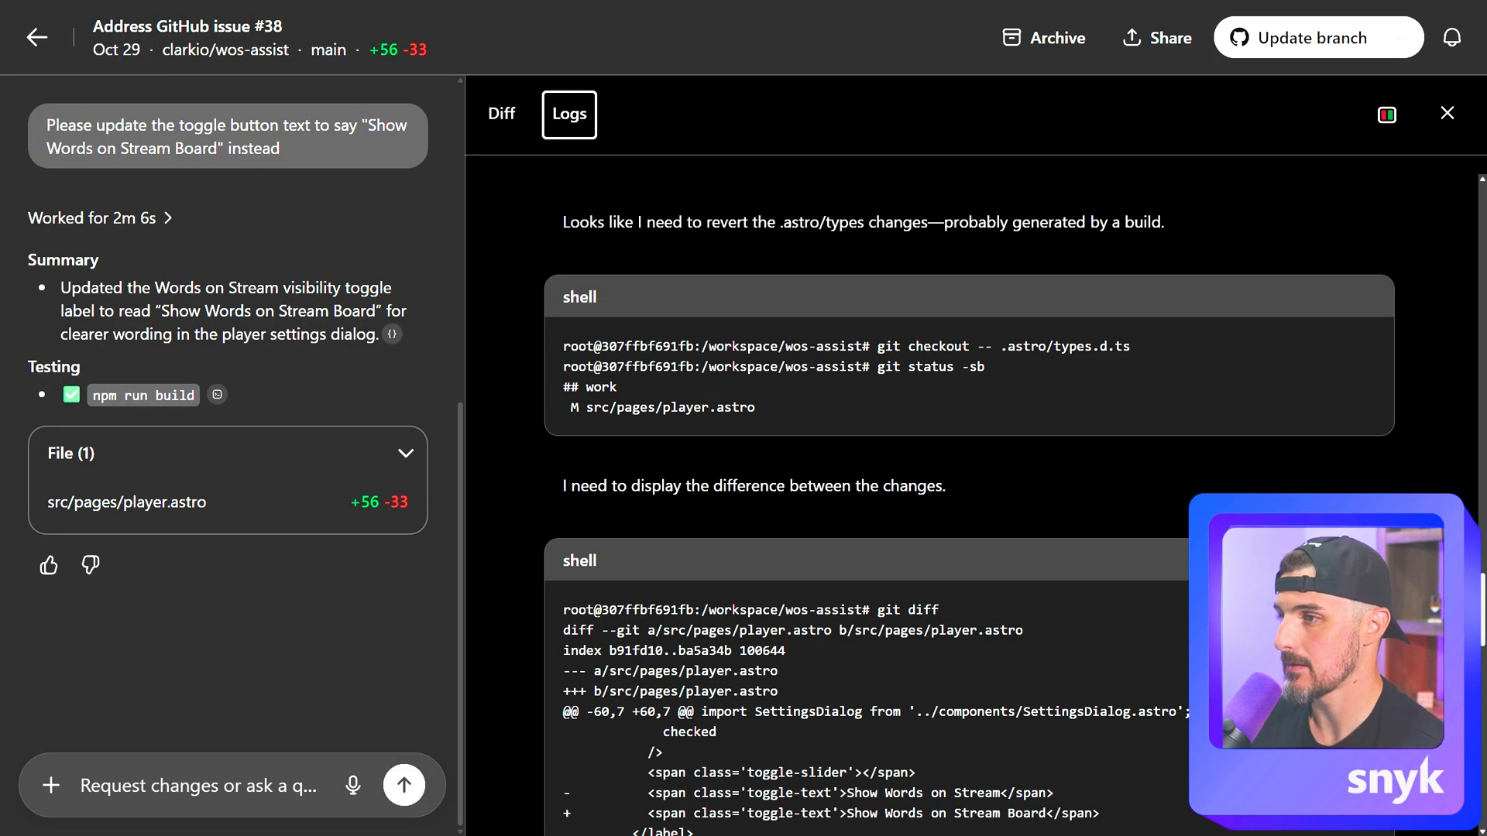
click(502, 113)
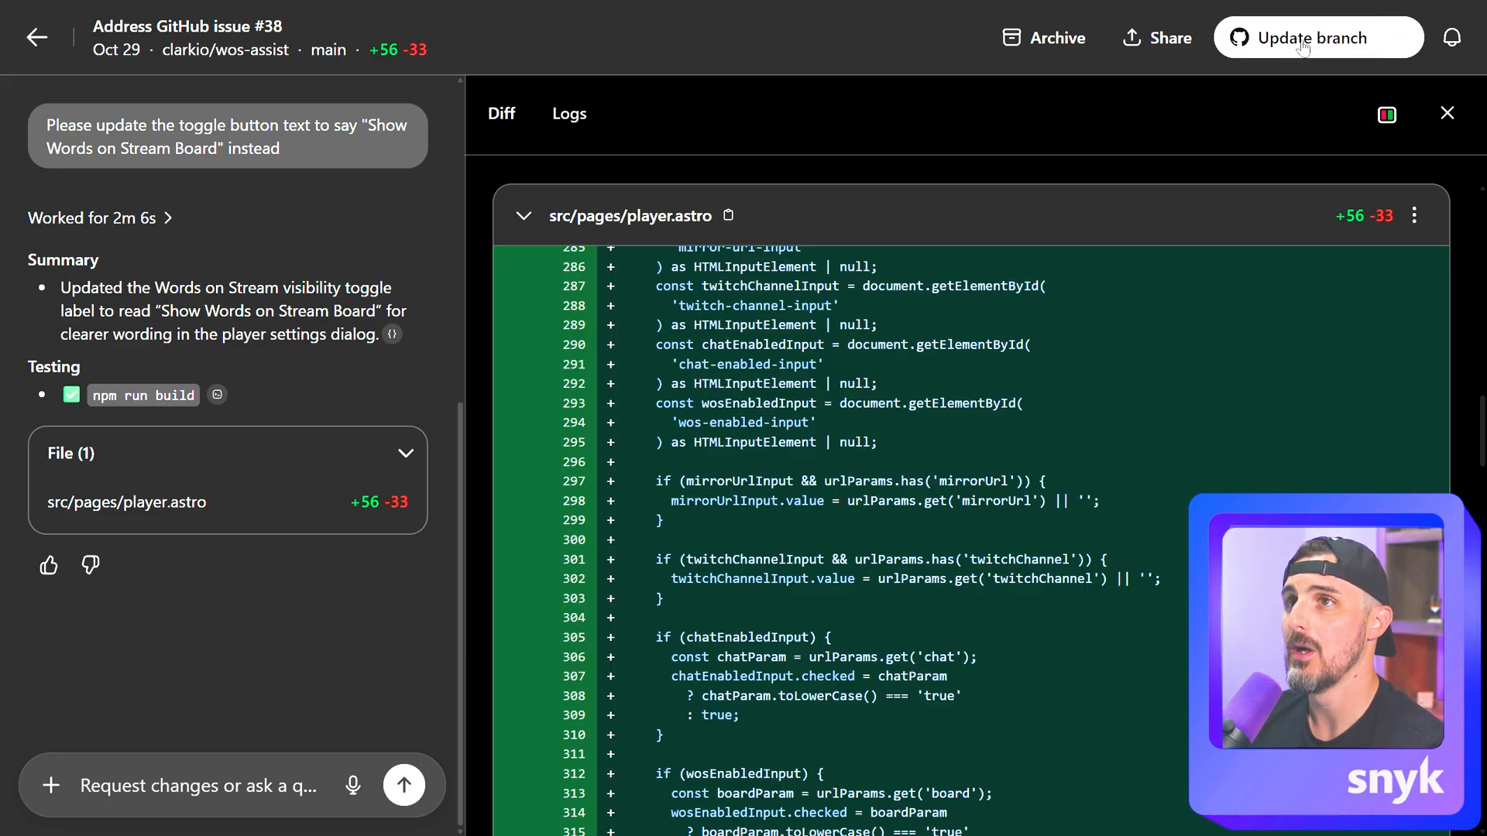
View the publishing options, then push the relabel change to the pull request branch.
click(1317, 37)
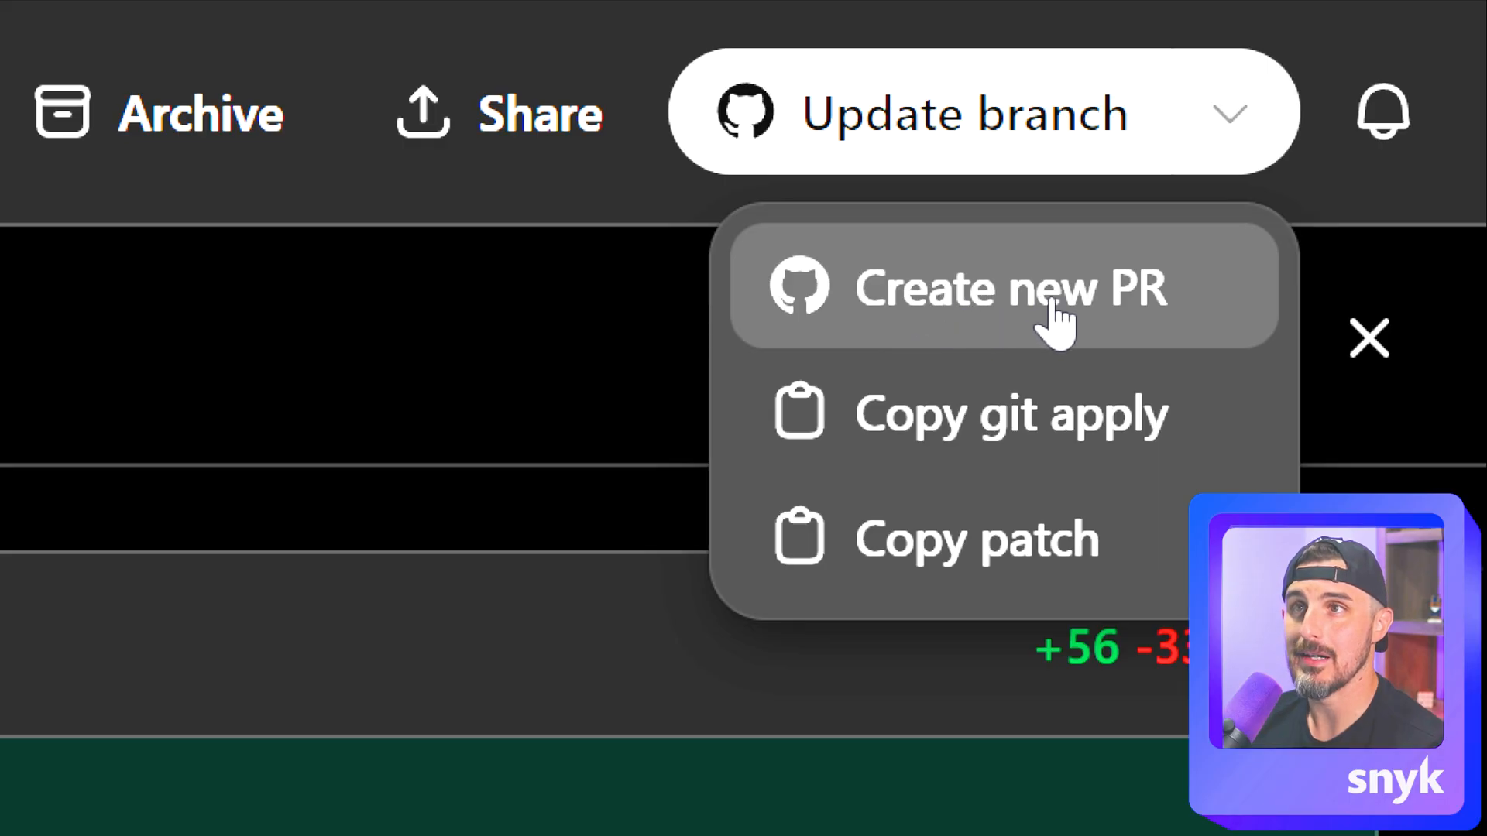
mouse_move(1048, 318)
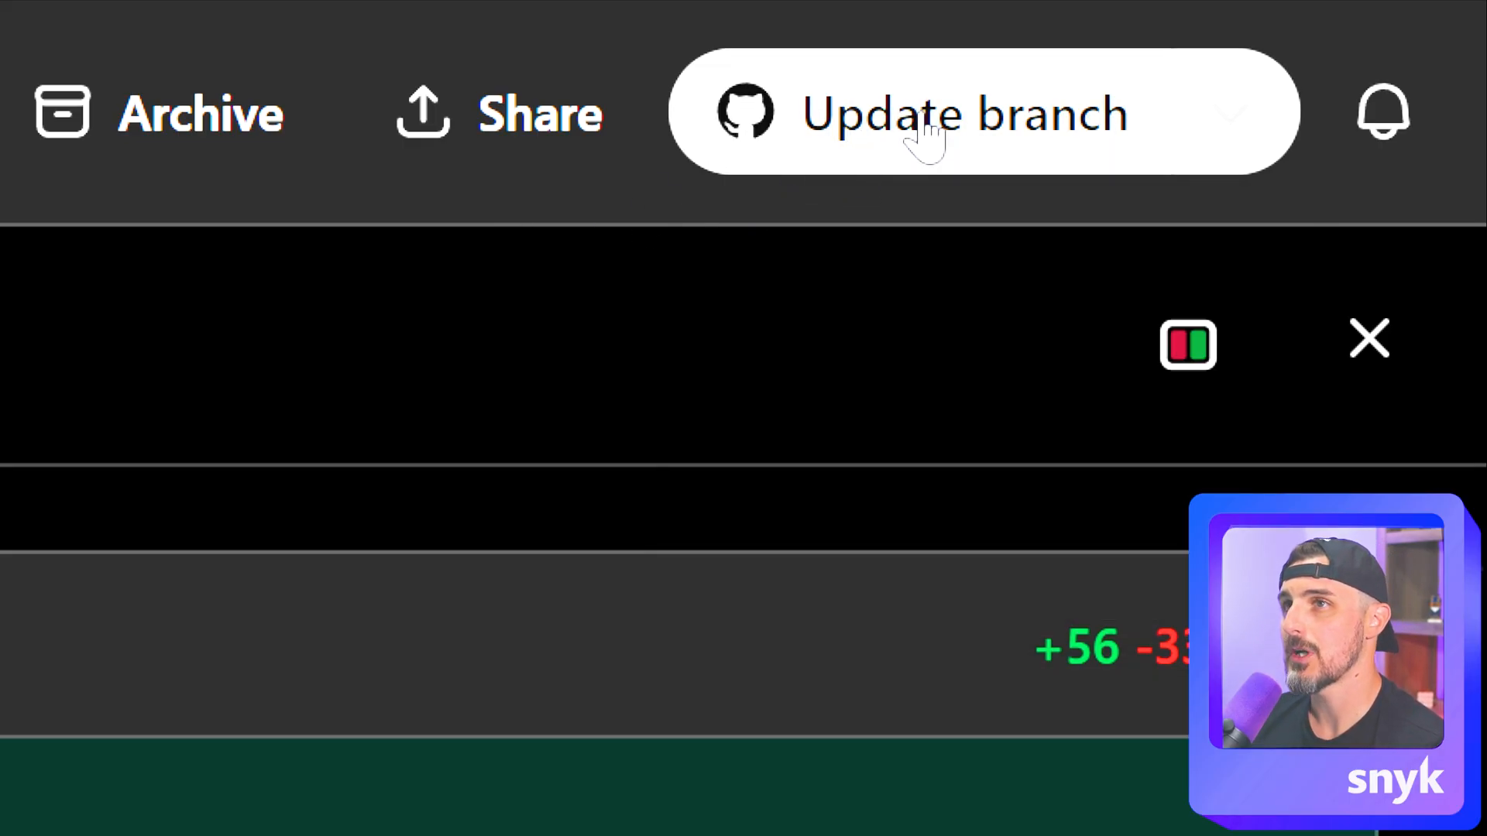
click(964, 114)
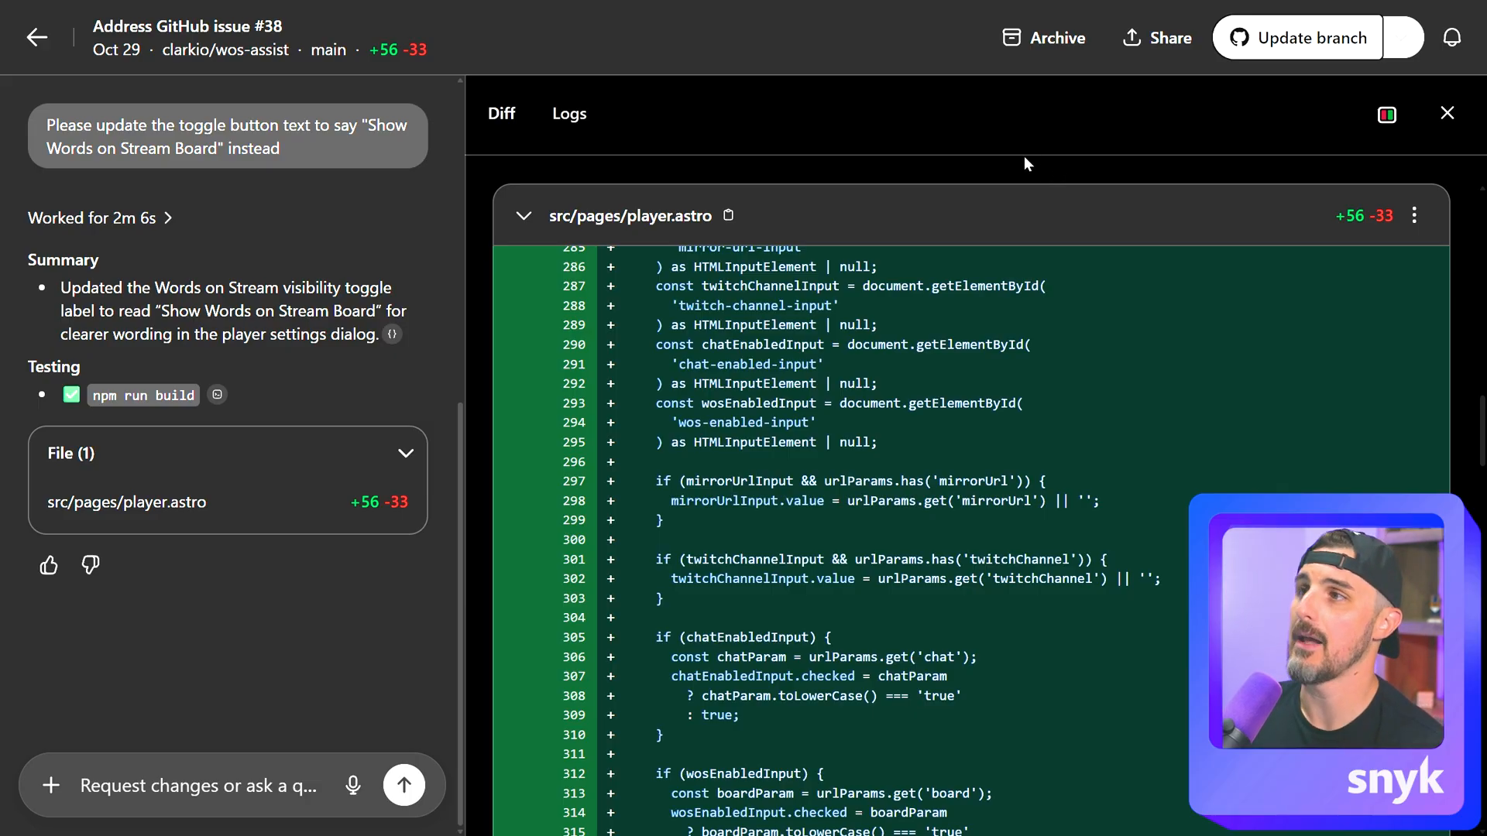
mouse_move(711, 153)
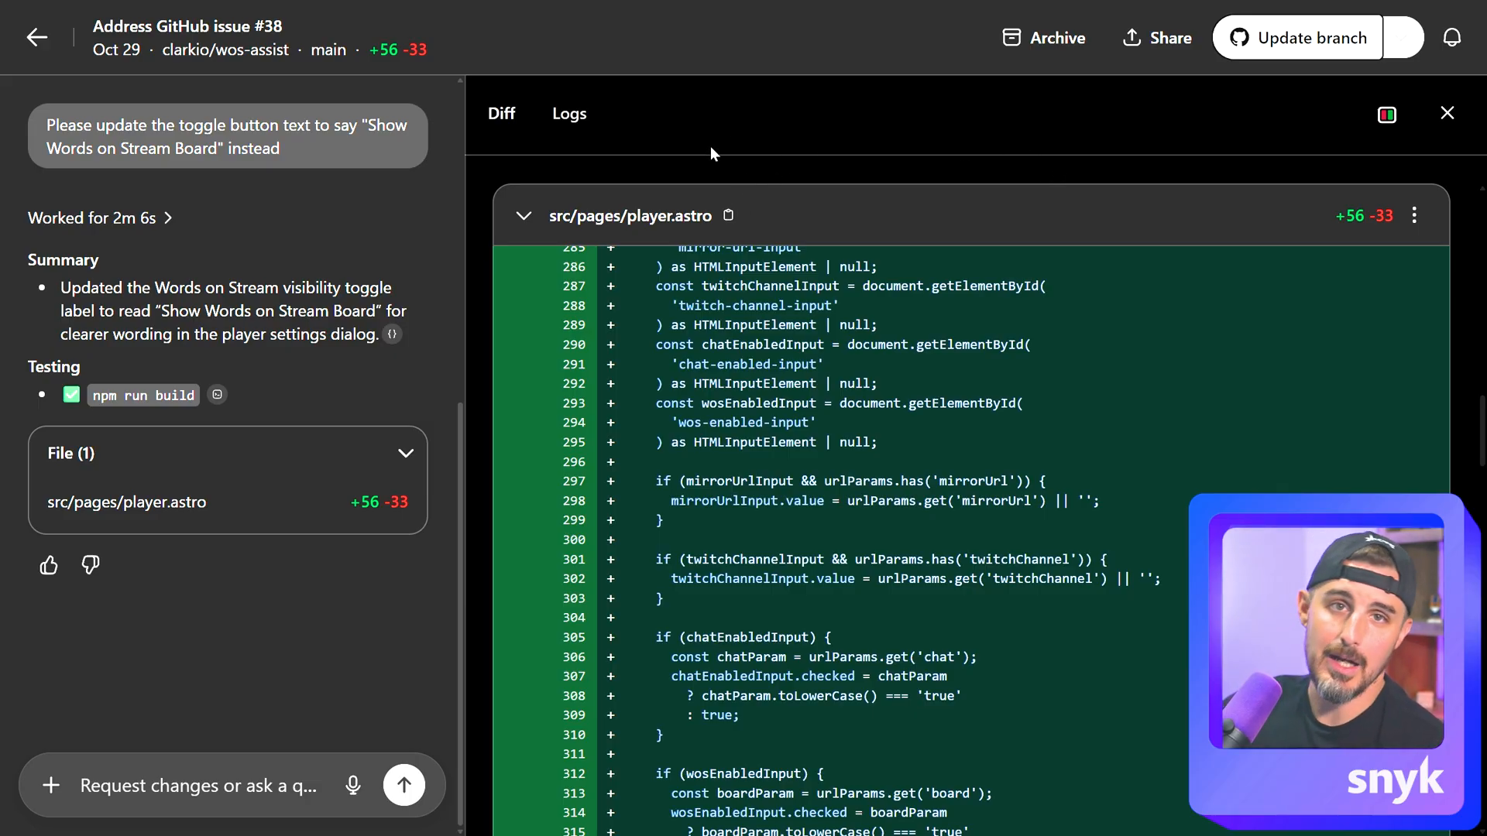
mouse_move(739, 199)
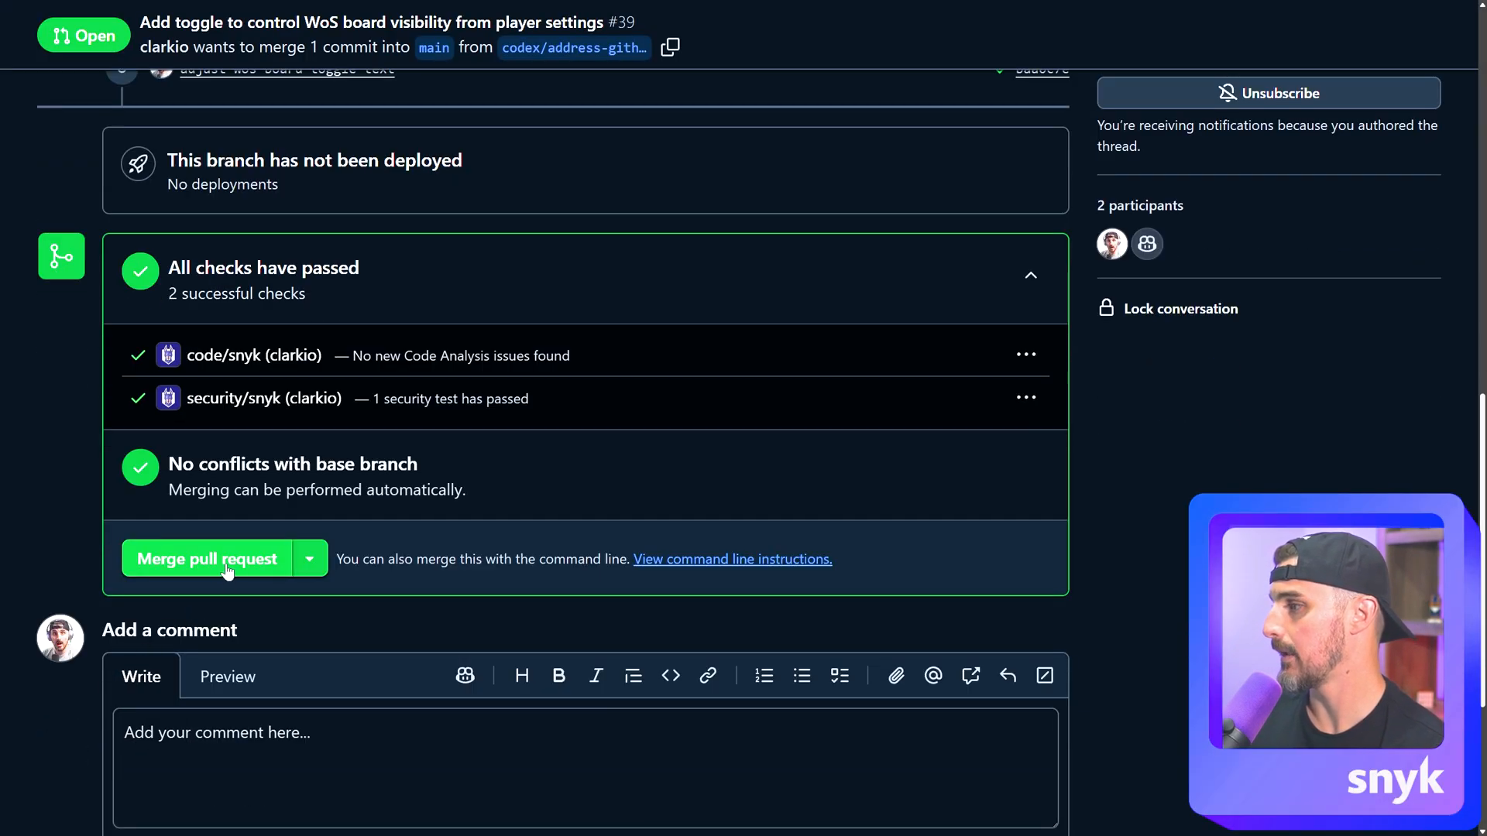
Merge pull request #39 for the Words on Stream board toggle and confirm.
click(204, 559)
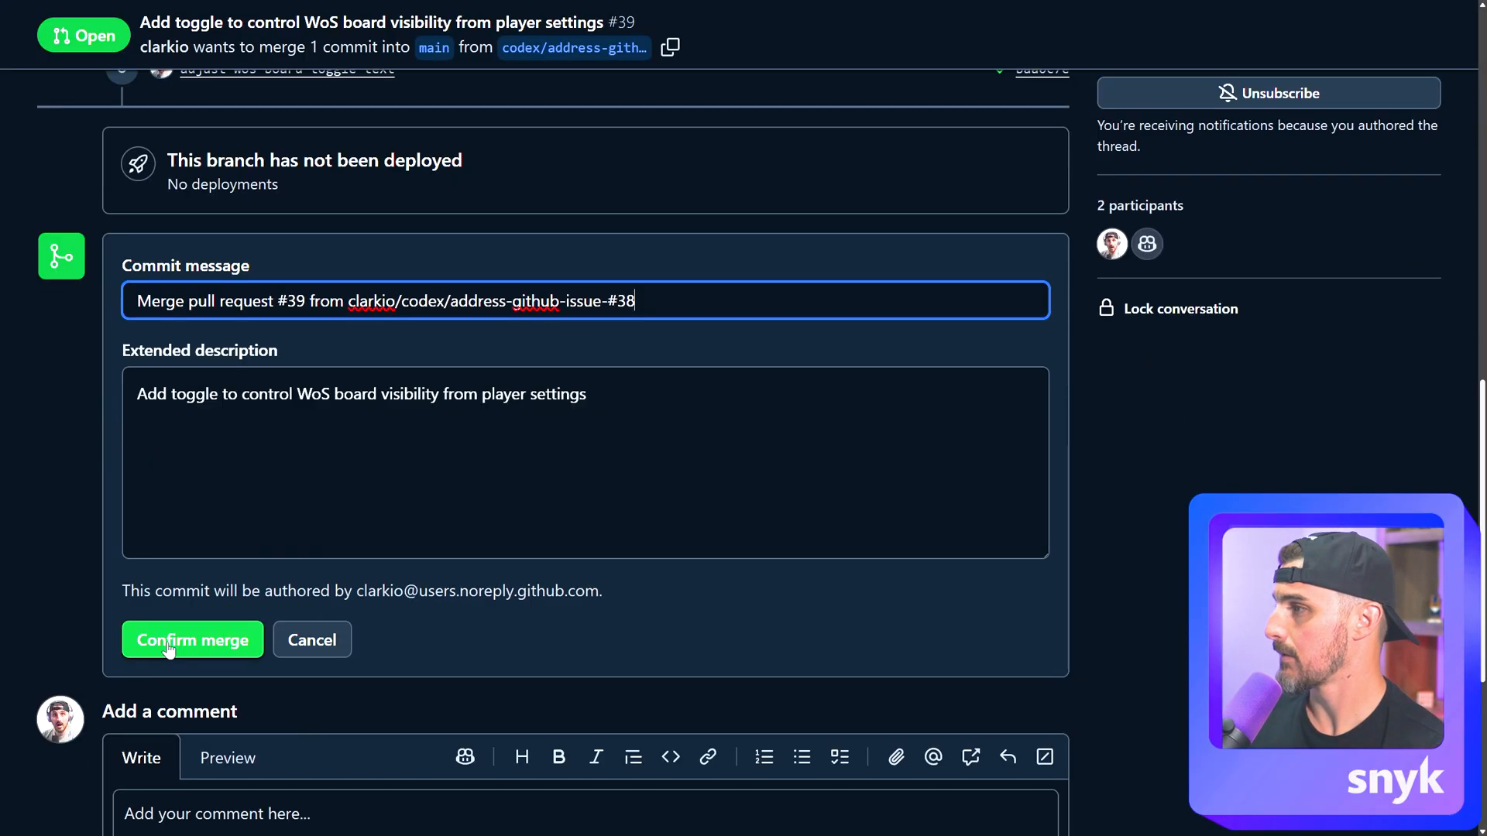
click(191, 639)
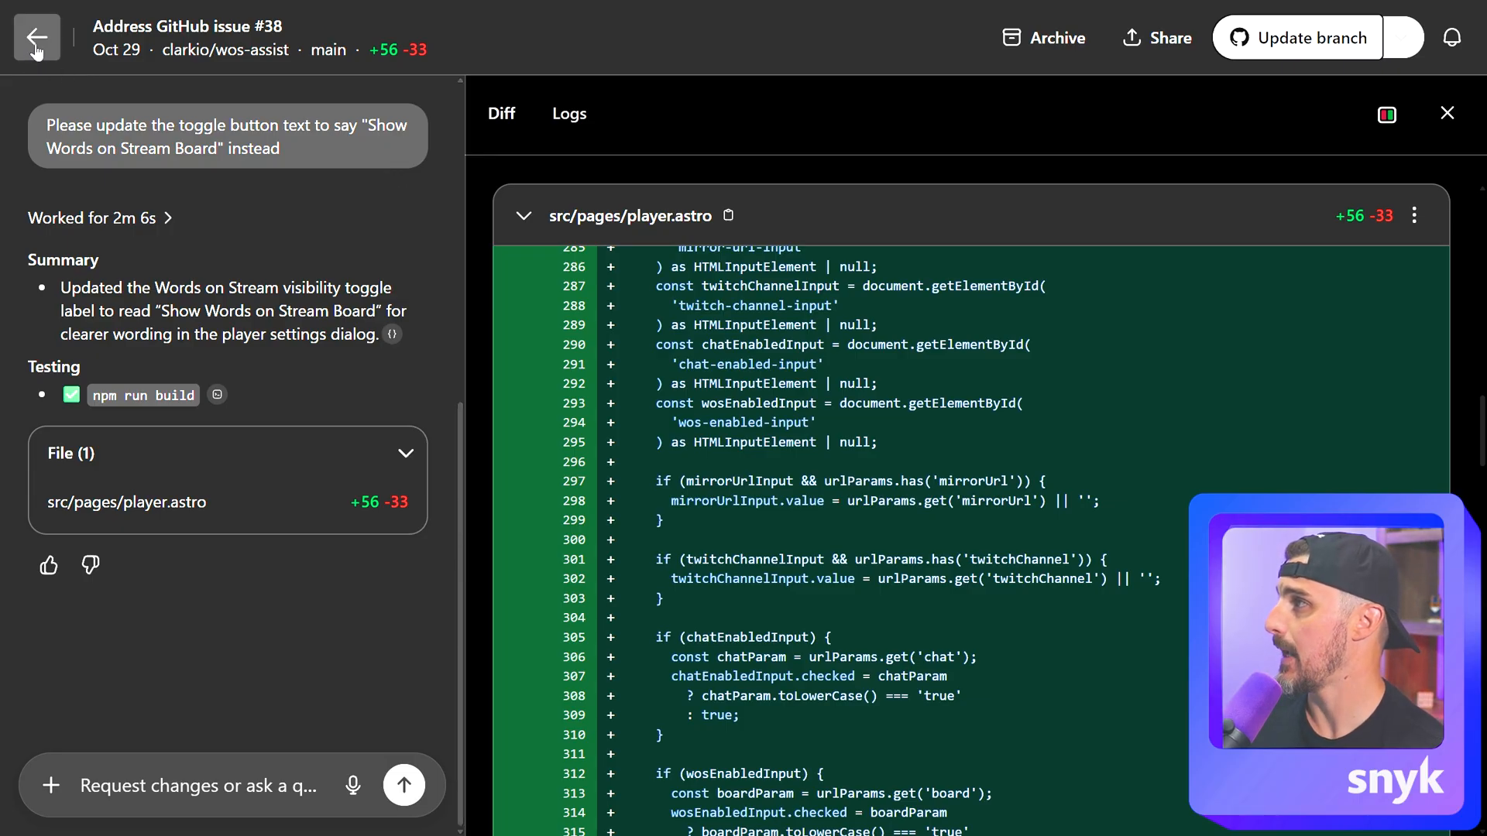
Back in the Tasks list, archive the merged 'Address GitHub issue #38' task.
click(36, 37)
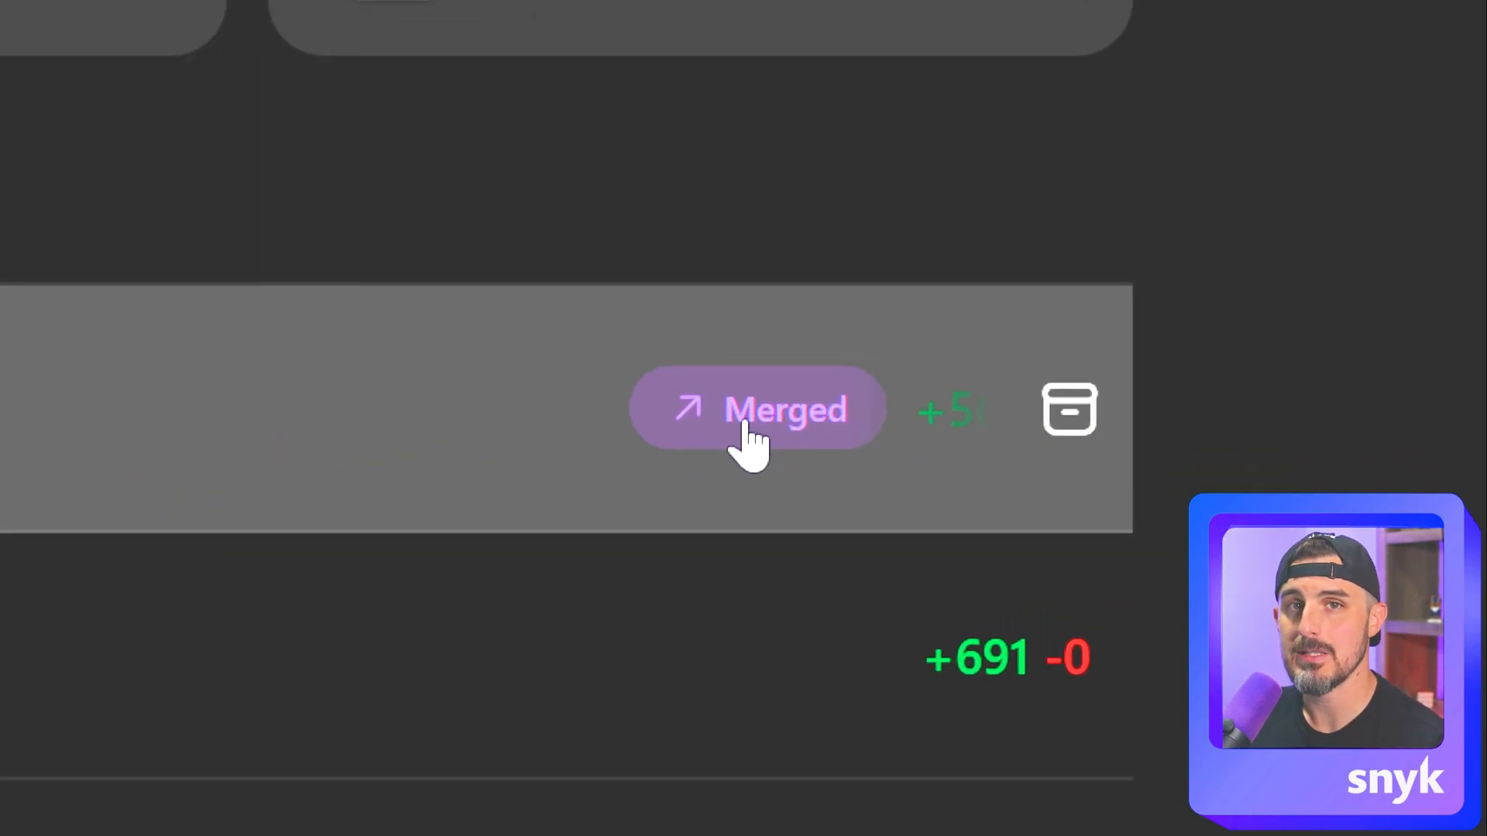
mouse_move(1069, 413)
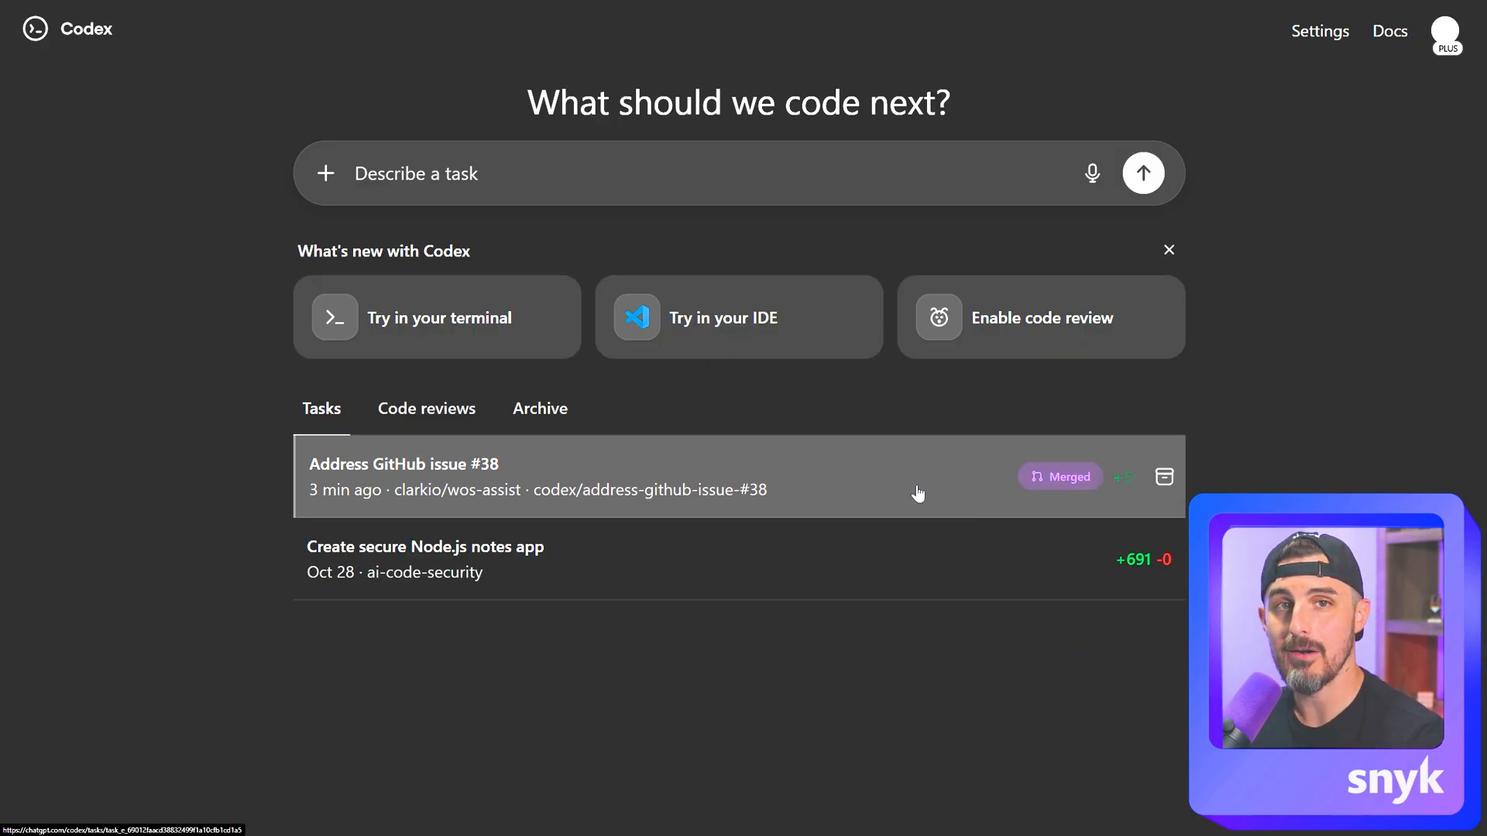
mouse_move(1165, 477)
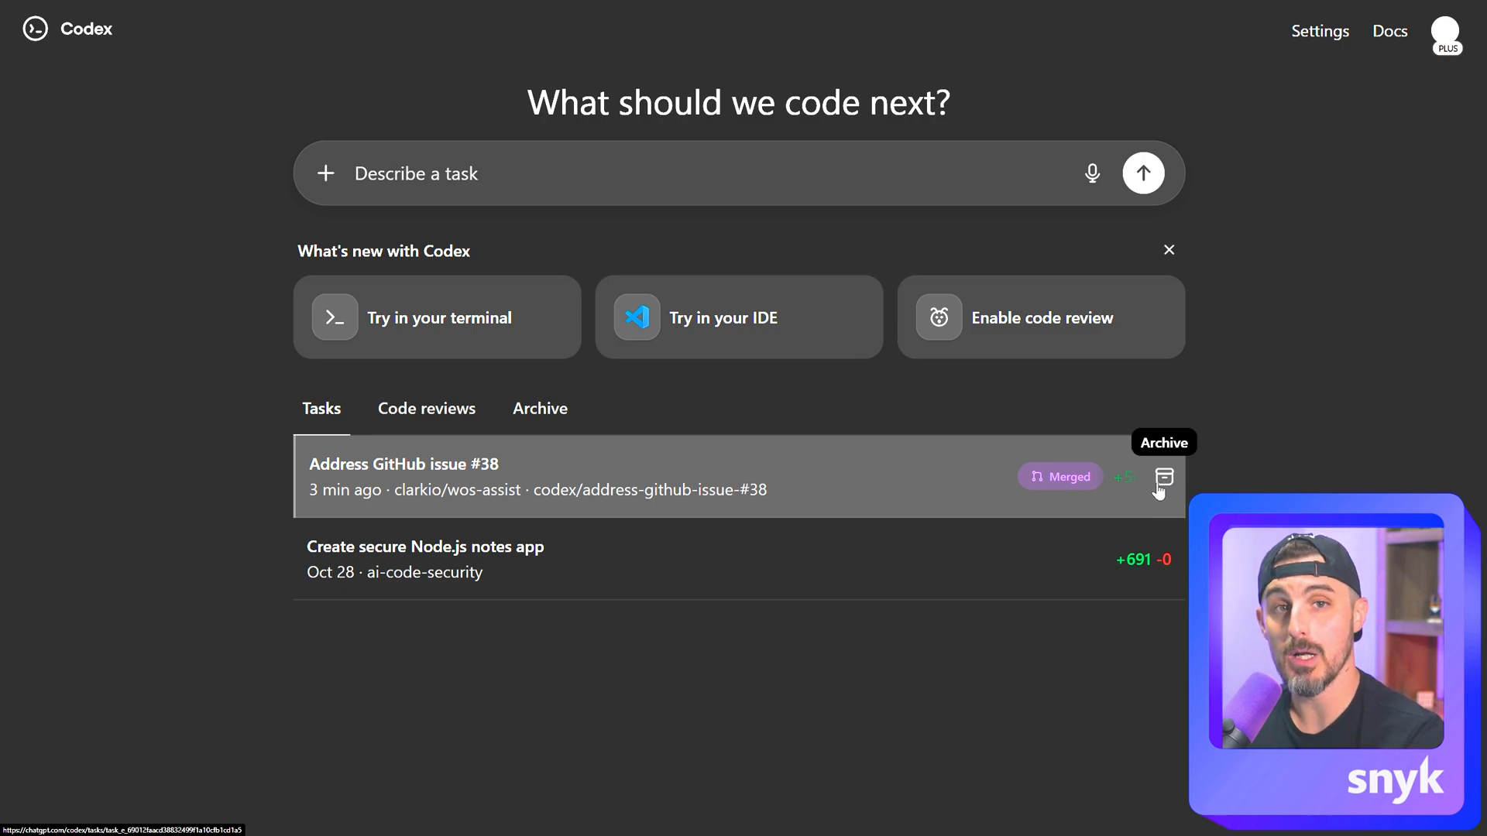
click(1164, 477)
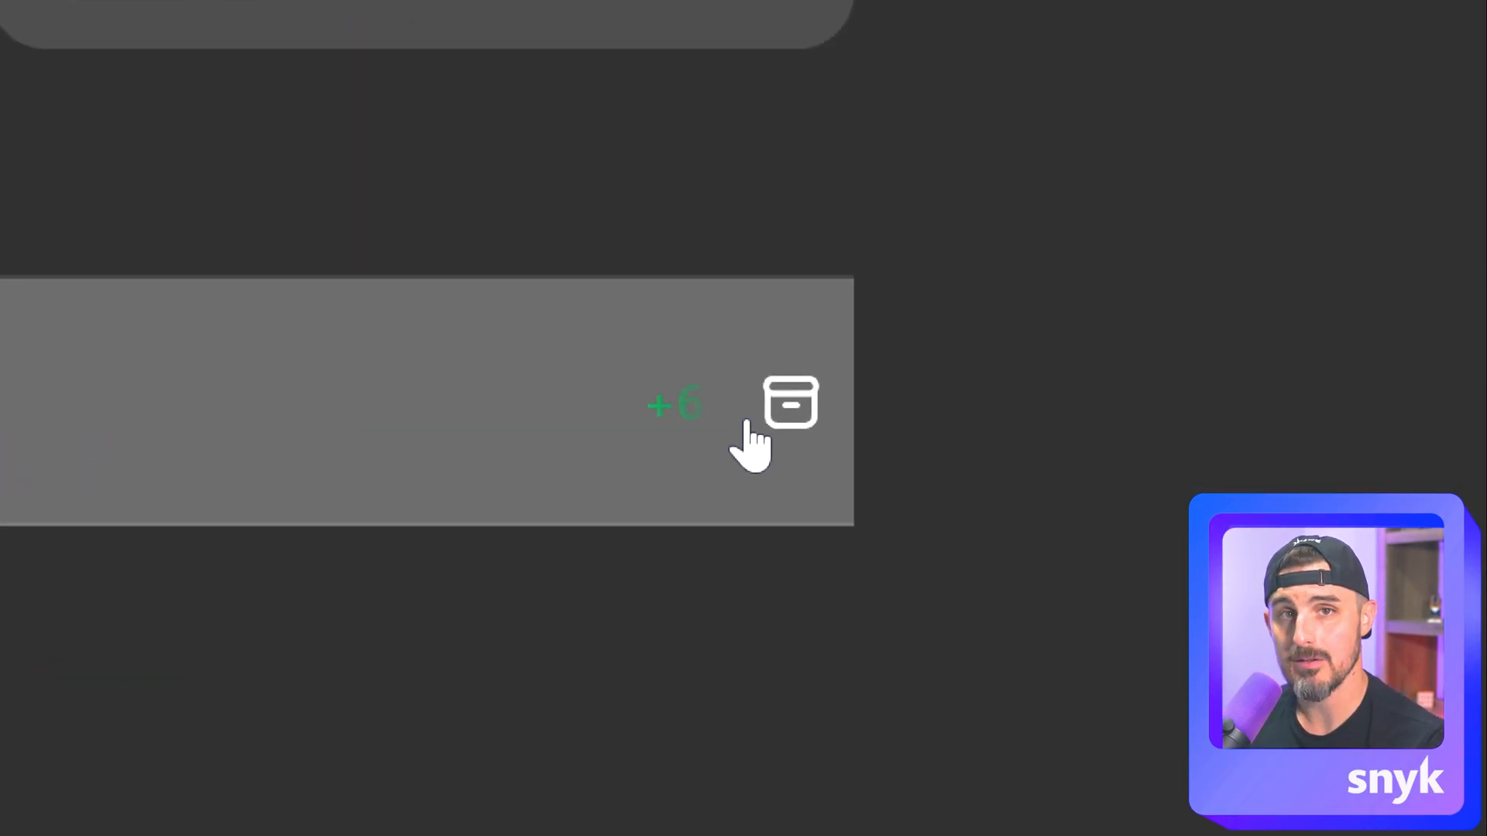
mouse_move(787, 414)
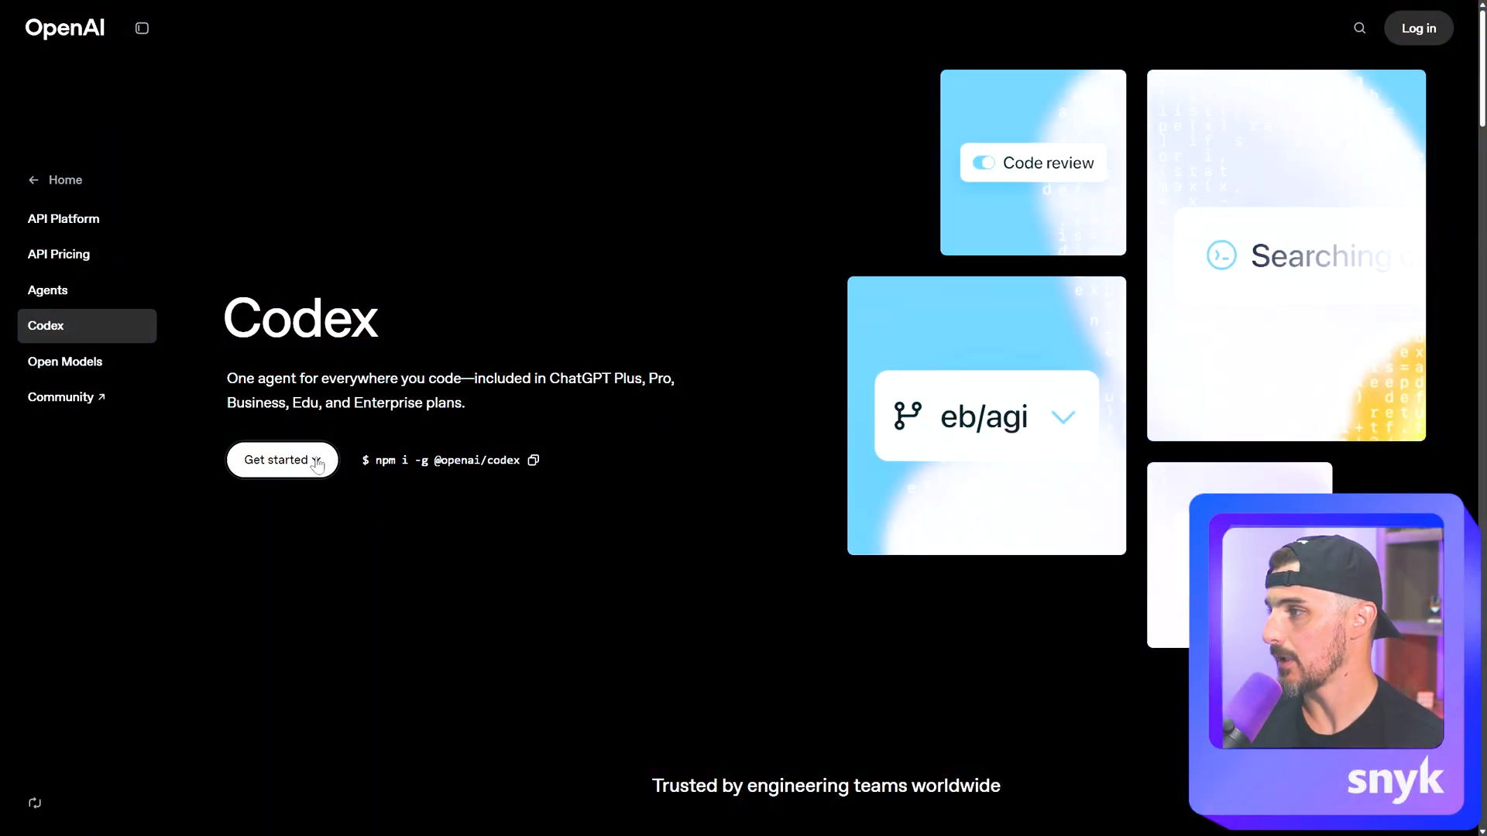
Open the Get started dropdown listing VS Code, Cursor, Windsurf and Codex web.
click(282, 460)
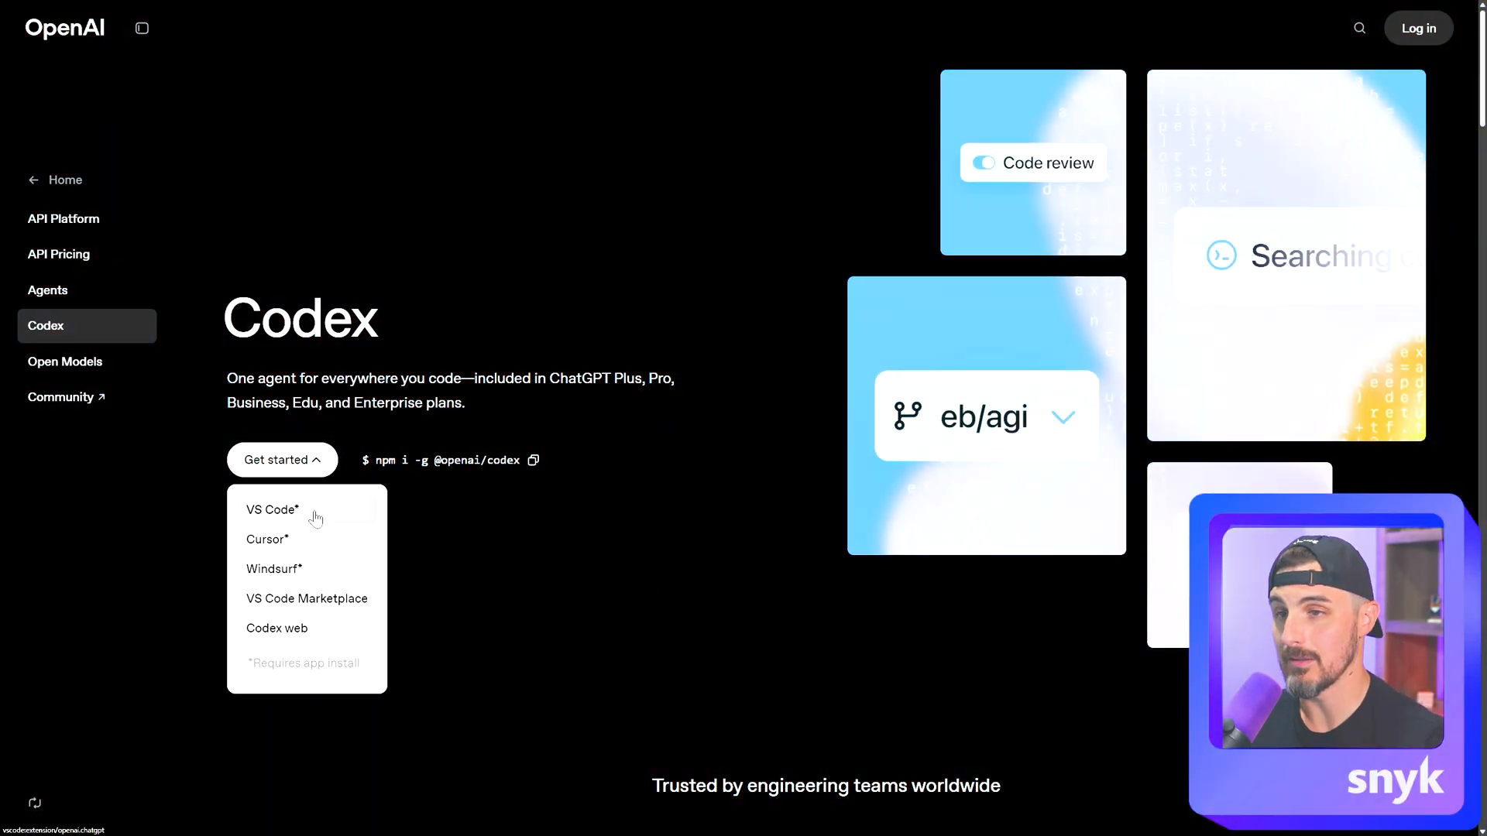